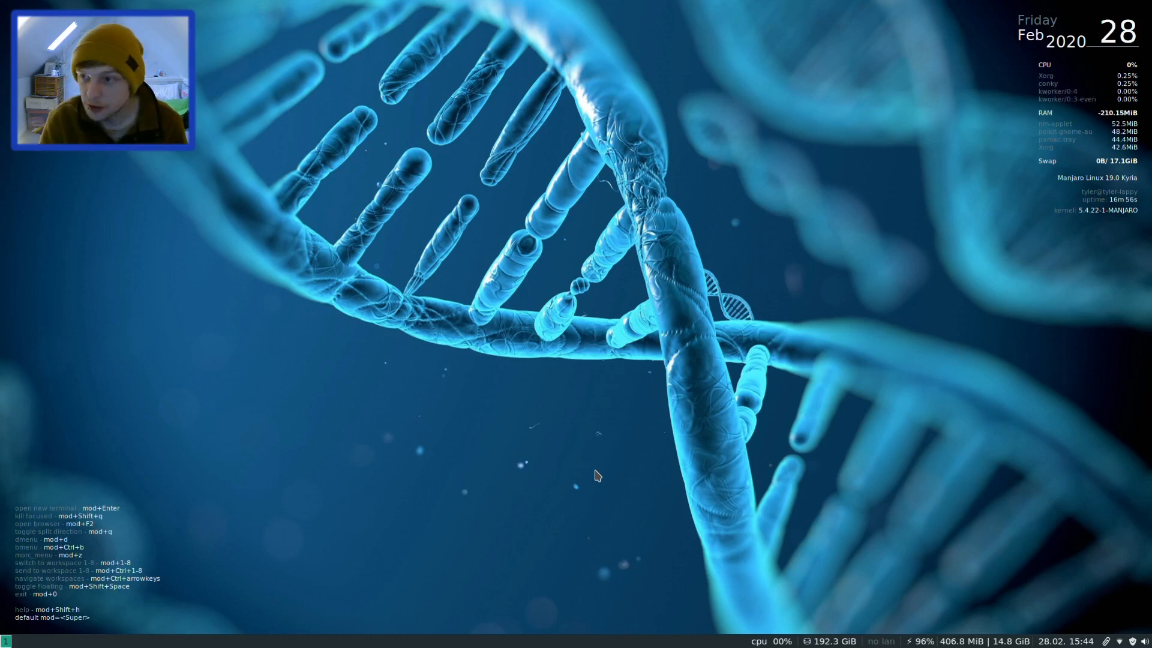
mouse_move(1073, 128)
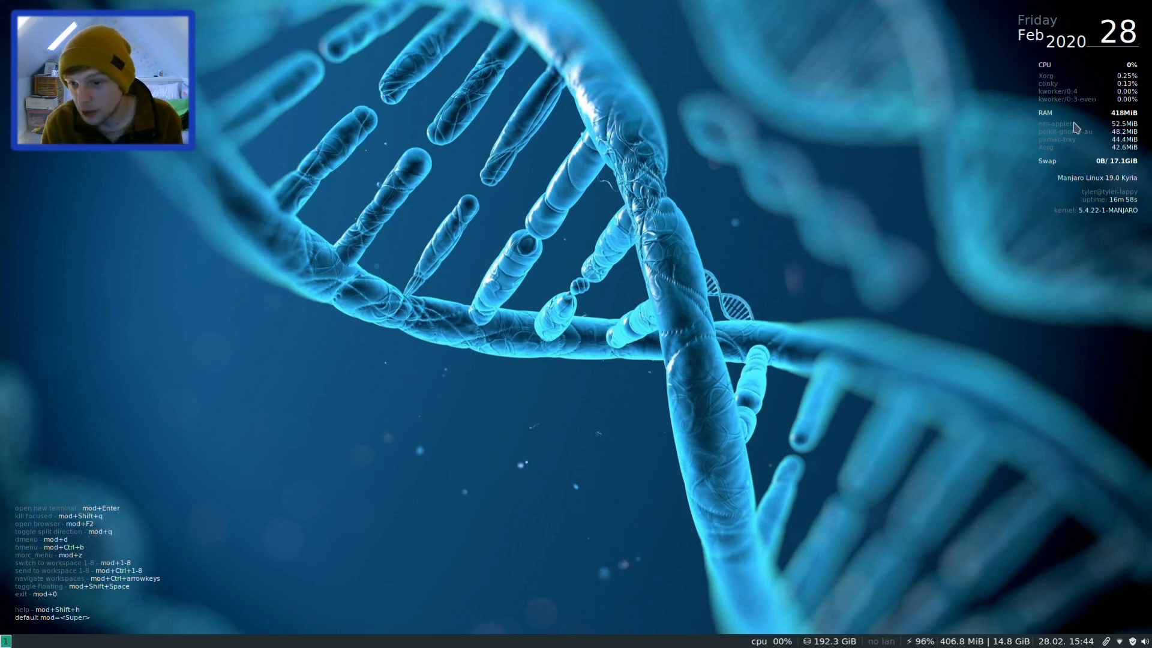
mouse_move(1049, 43)
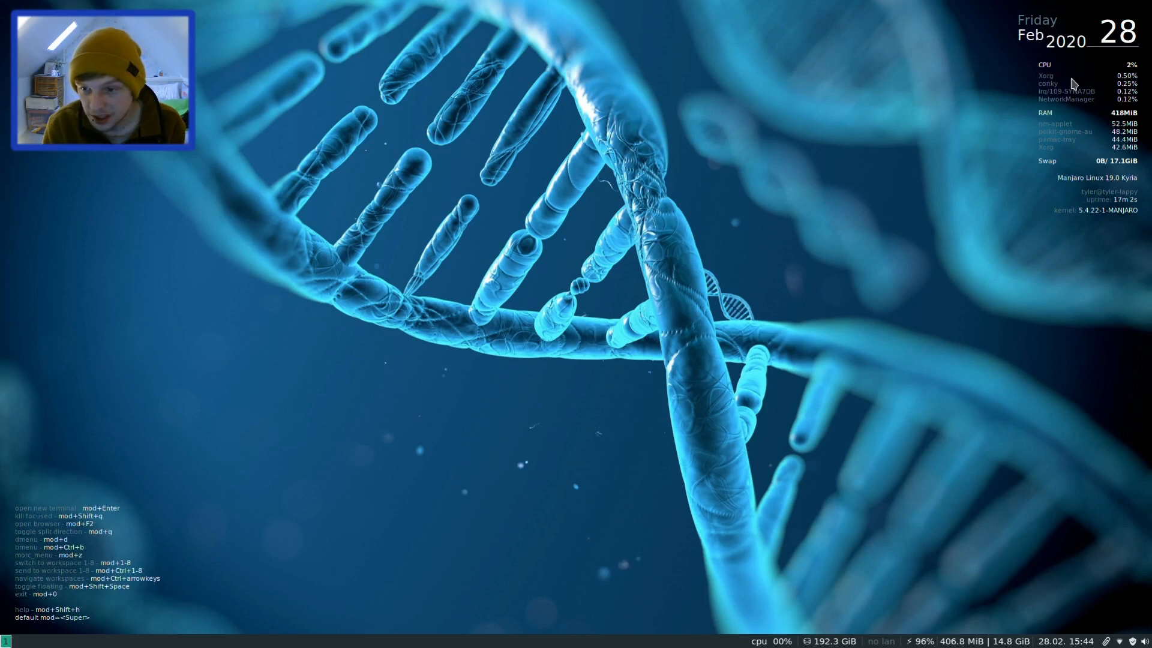
mouse_move(1113, 187)
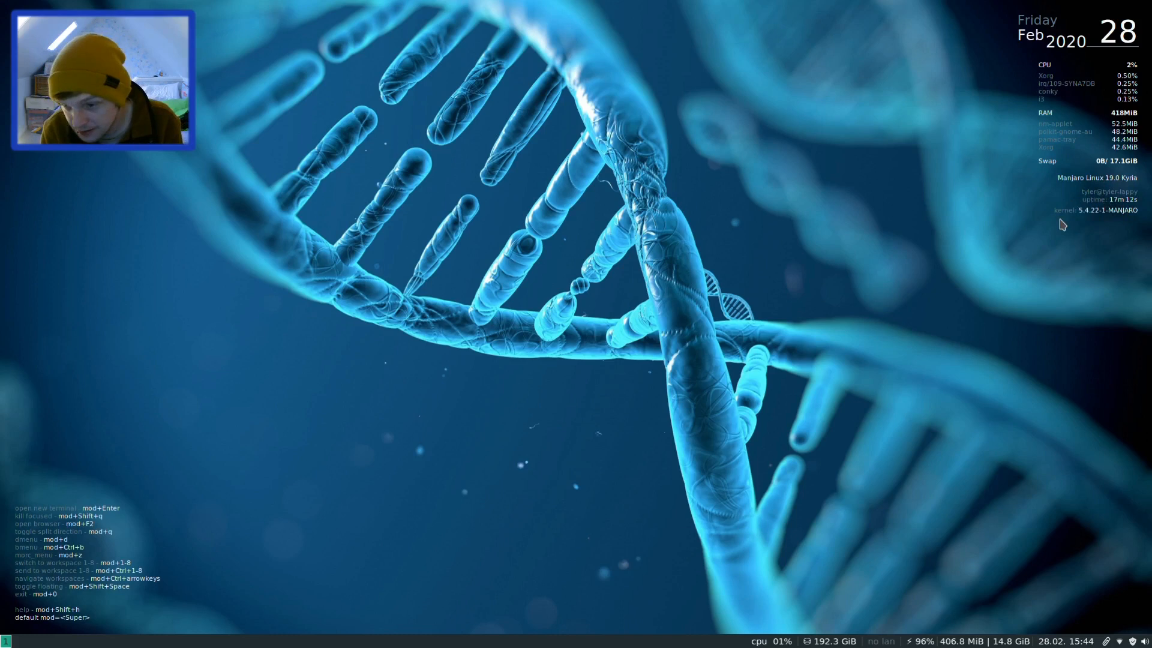
mouse_move(1094, 219)
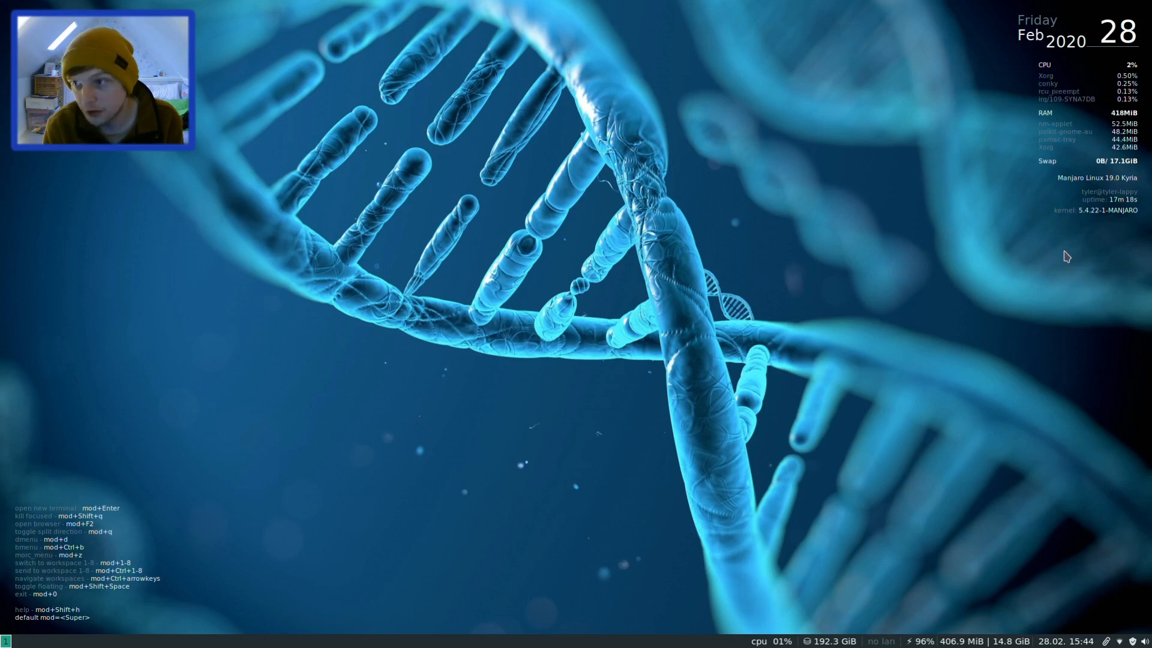
mouse_move(452, 418)
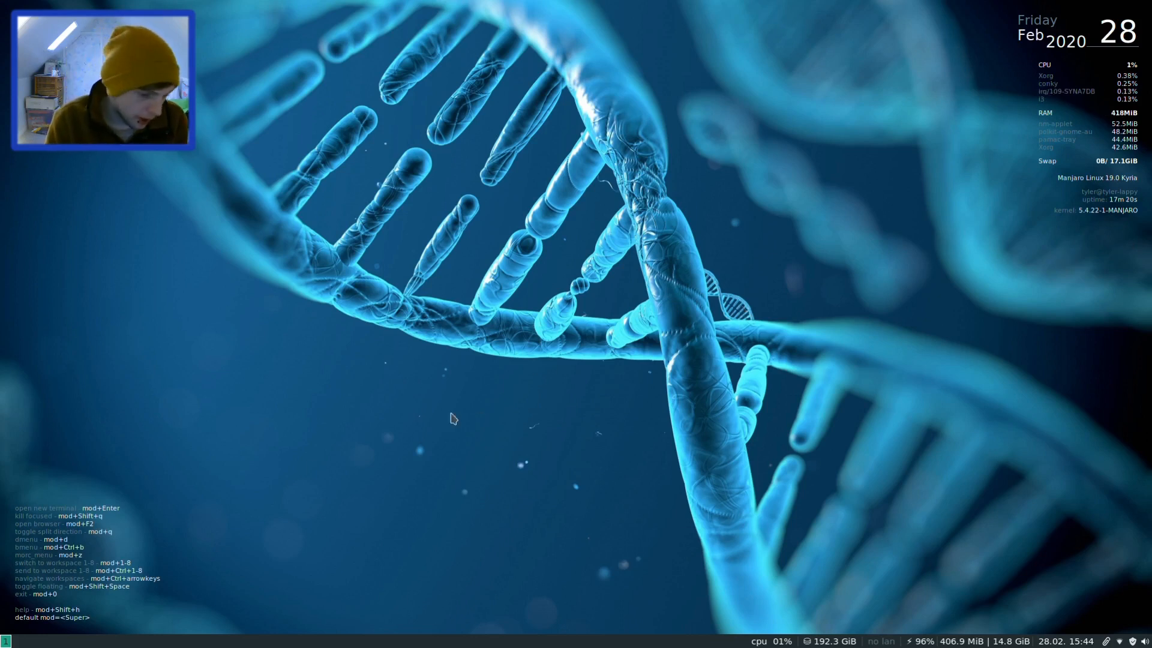
mouse_move(65, 513)
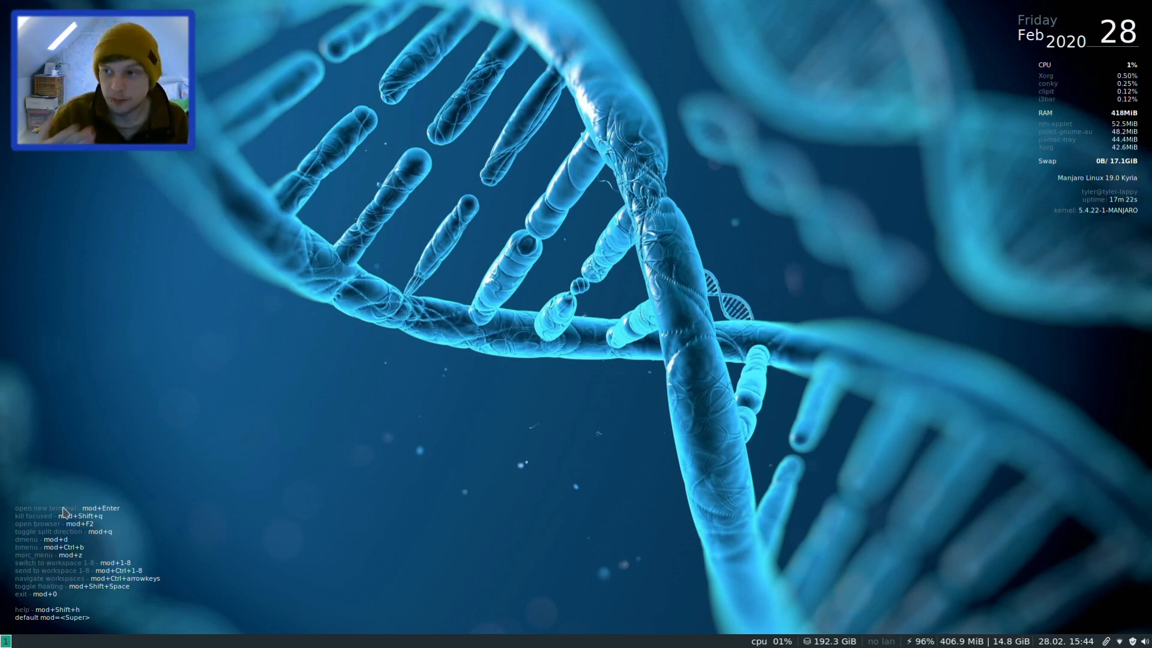
mouse_move(154, 505)
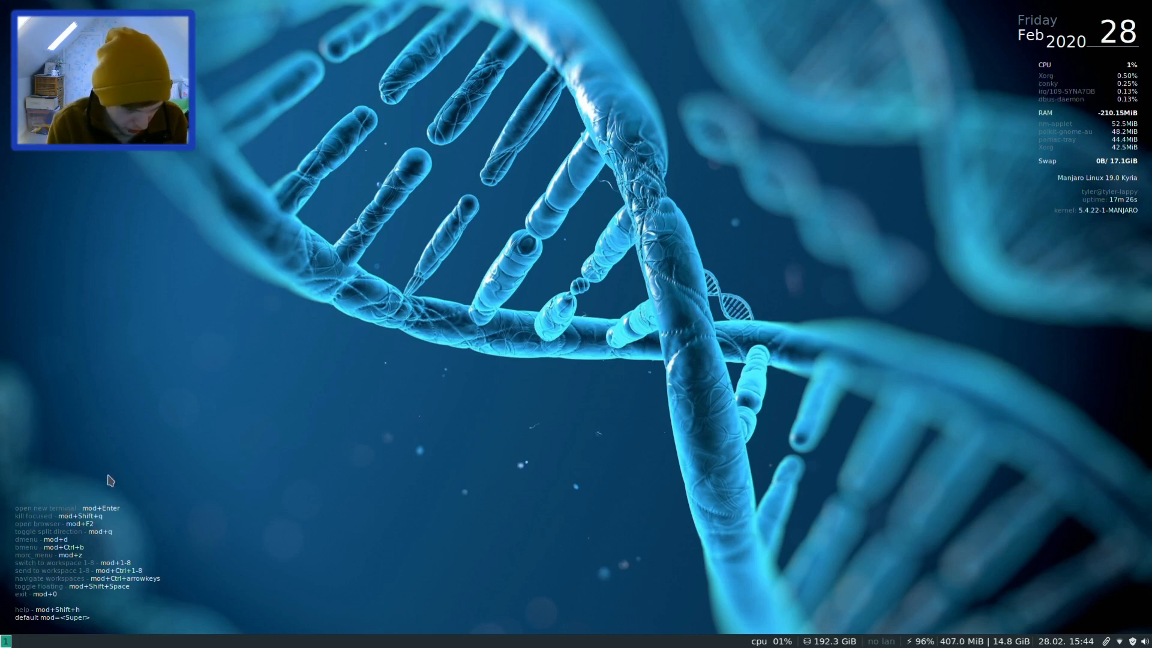
mouse_move(105, 537)
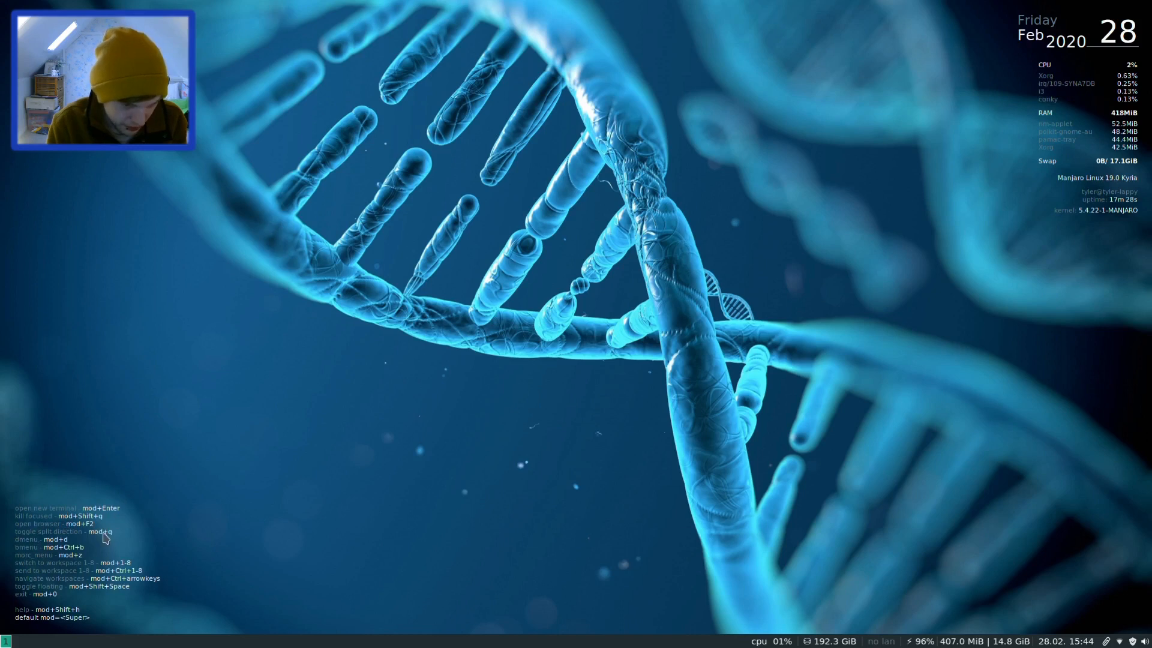
mouse_move(84, 534)
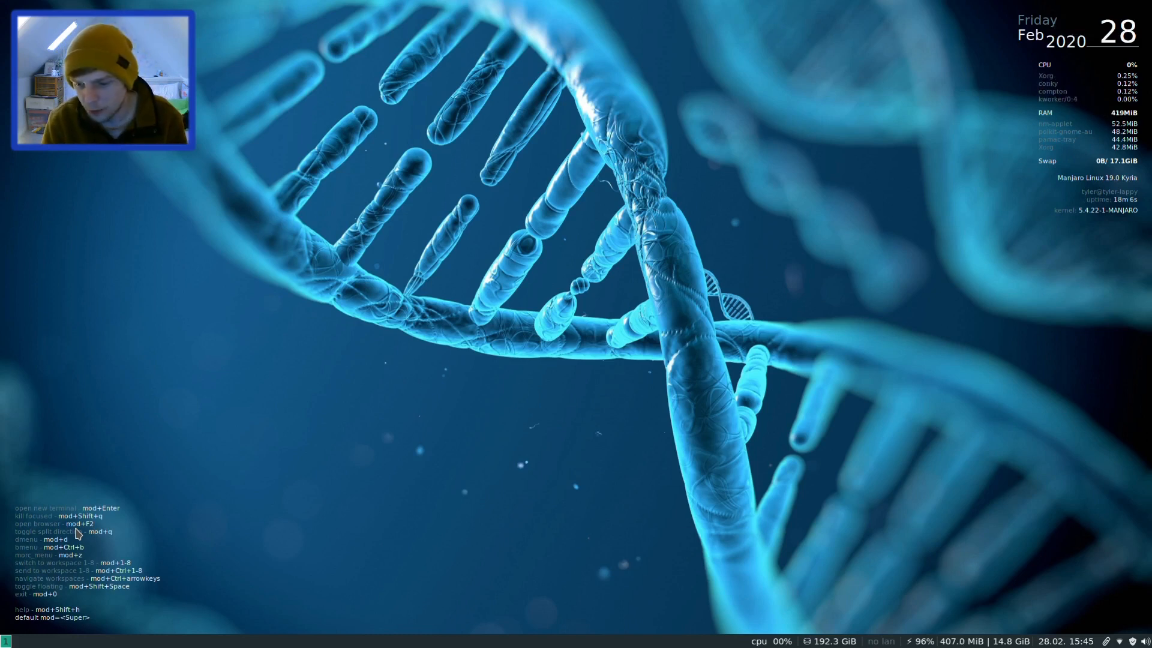
mouse_move(396, 481)
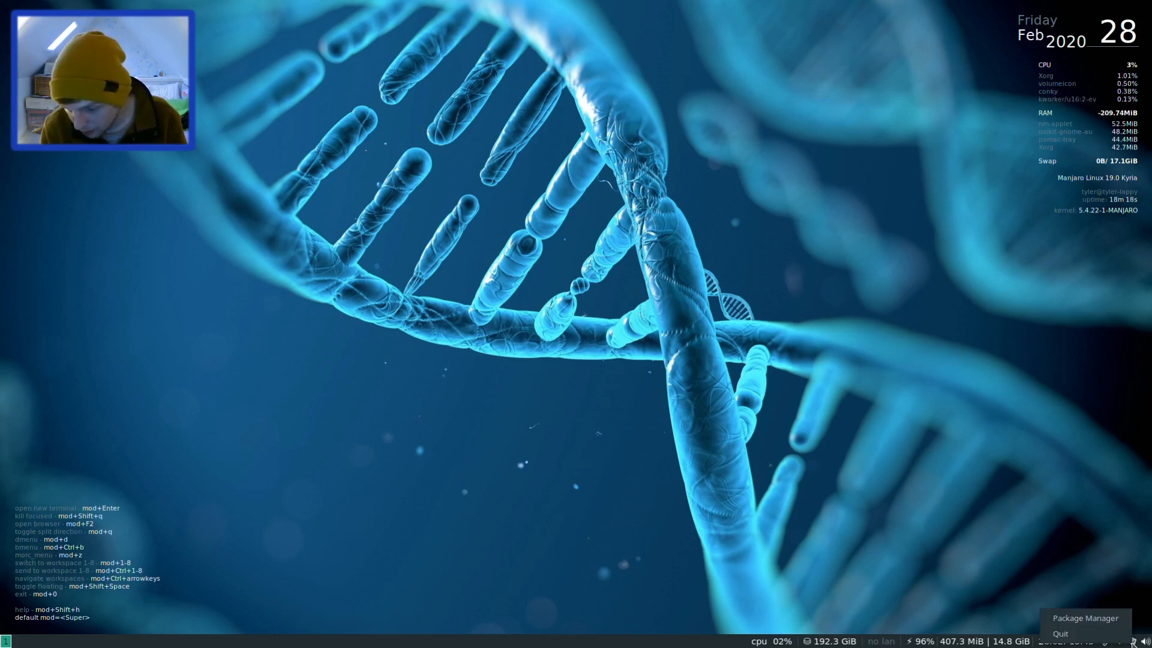
- Launch Pamac from the tray and confirm the Updates page reports the system up-to-date
click(1084, 617)
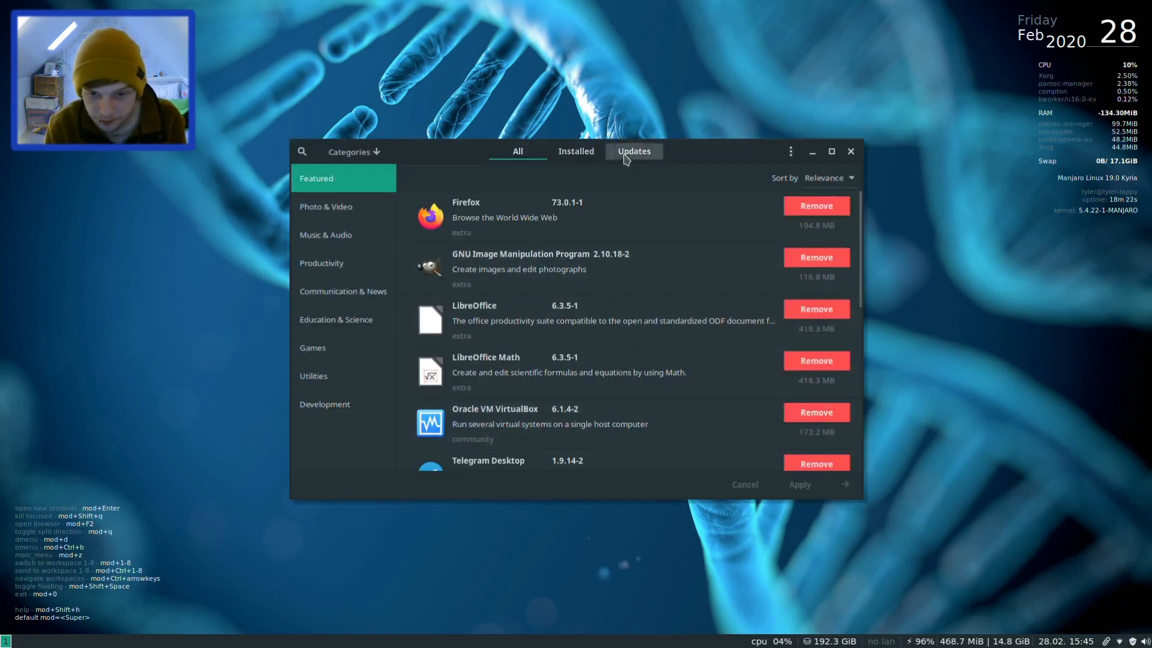
click(633, 151)
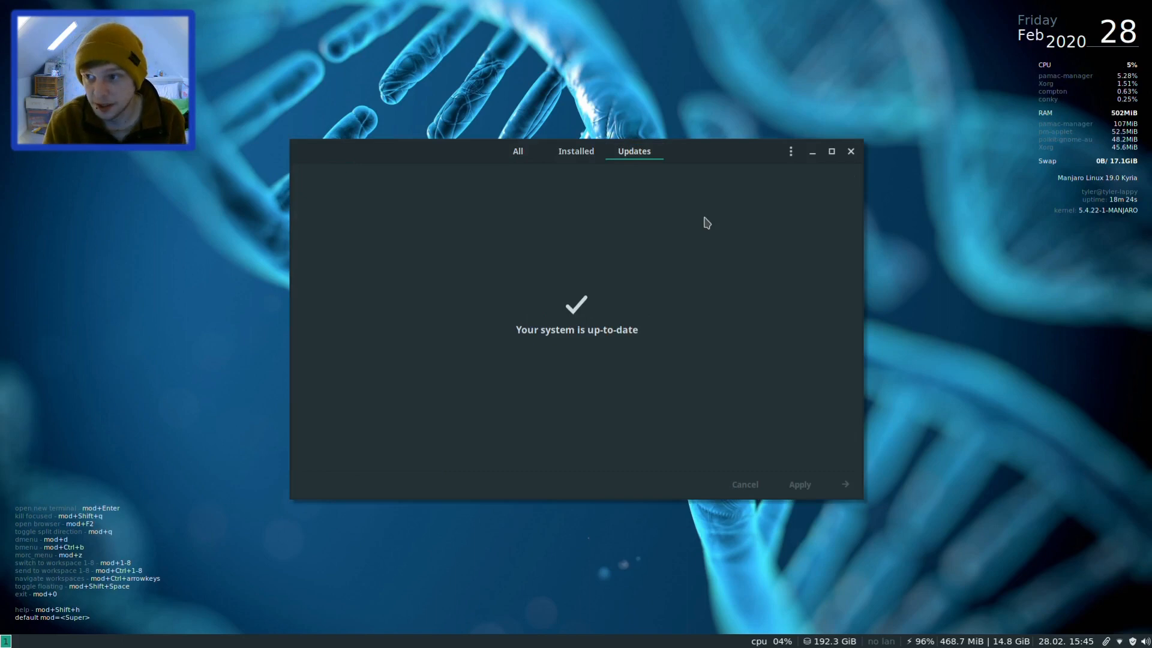
mouse_move(841, 568)
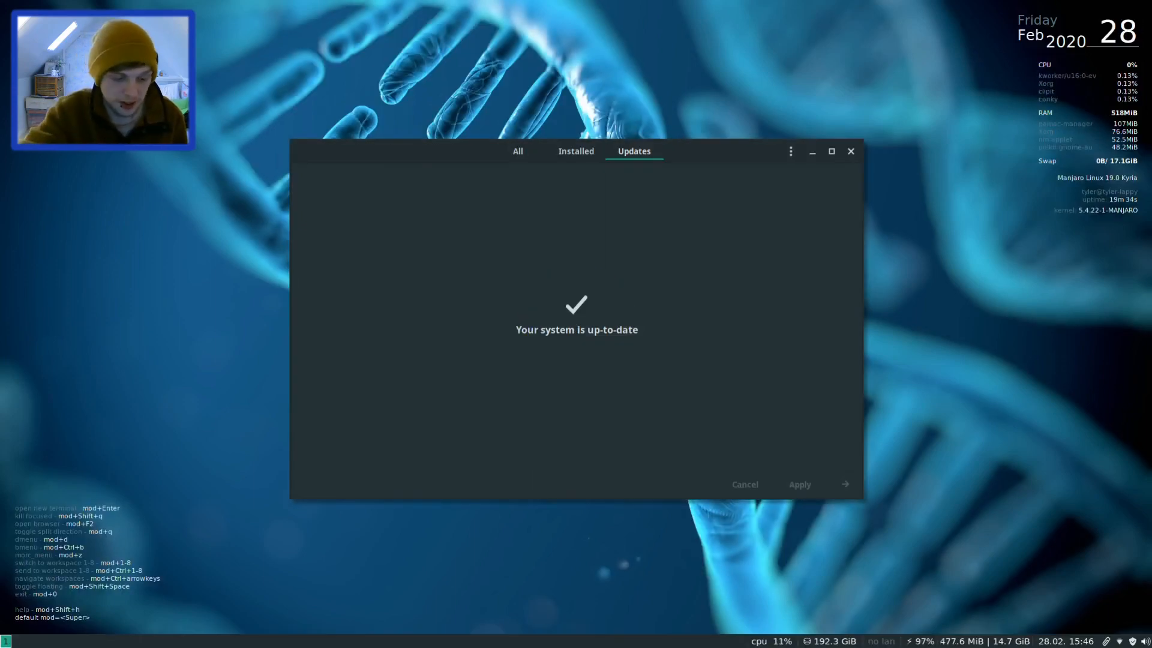
click(850, 151)
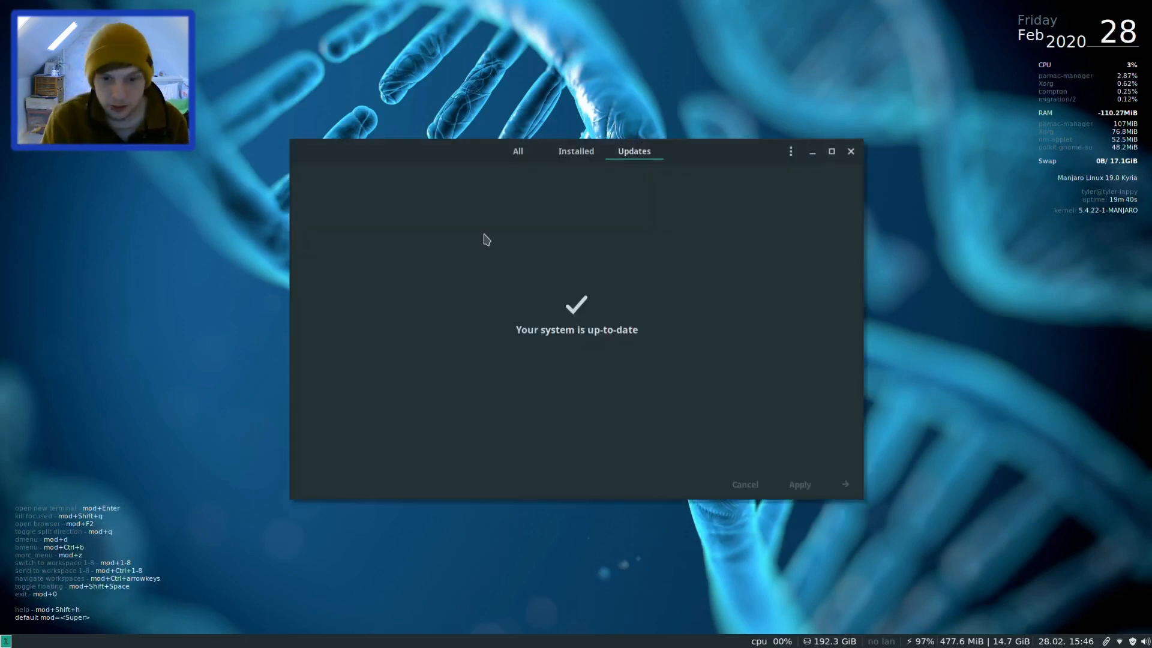
- Show Pamac's Installed packages and scroll down toward the File Manager PCManFM entry
click(575, 151)
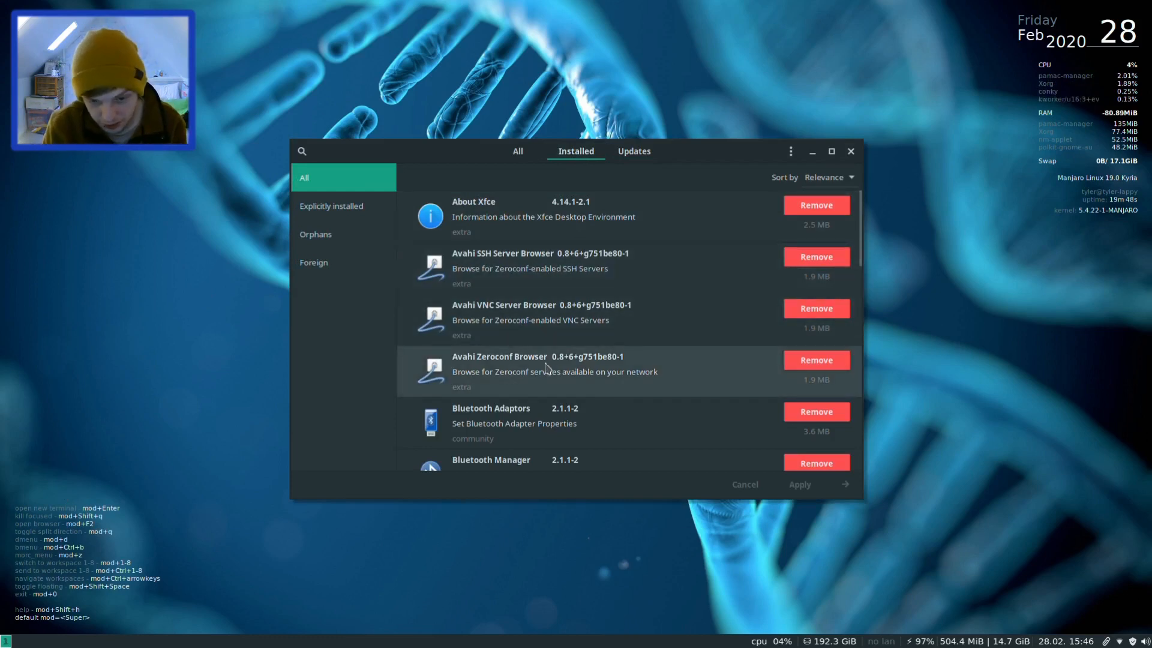
scroll(down, 3)
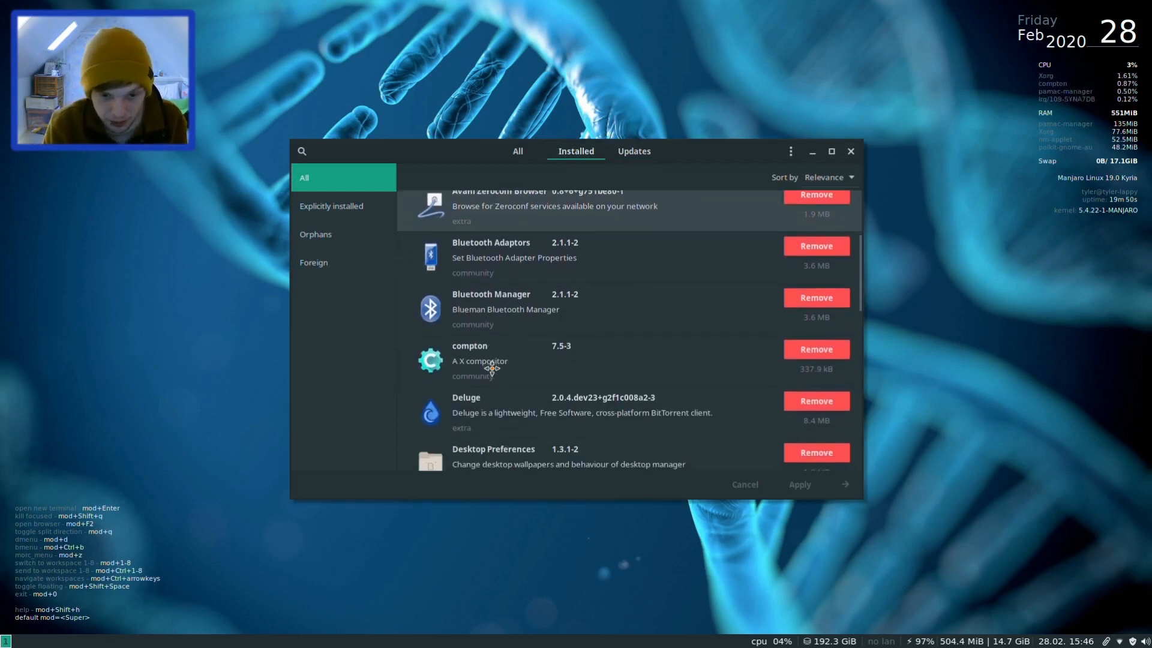
scroll(down, 3)
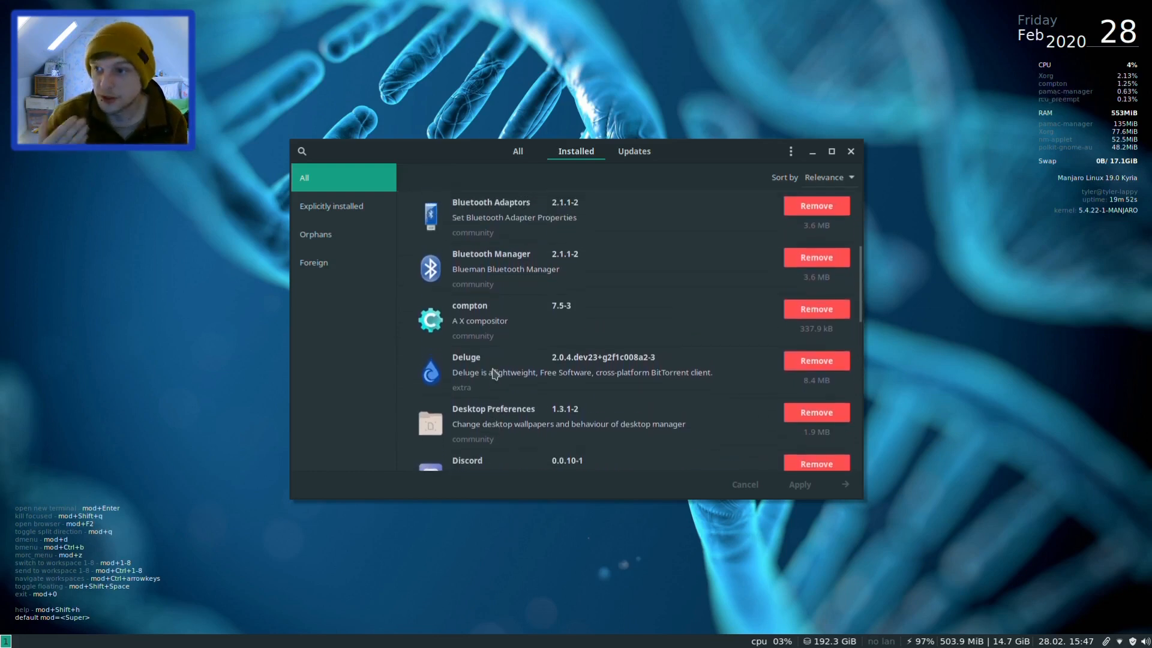
scroll(down, 3)
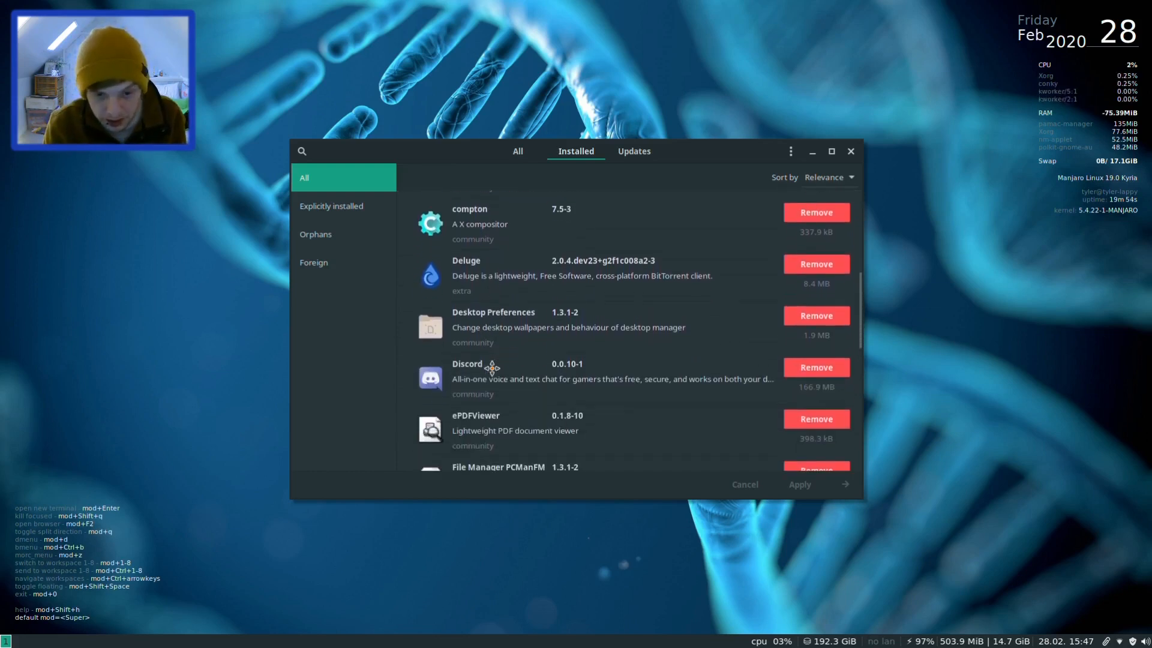
scroll(down, 3)
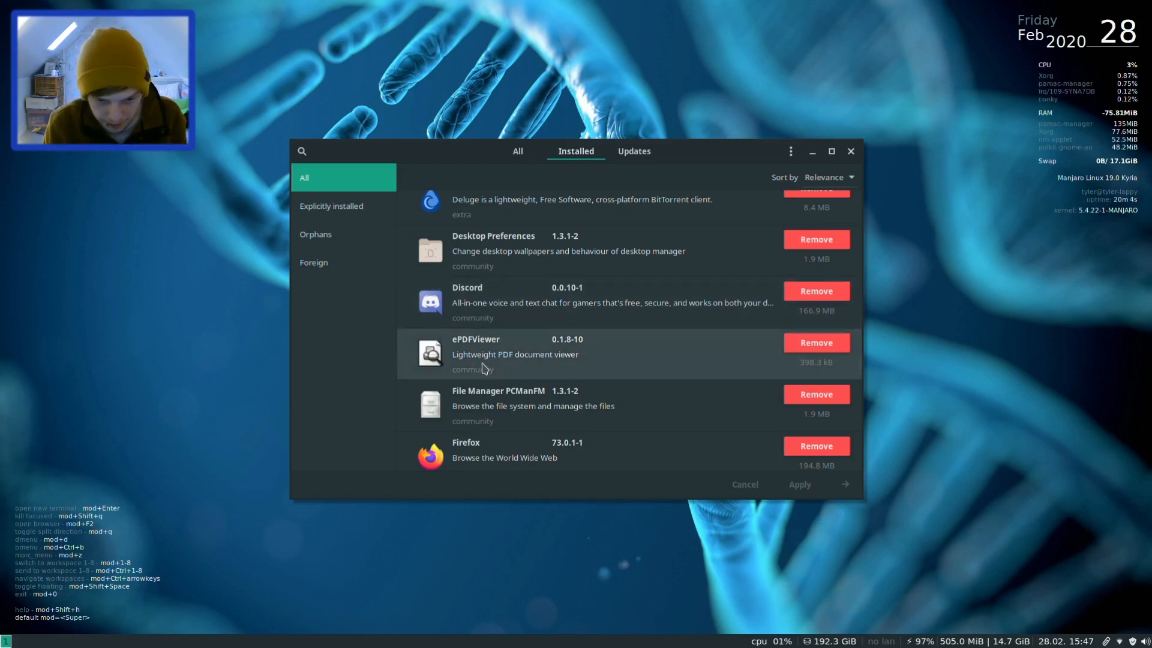
scroll(down, 3)
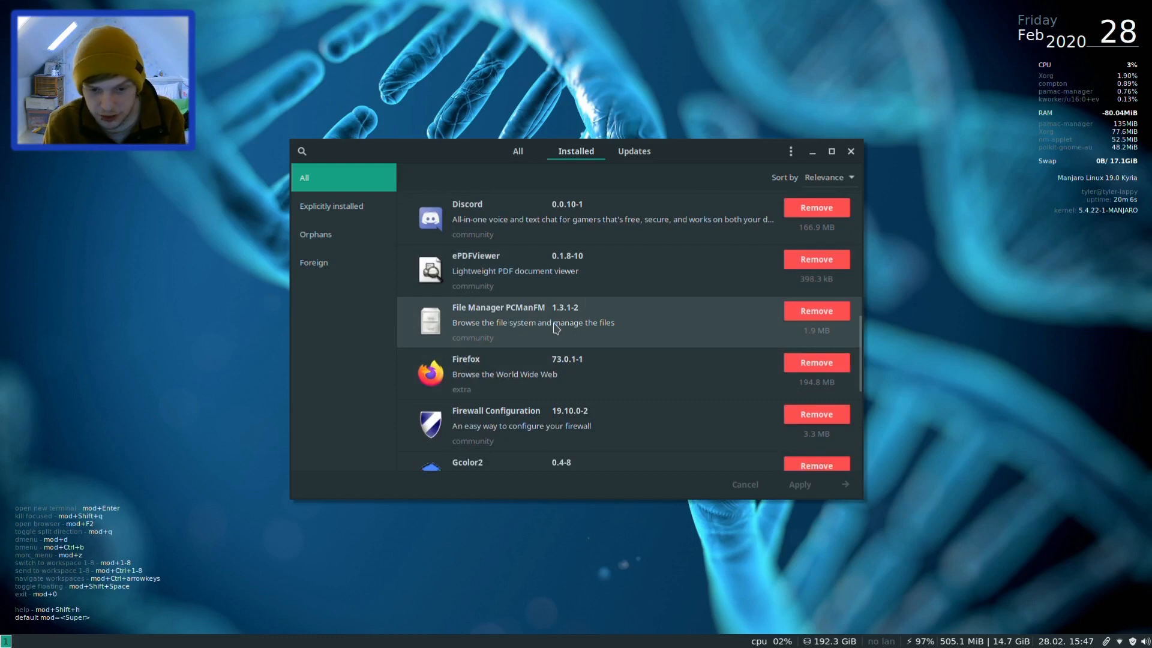
mouse_move(530, 323)
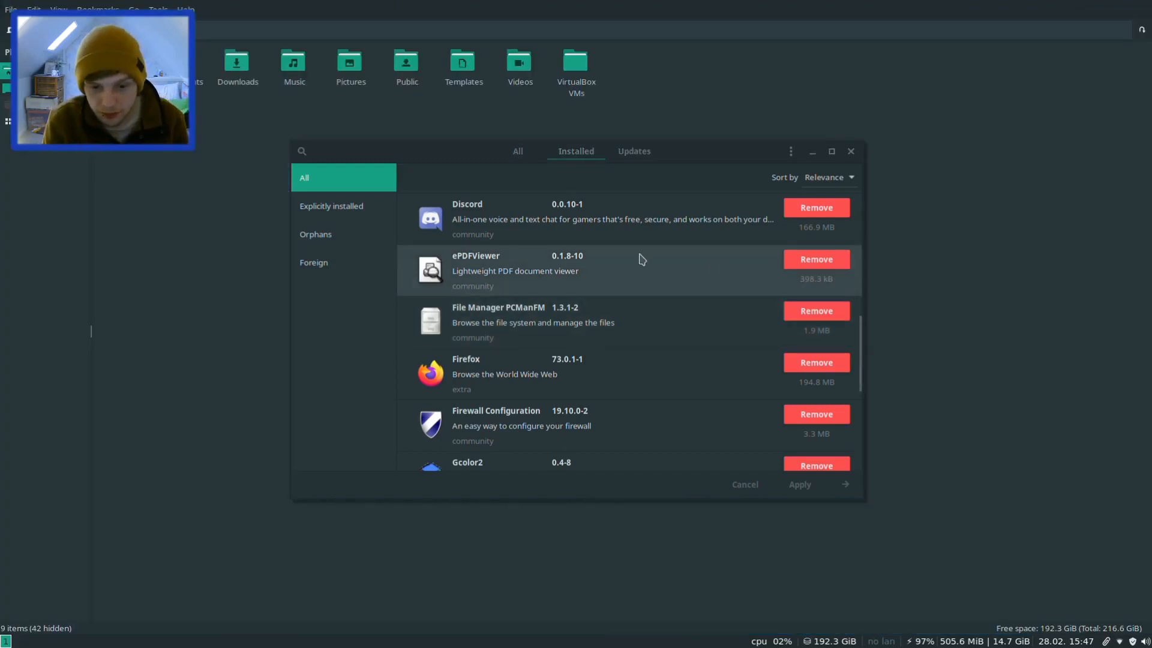
click(157, 9)
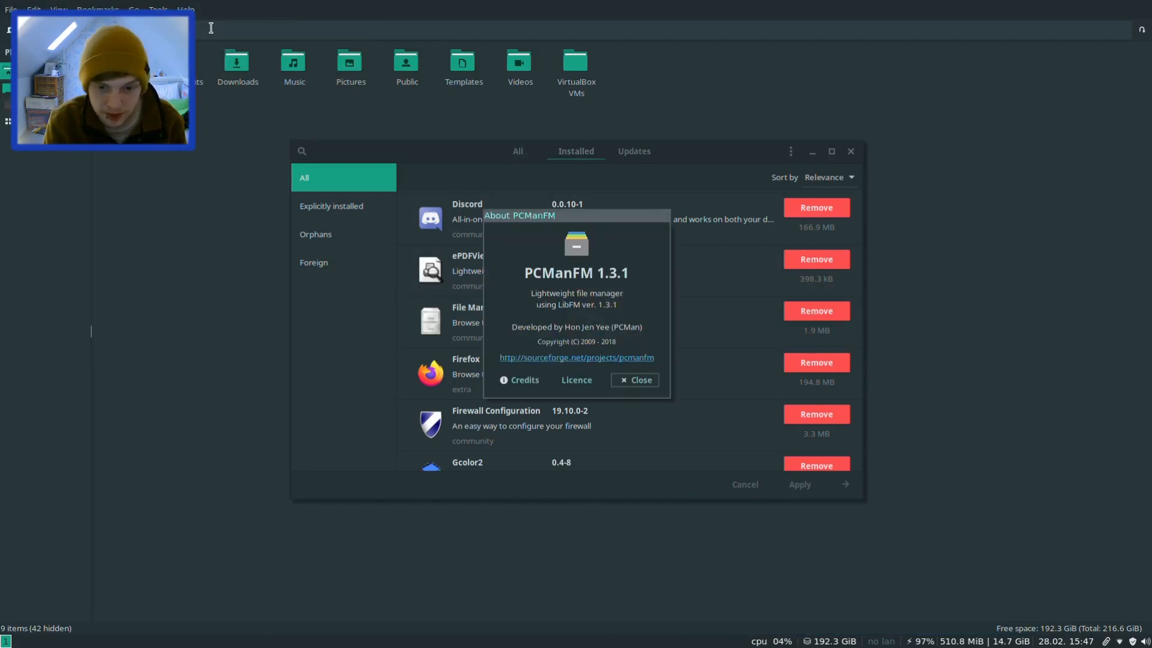
mouse_move(634, 380)
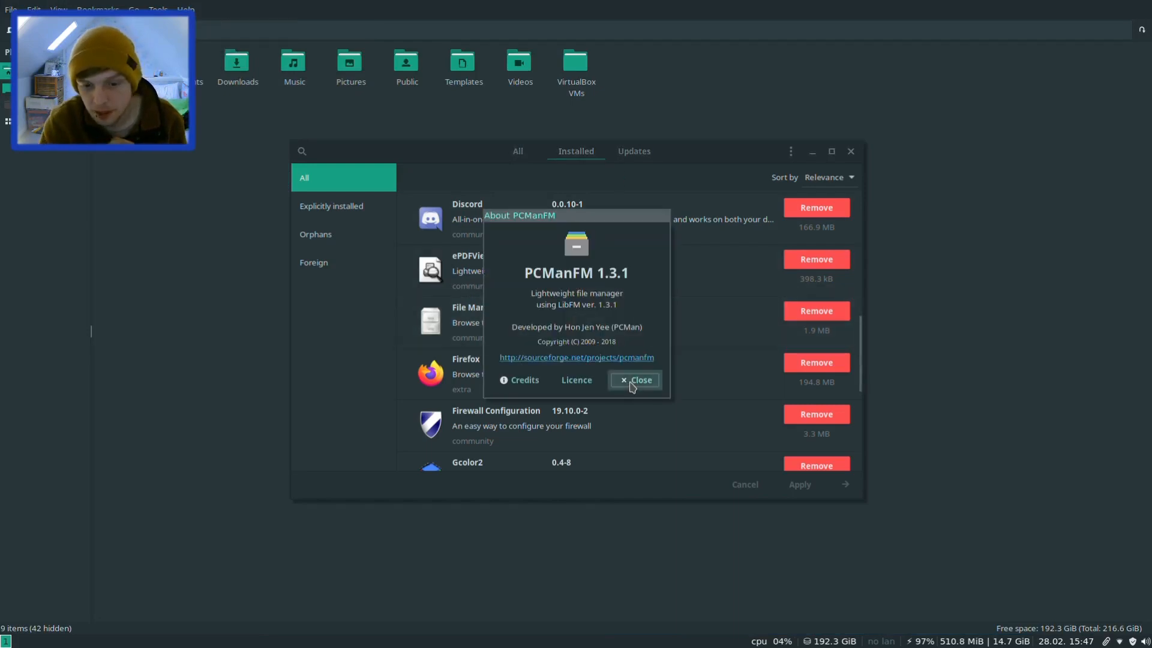
click(634, 380)
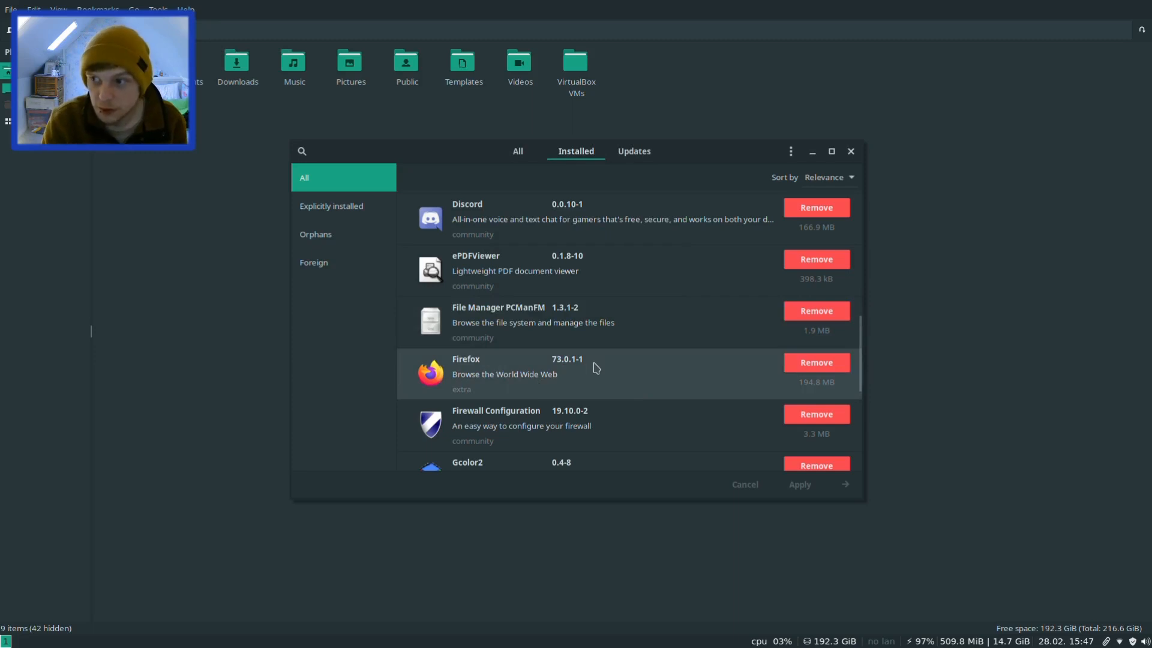
- Scroll the Installed list past LibreOffice, Mousepad and NetworkManager down to Nitrogen
scroll(down, 3)
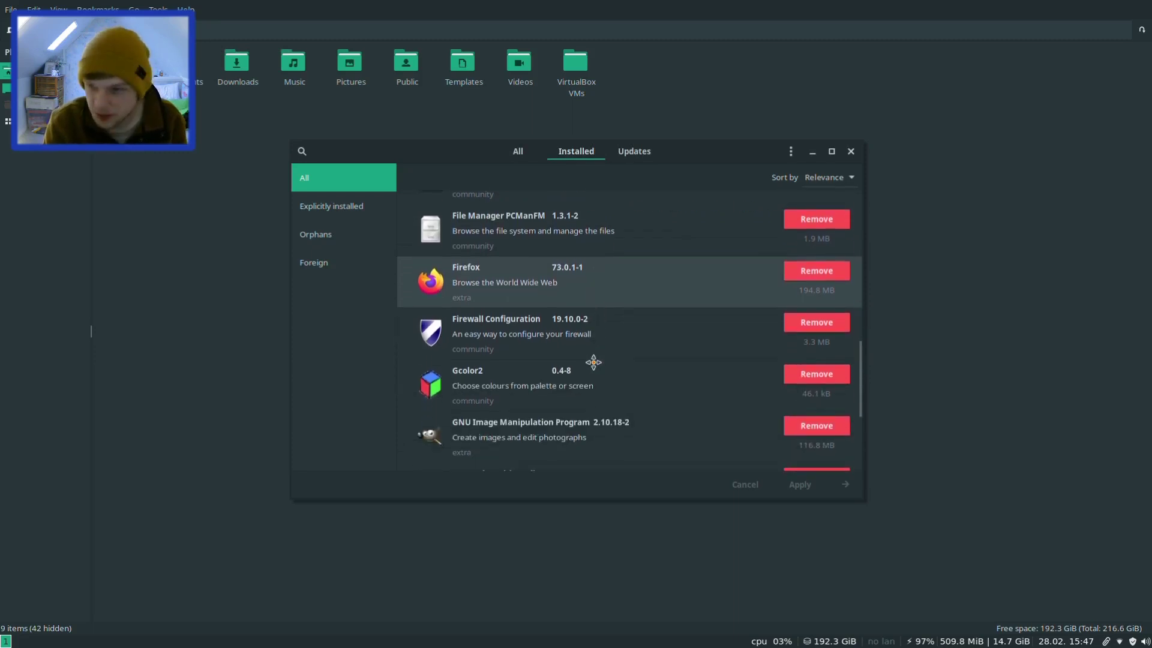
scroll(up, 3)
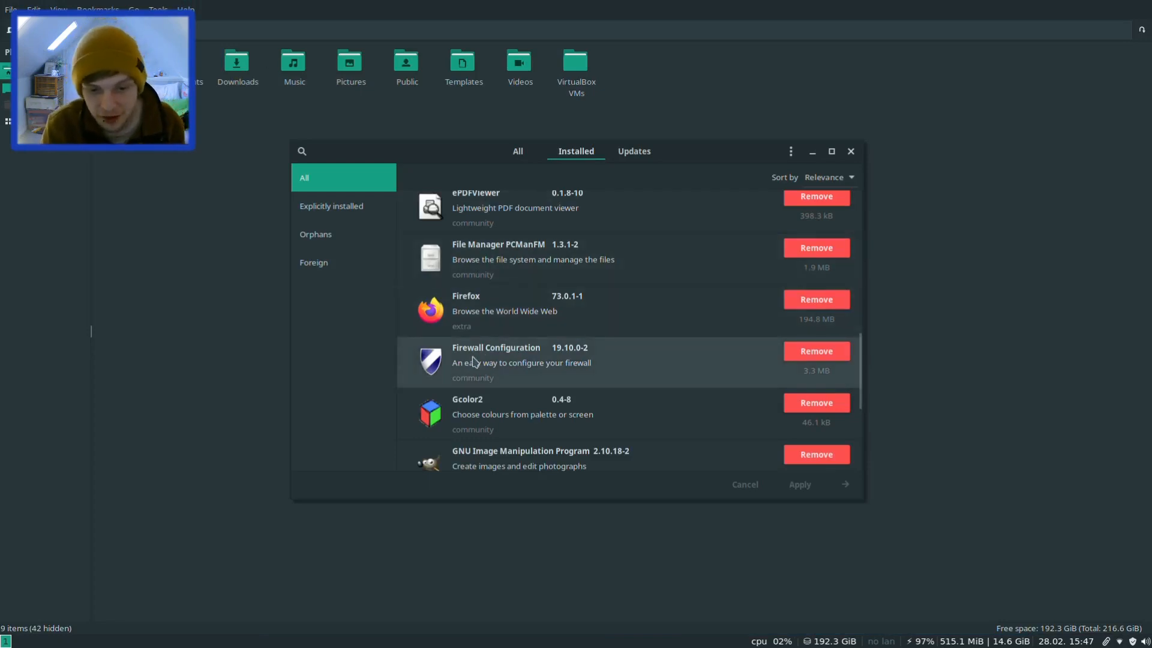
scroll(down, 3)
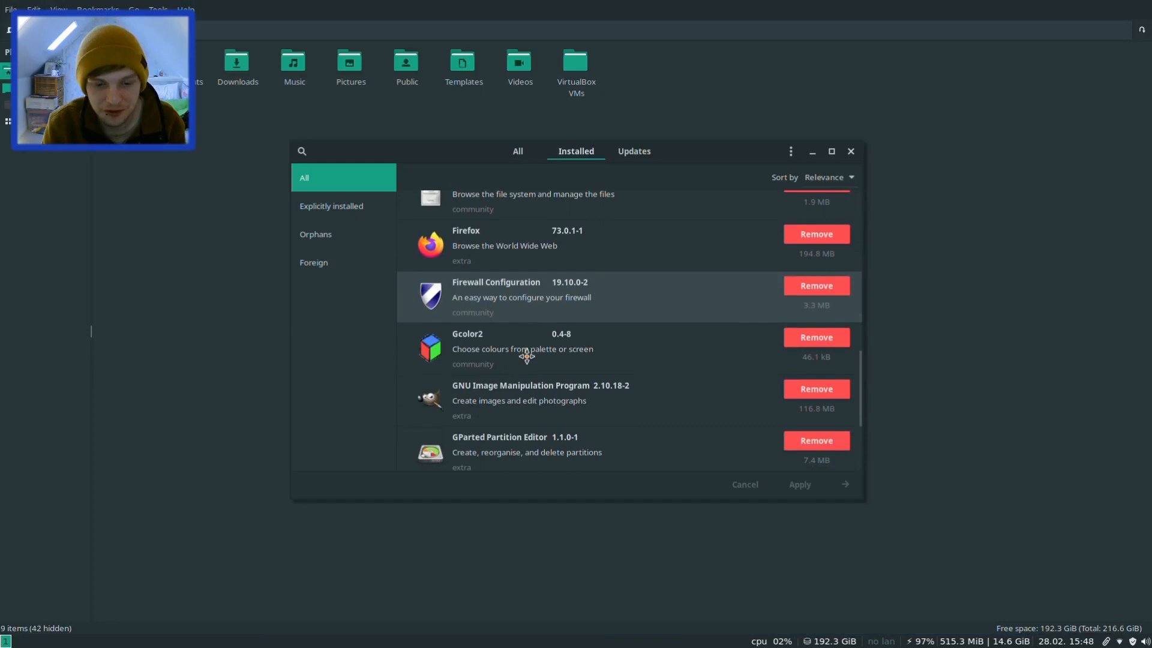
scroll(down, 3)
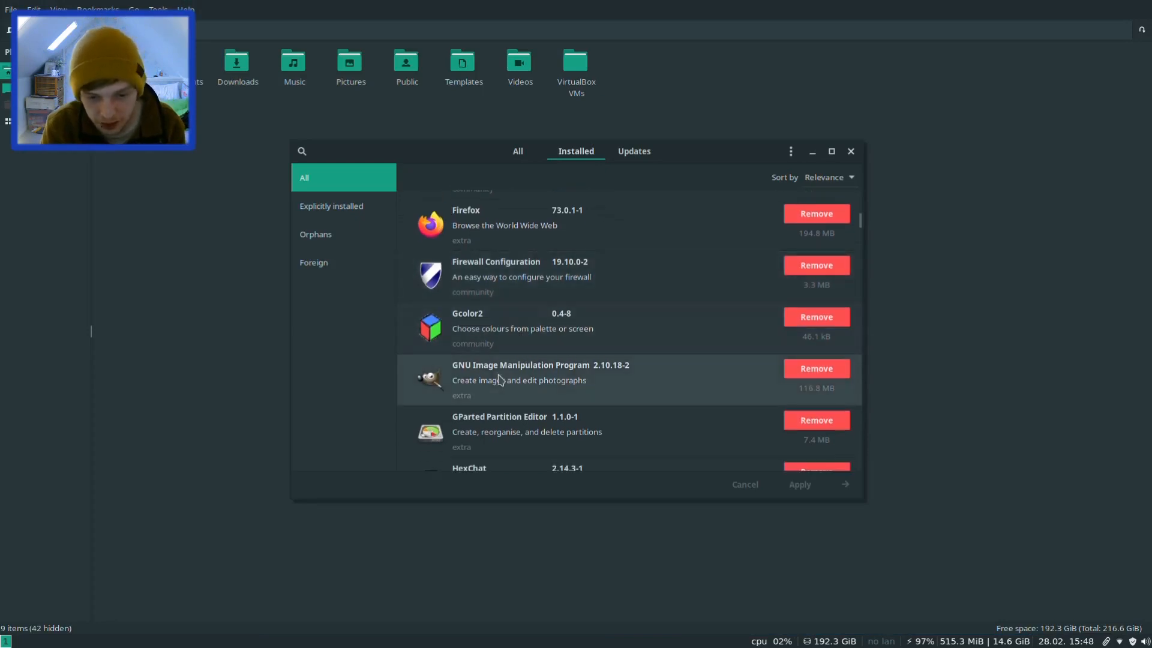
scroll(down, 3)
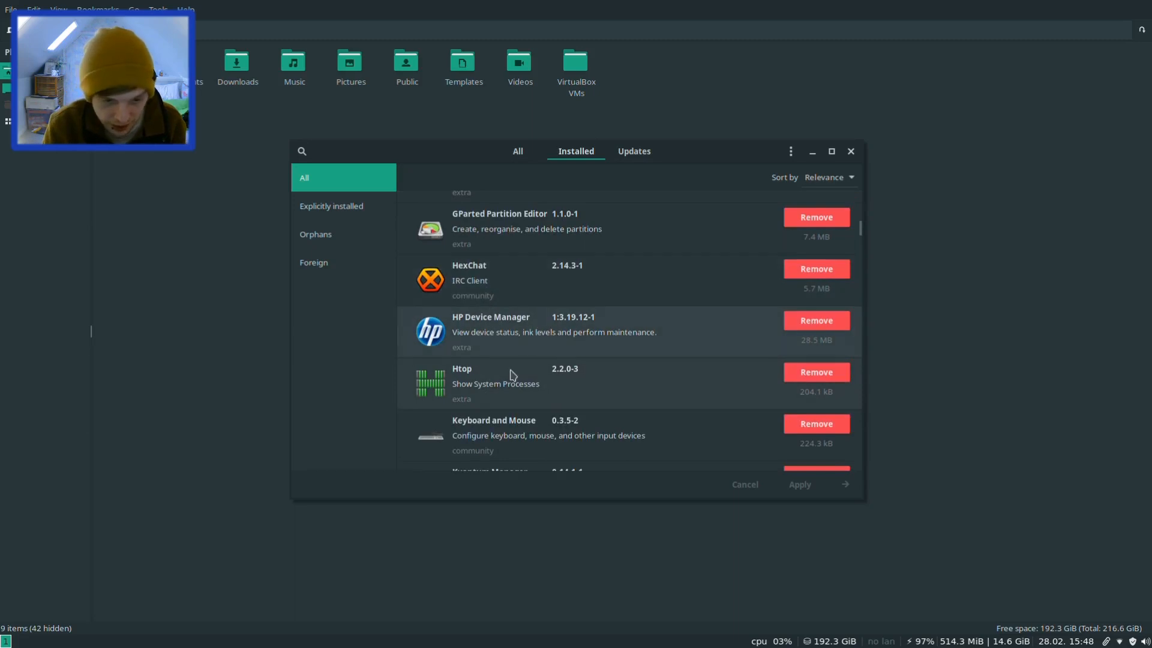
scroll(down, 3)
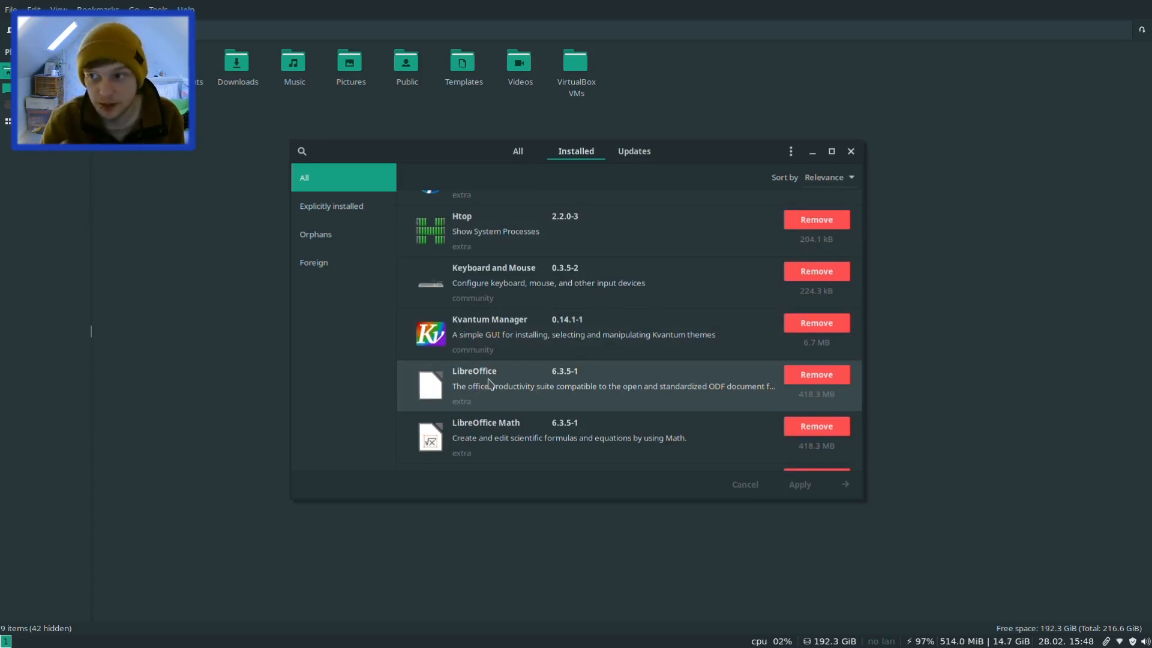
scroll(down, 3)
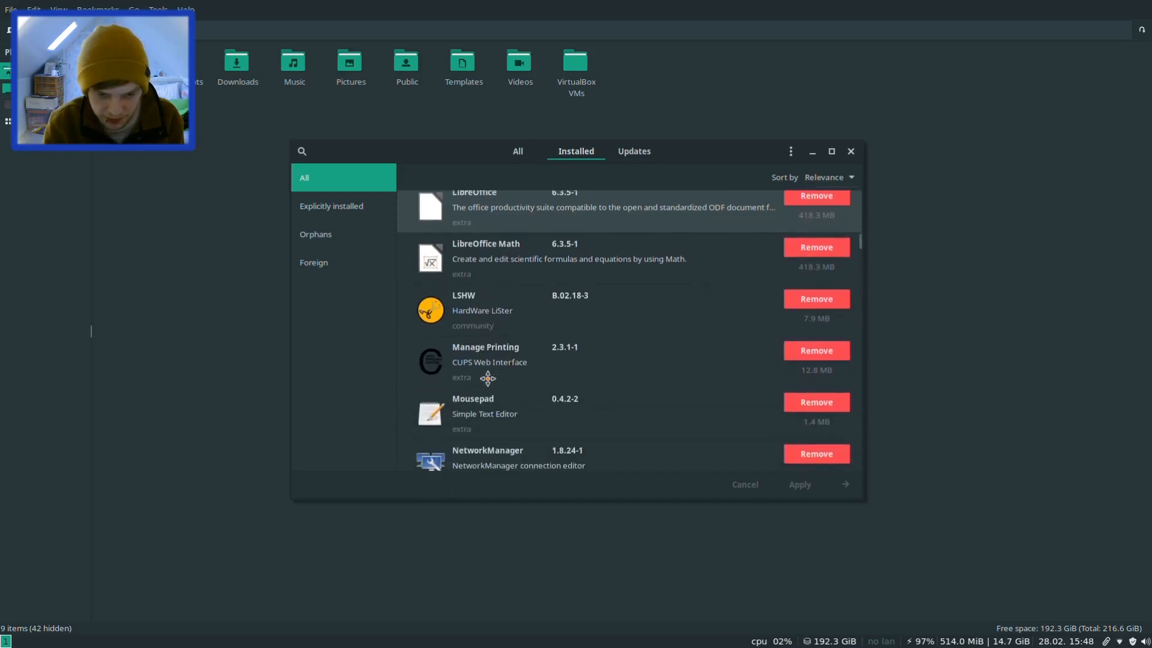
scroll(down, 3)
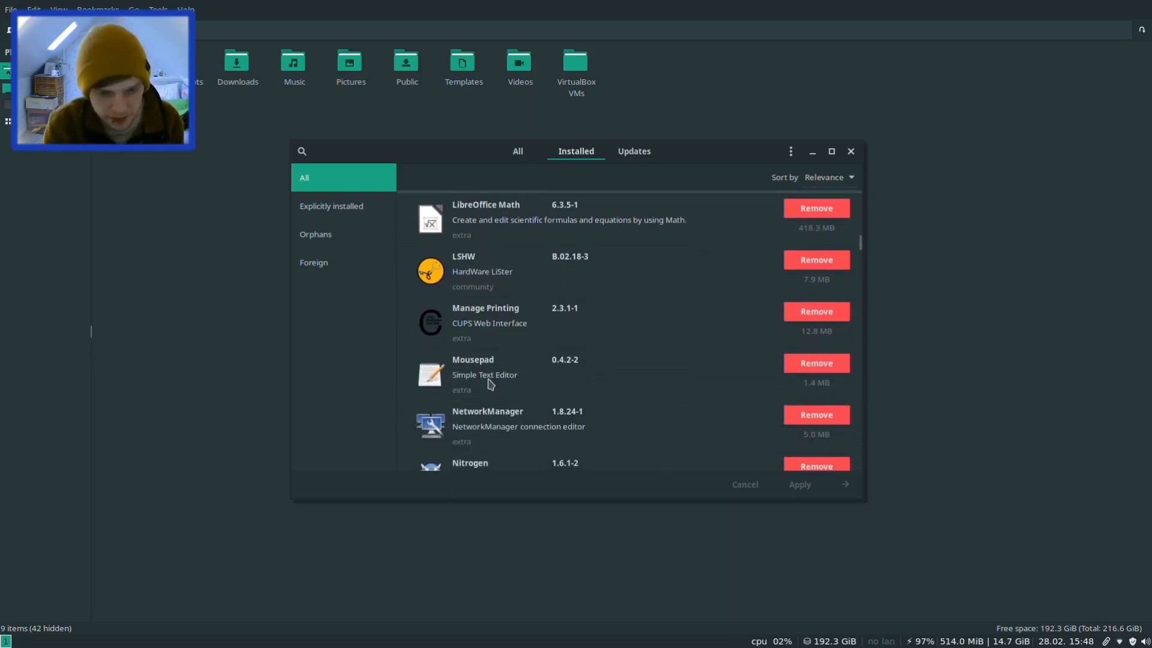
scroll(down, 3)
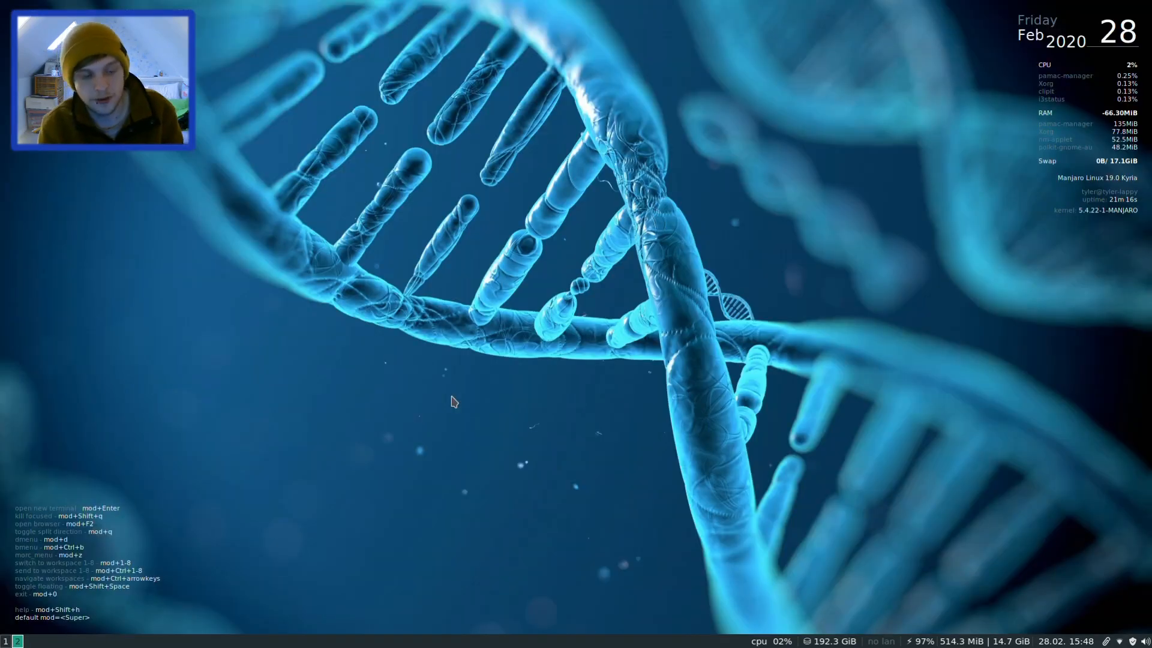
- Launch nitrogen from dmenu and apply i3_default_background.jpg as the wallpaper
text(nitro)
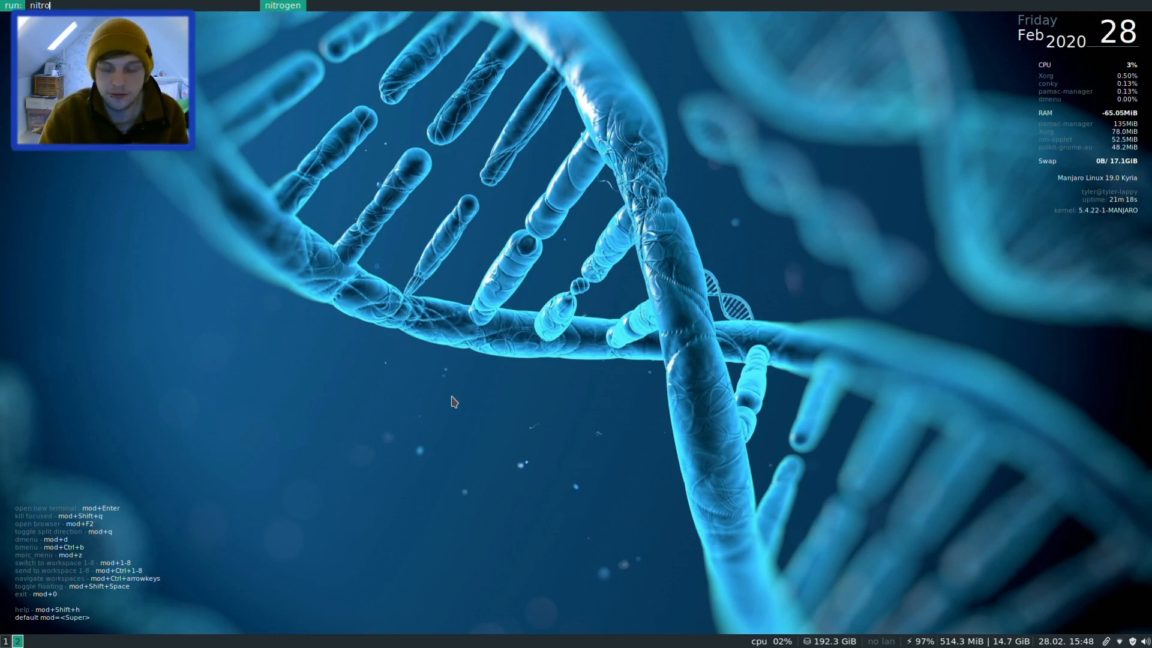
key(Return)
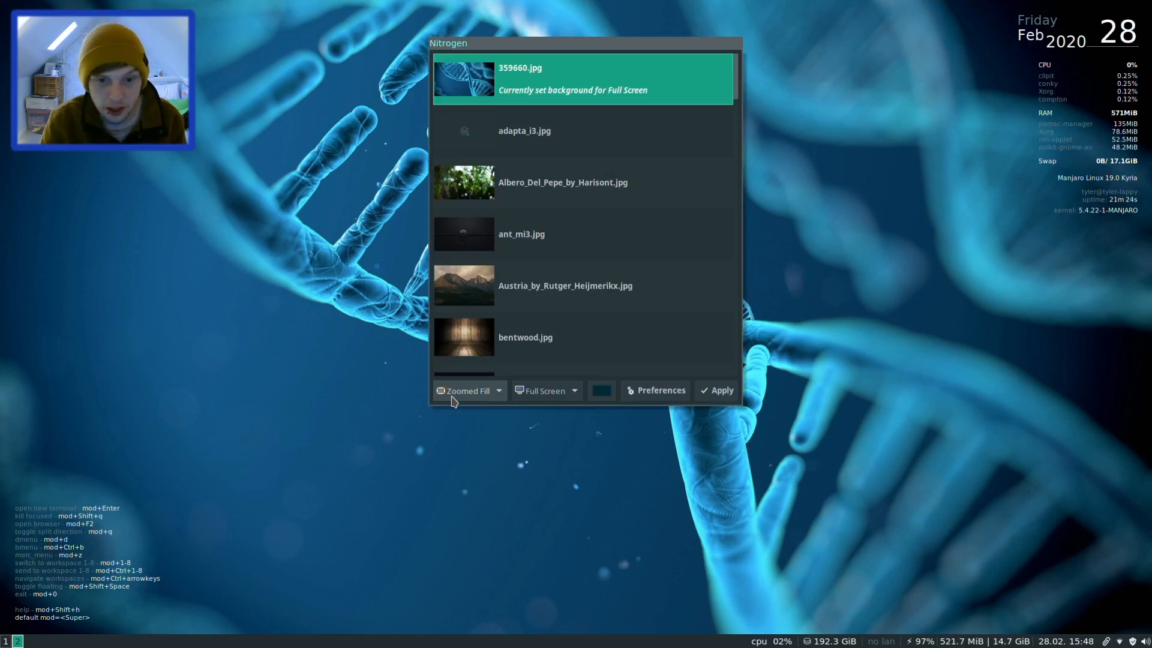
scroll(down, 3)
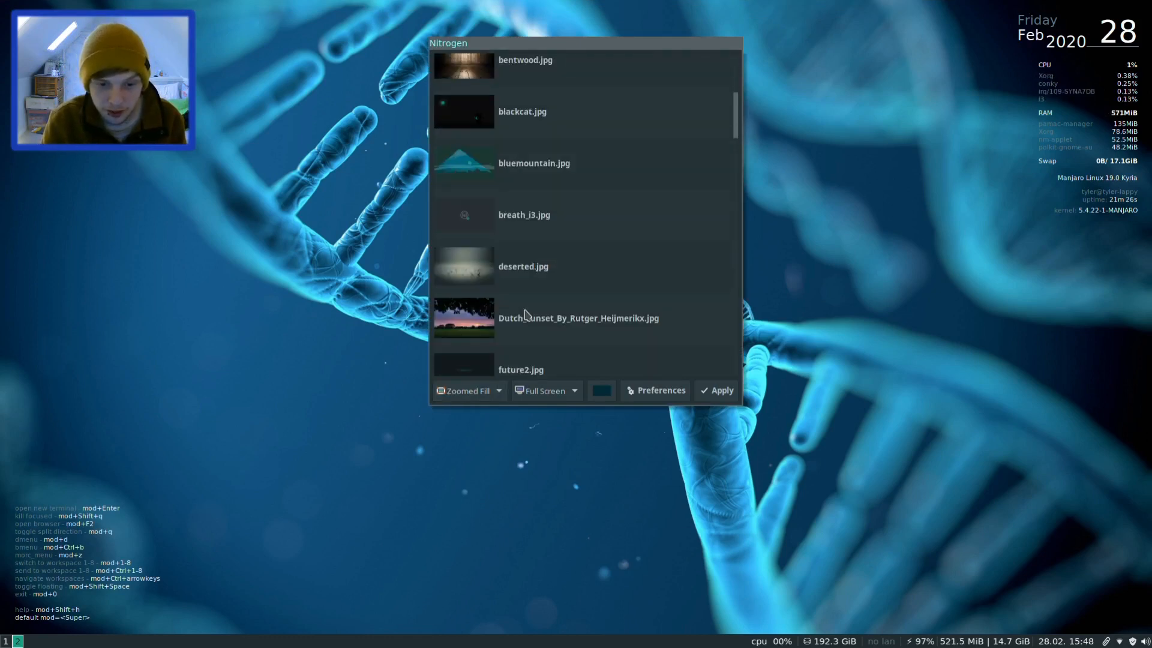
scroll(down, 3)
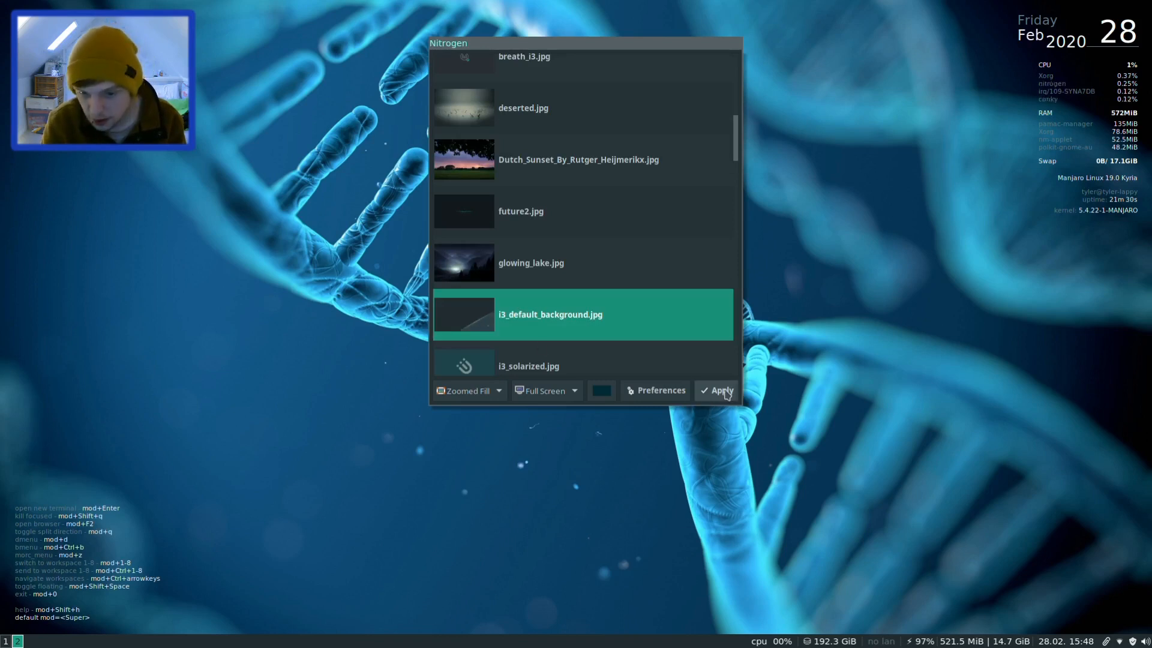
click(720, 390)
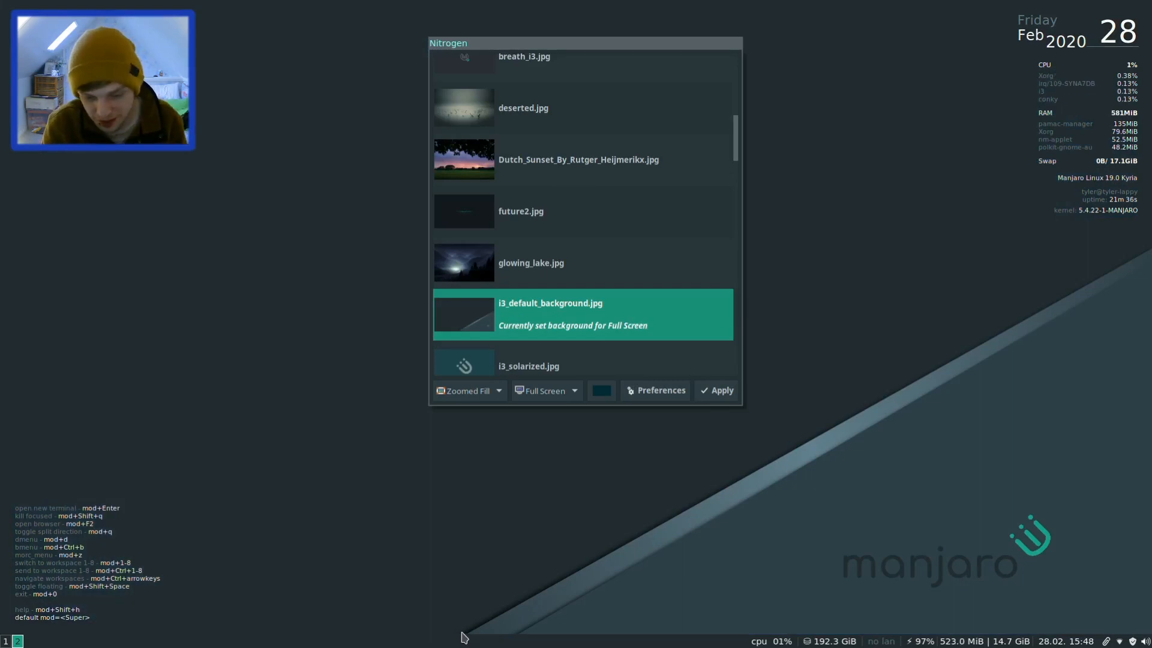
mouse_move(72, 642)
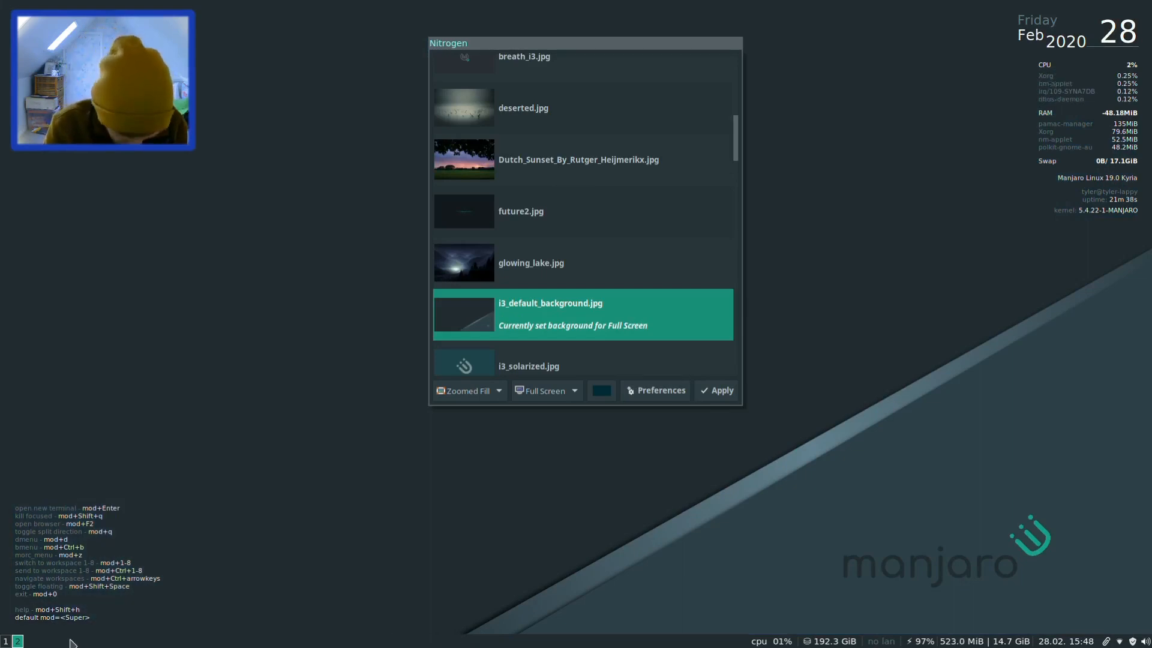
mouse_move(170, 604)
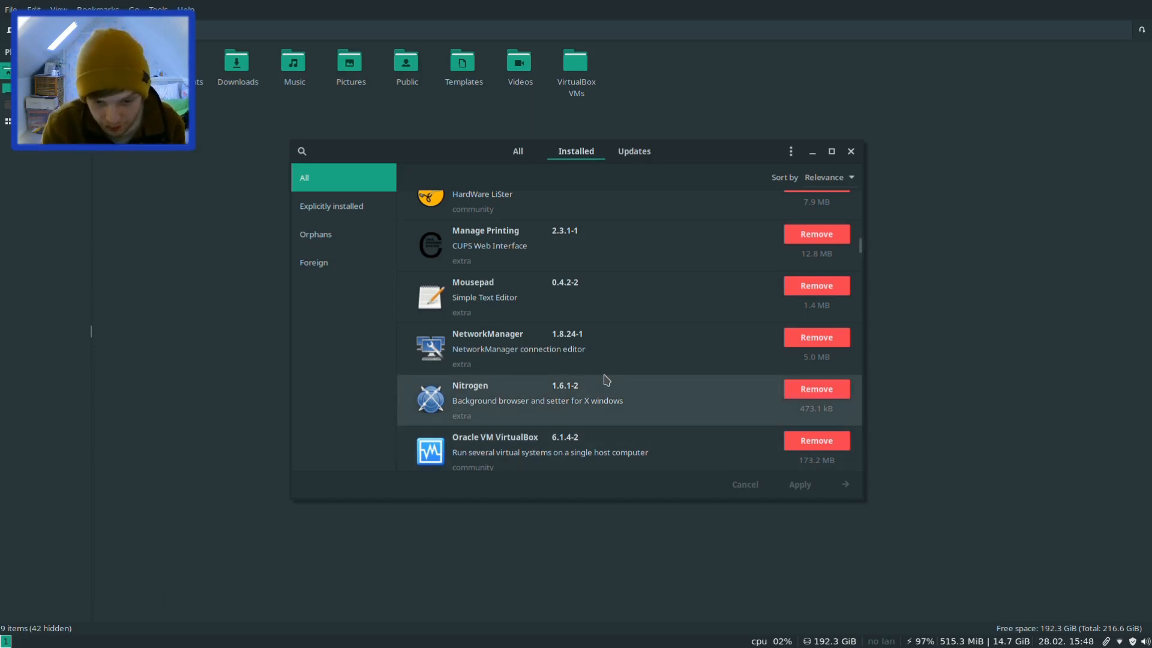
- Scroll the Installed list further past ranger, Telegram Desktop and Terminator
scroll(down, 3)
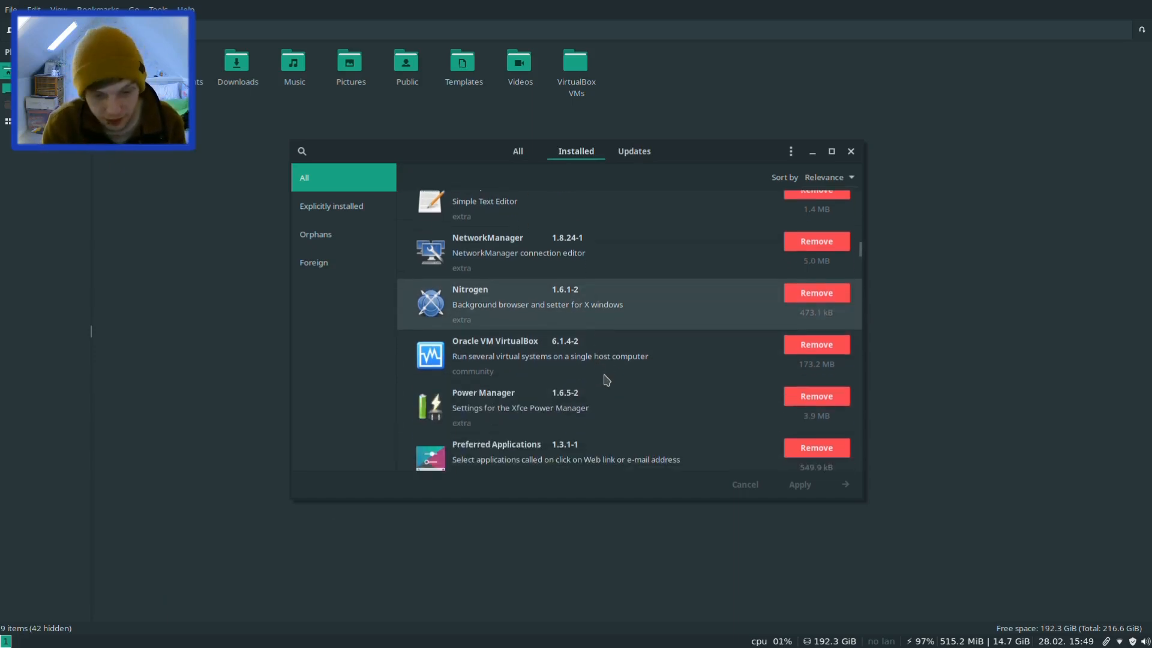
scroll(down, 3)
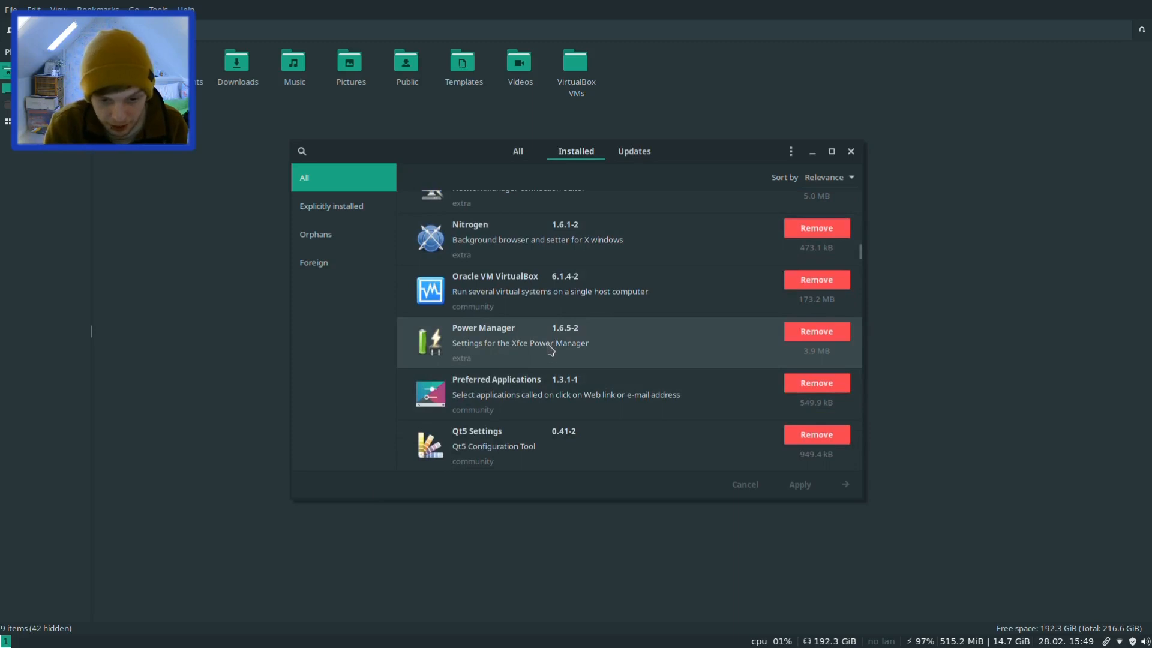
scroll(down, 3)
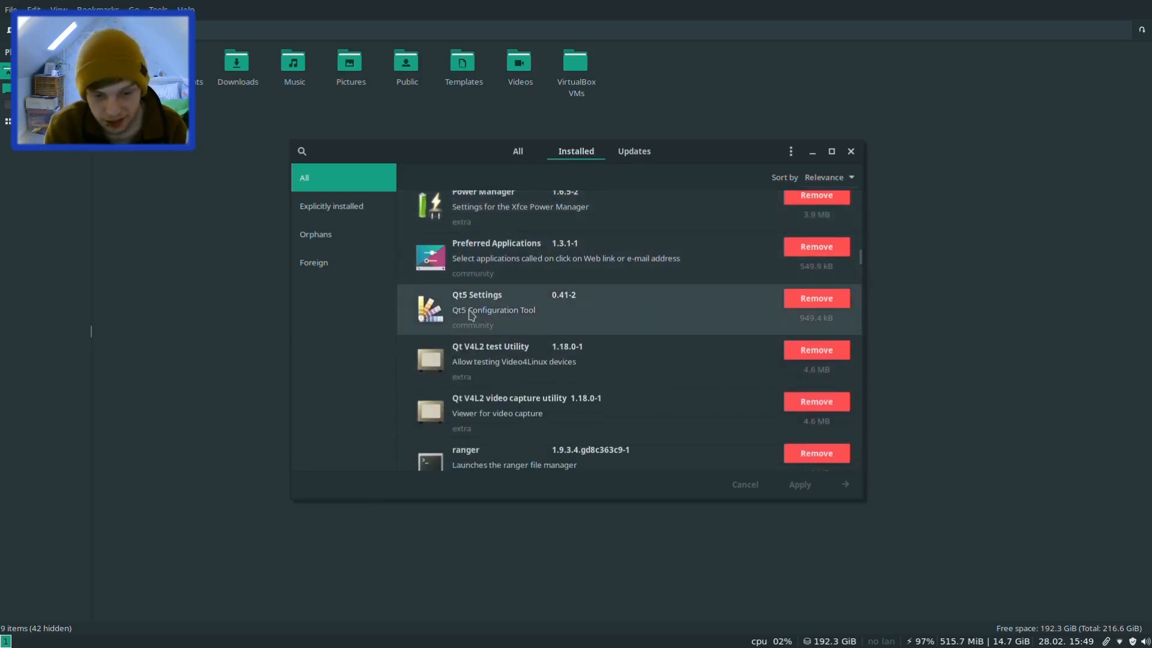
scroll(down, 3)
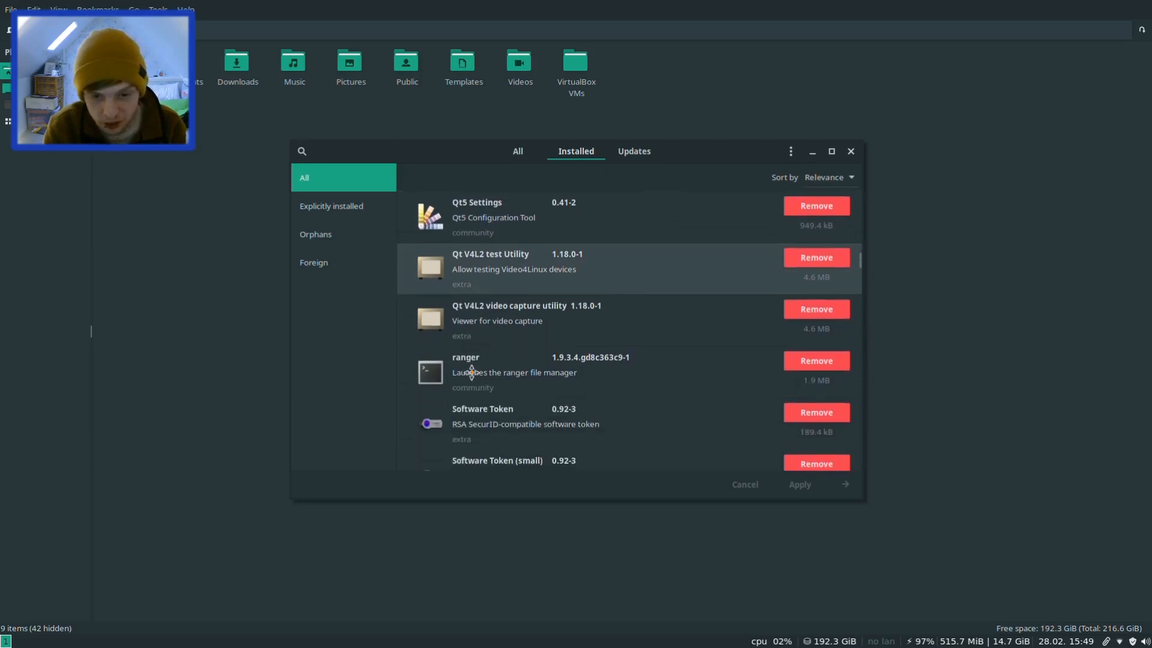
scroll(down, 3)
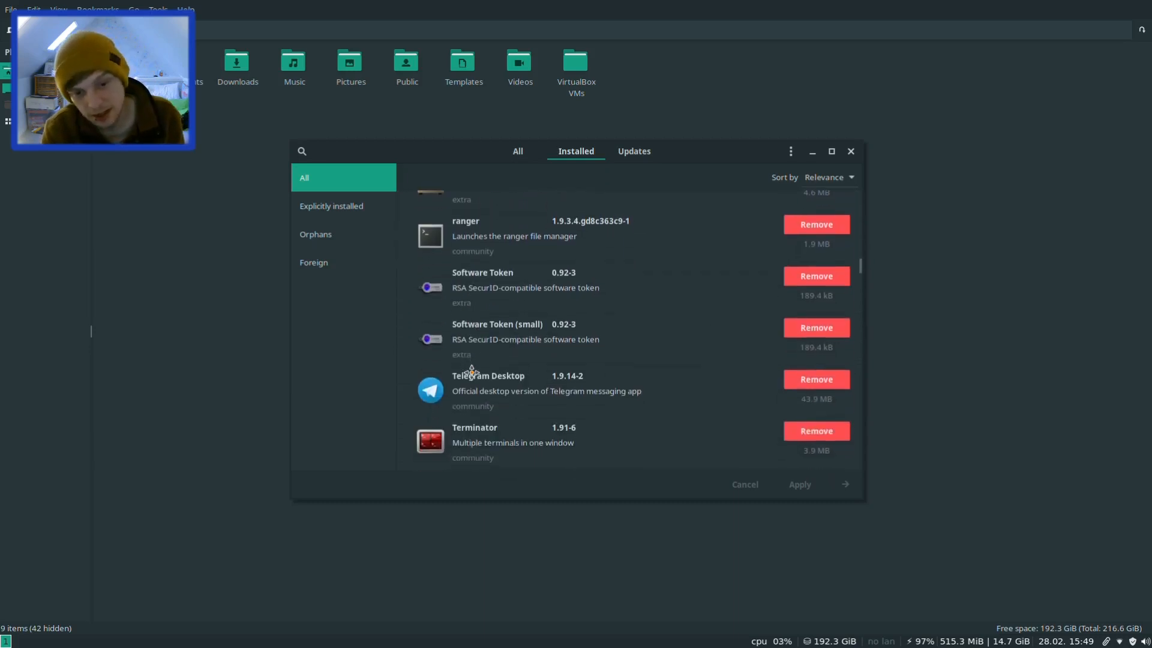
scroll(down, 3)
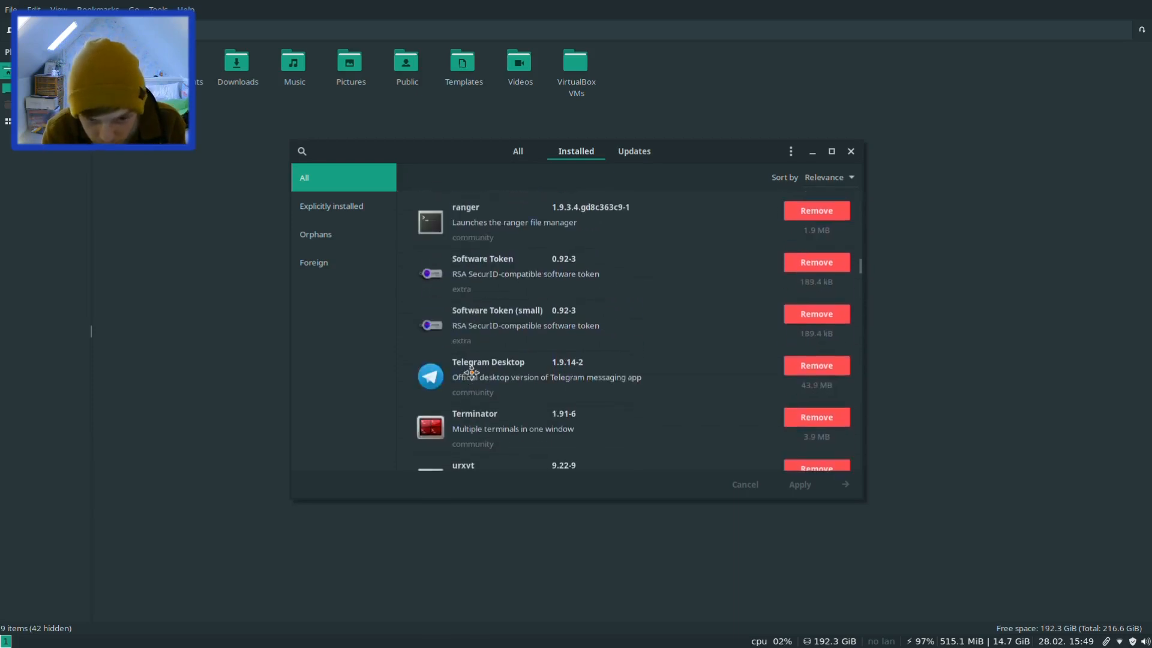
scroll(down, 3)
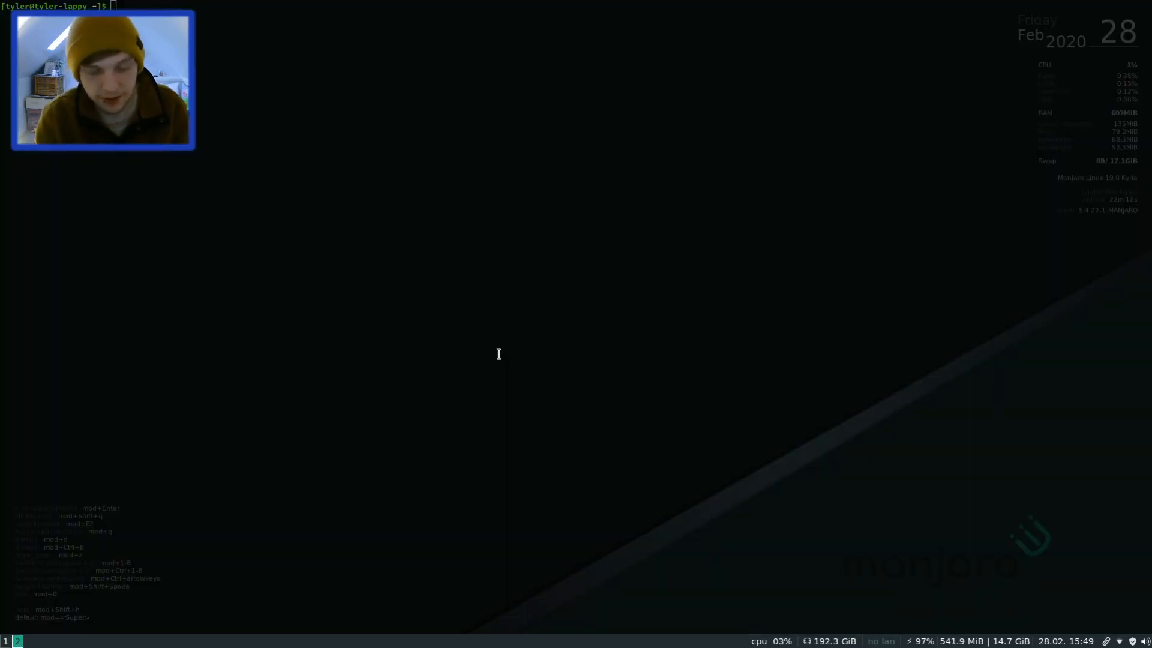
- Open a second terminal beside the first, then run htop in it and quit
key(mod+Return)
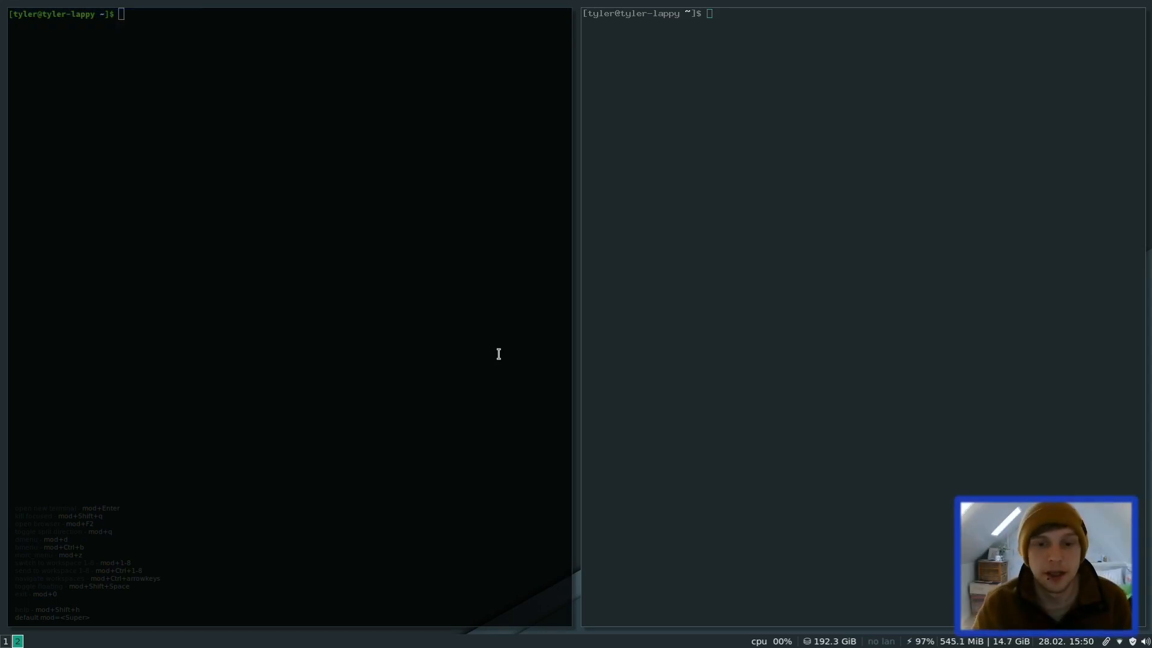
mouse_move(399, 321)
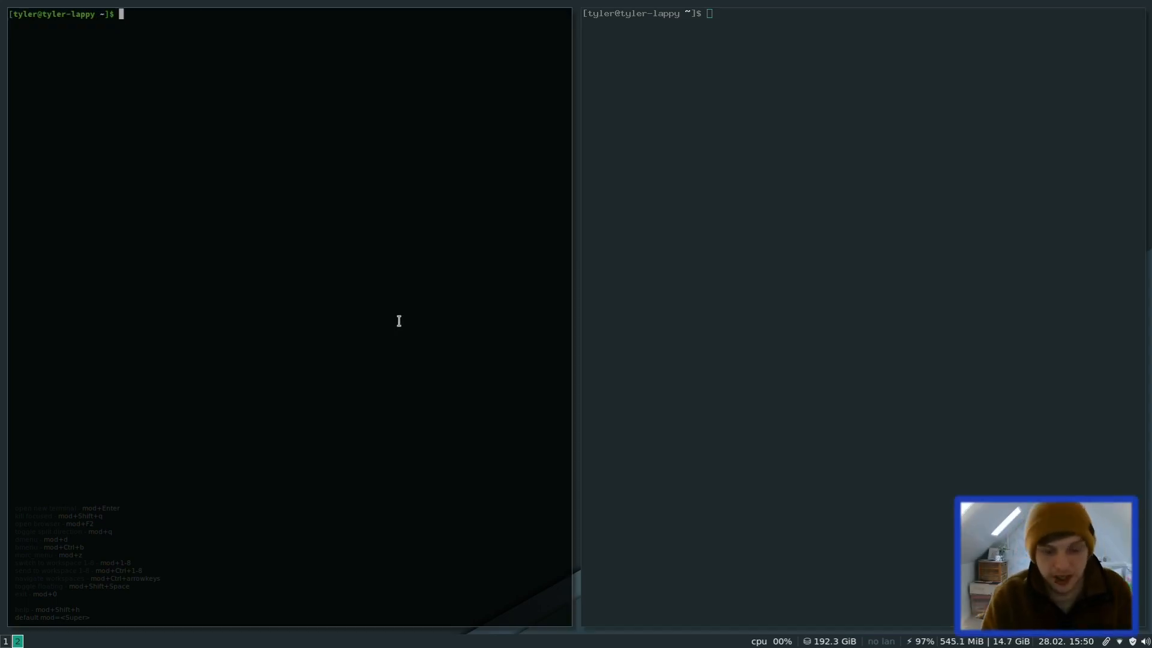
text(htop)
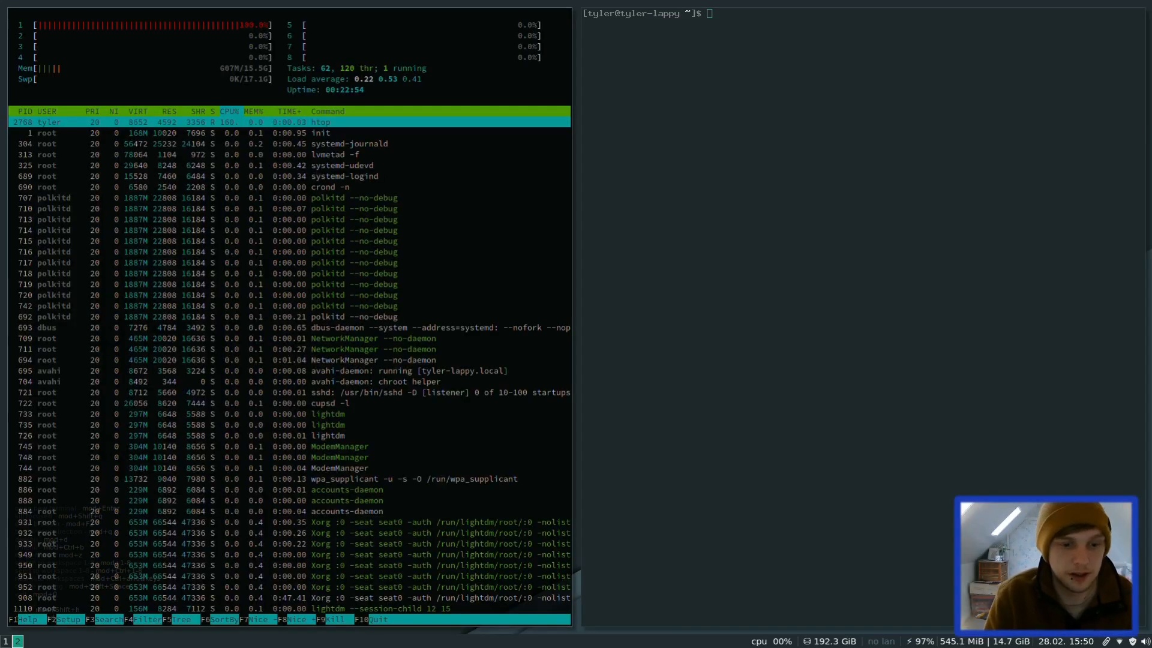
key(q)
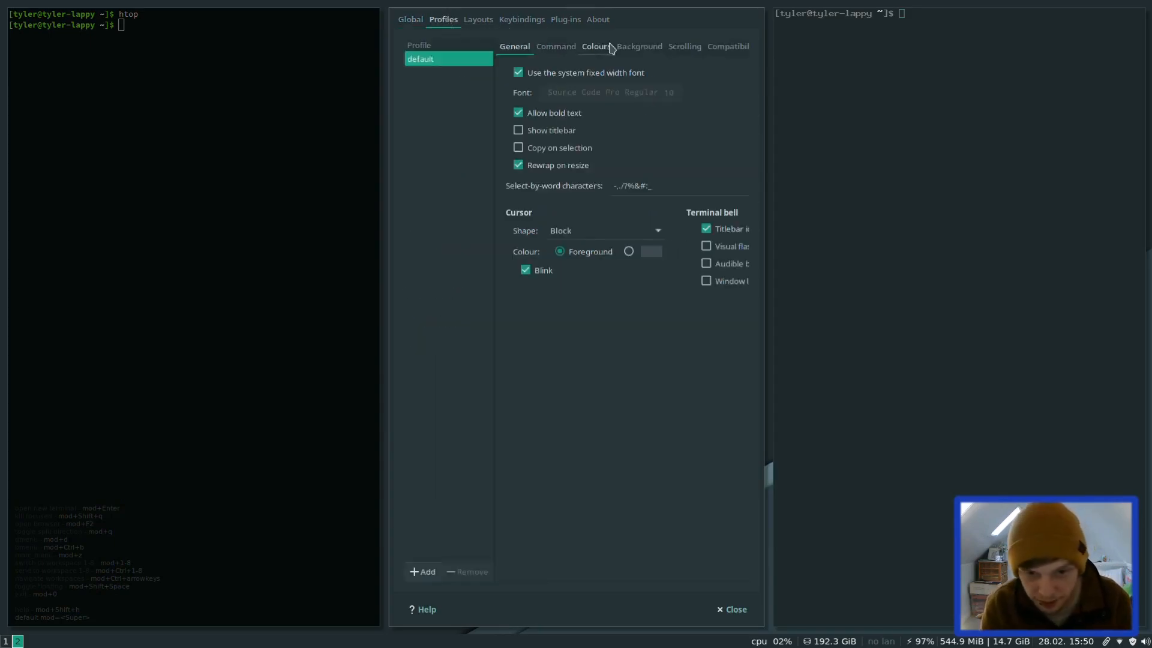
- Enable 'Use colours from system theme' in the profile's Colours, close Preferences, and run htop
click(595, 46)
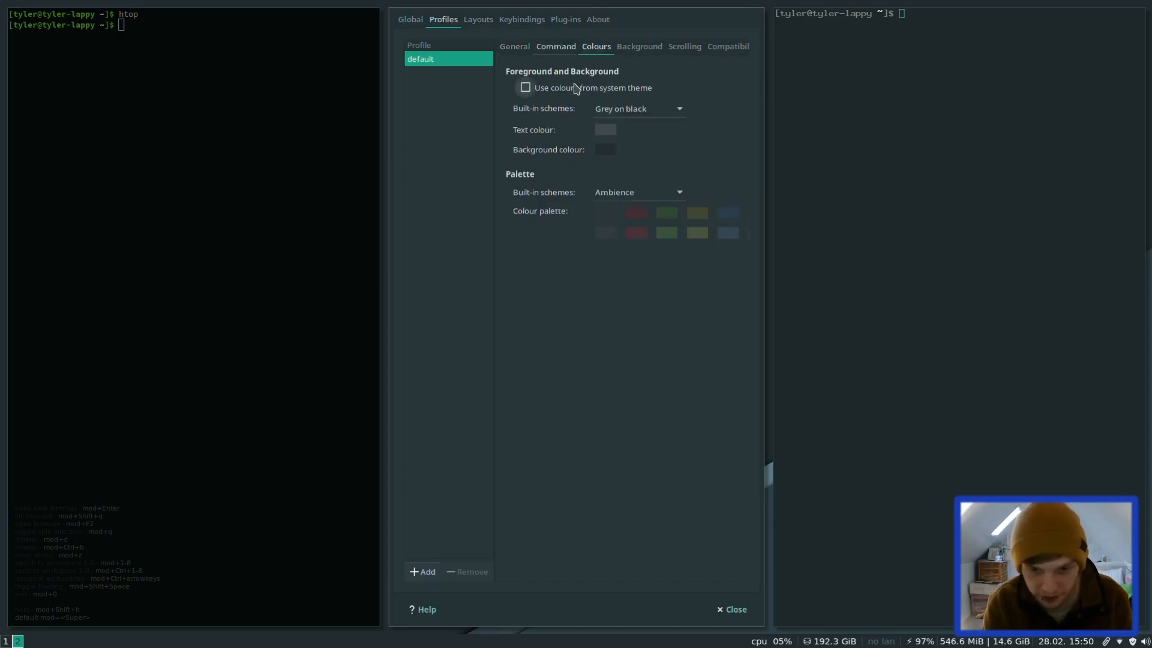
click(524, 88)
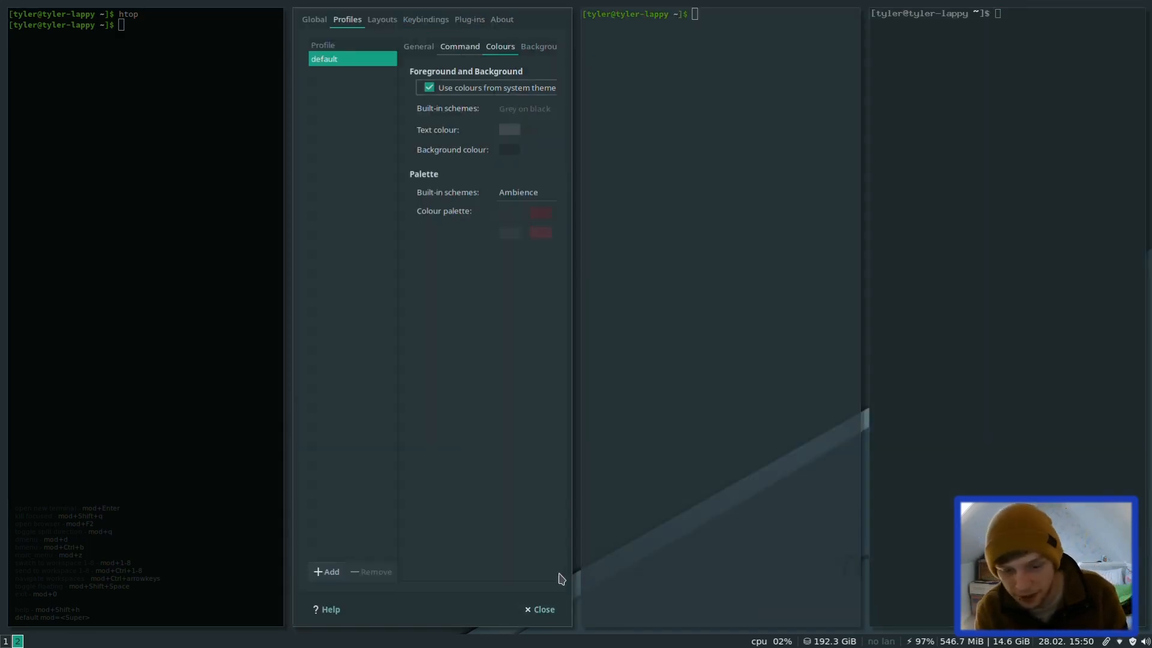
click(540, 609)
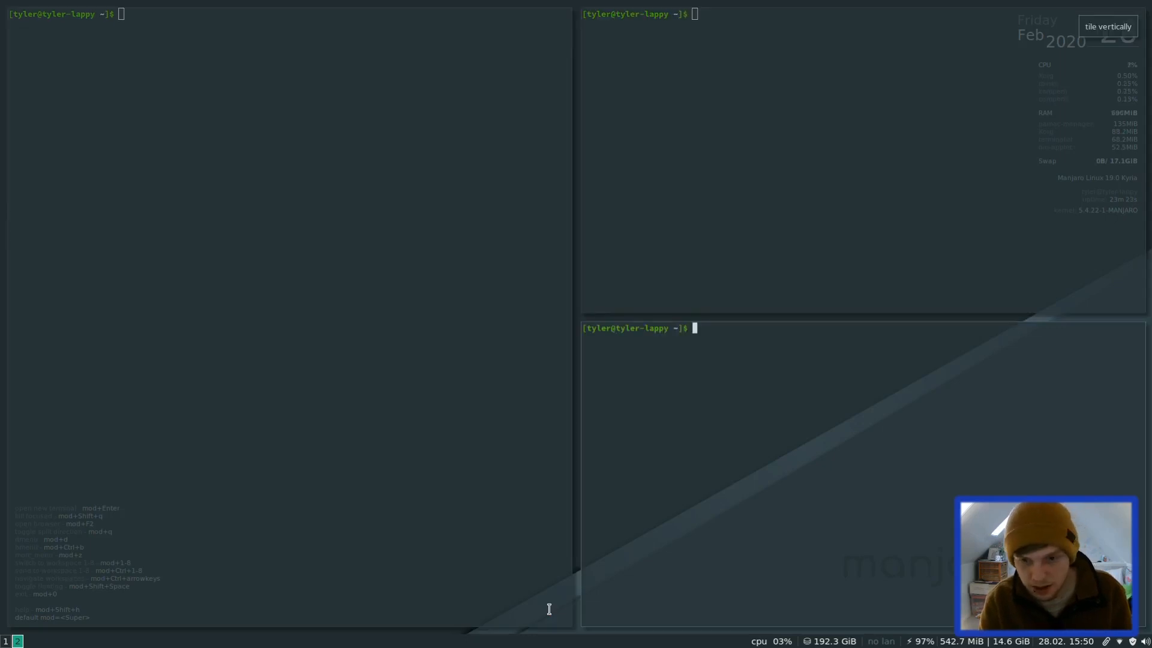
text(htop)
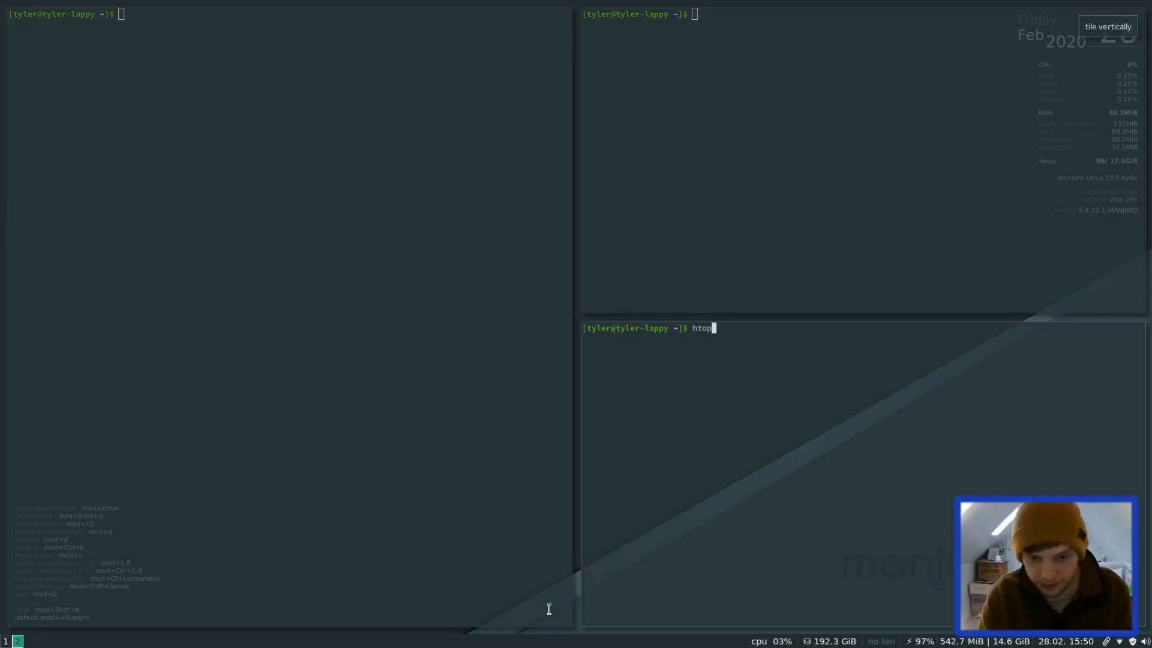
key(Return)
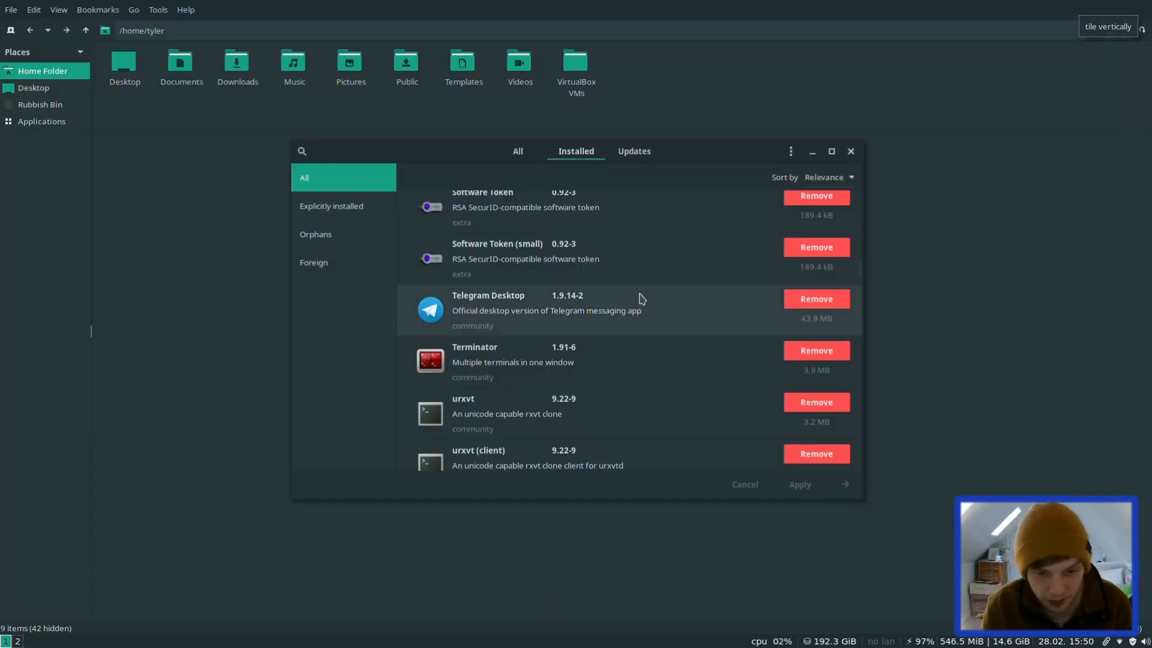
- Scroll the Installed list past VLC, Xarchiver and XTerm into the libraries
scroll(down, 3)
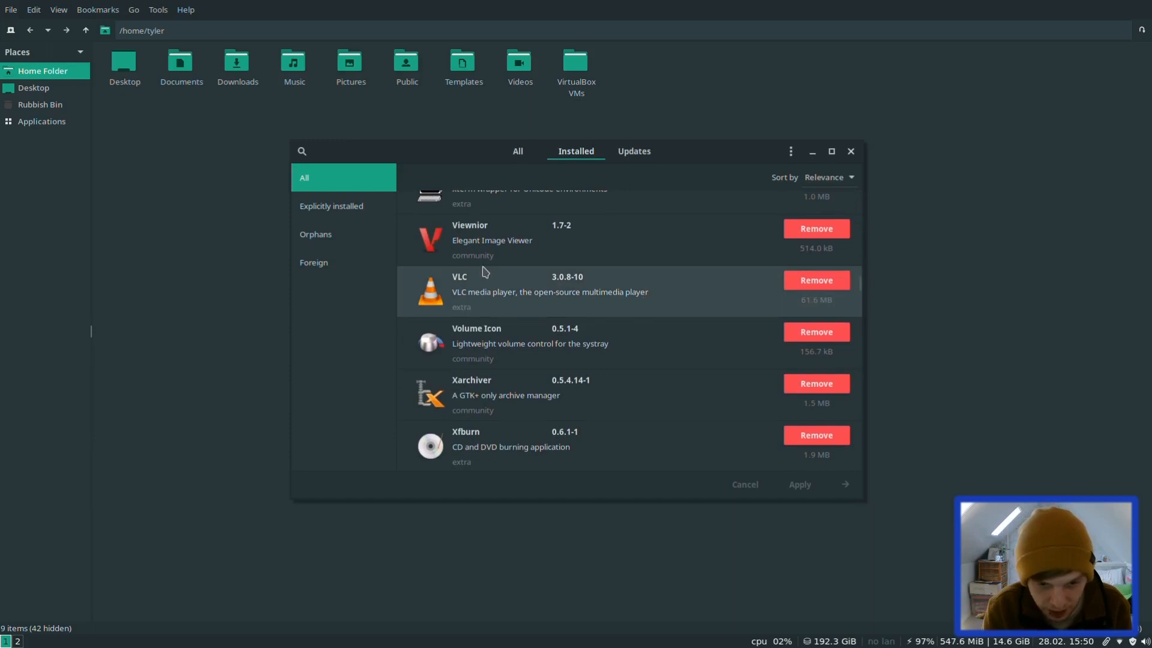
mouse_move(488, 359)
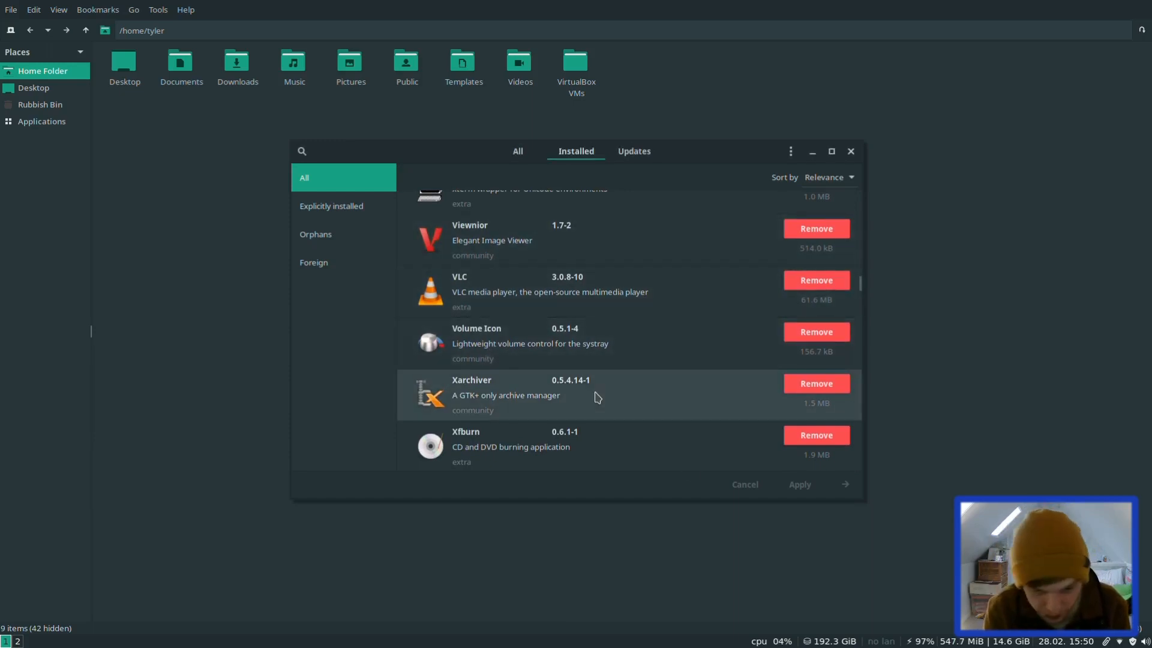
scroll(down, 3)
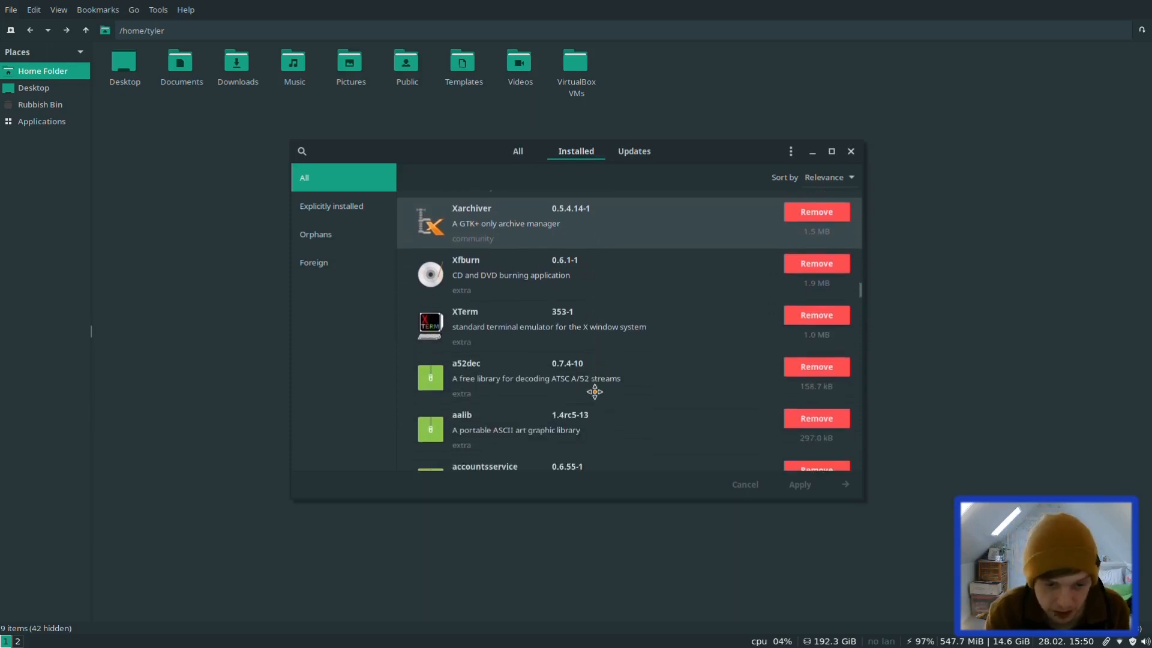
scroll(down, 3)
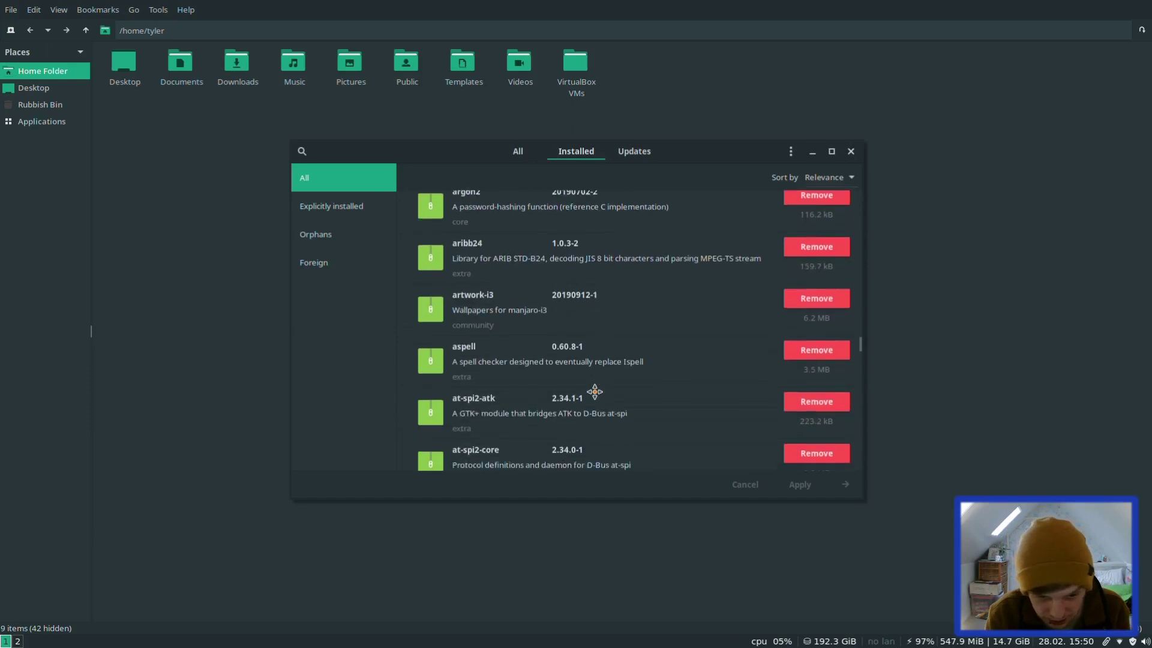
scroll(down, 3)
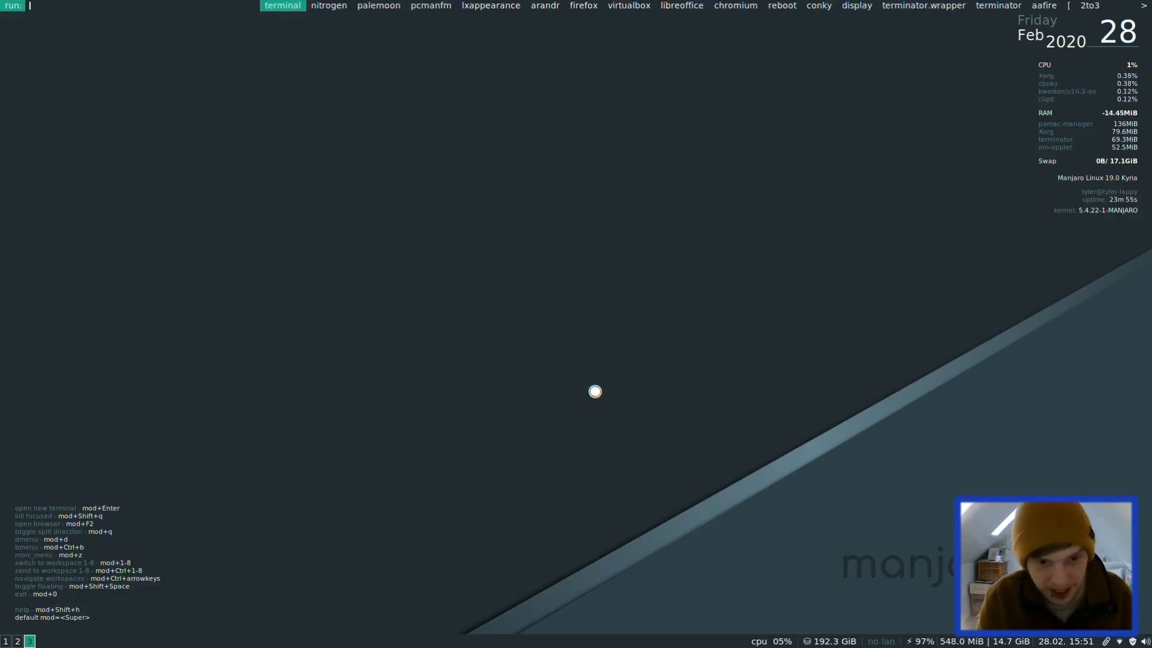
- Launch Firefox from dmenu with 'fire' and open its hamburger menu
text(fire)
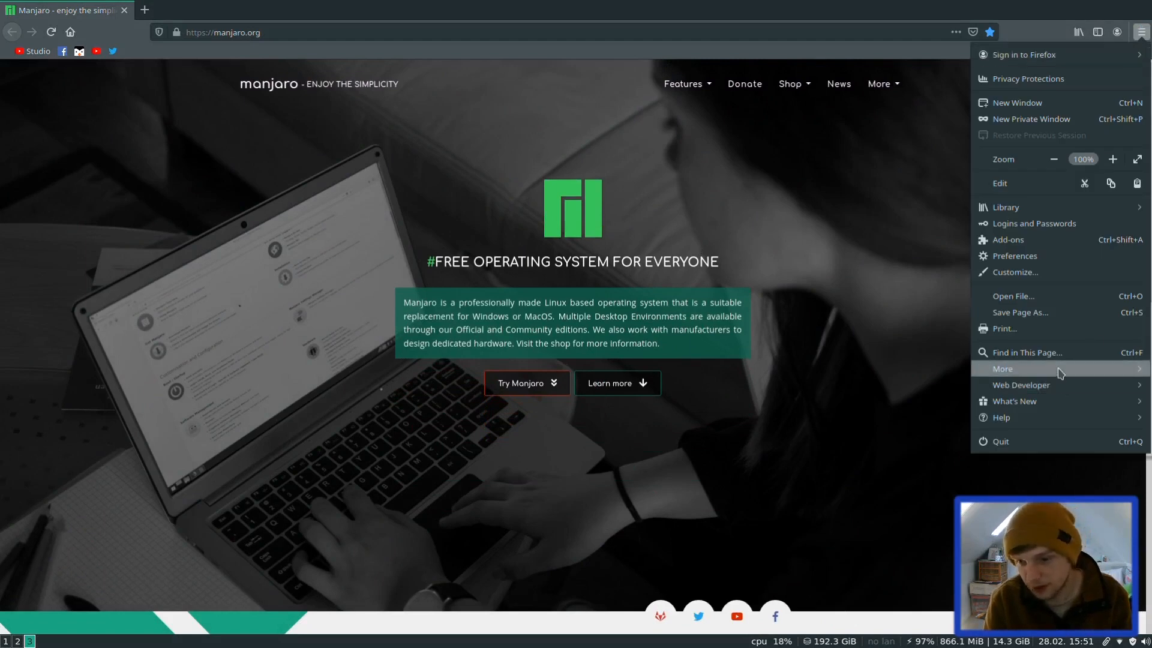
click(1001, 367)
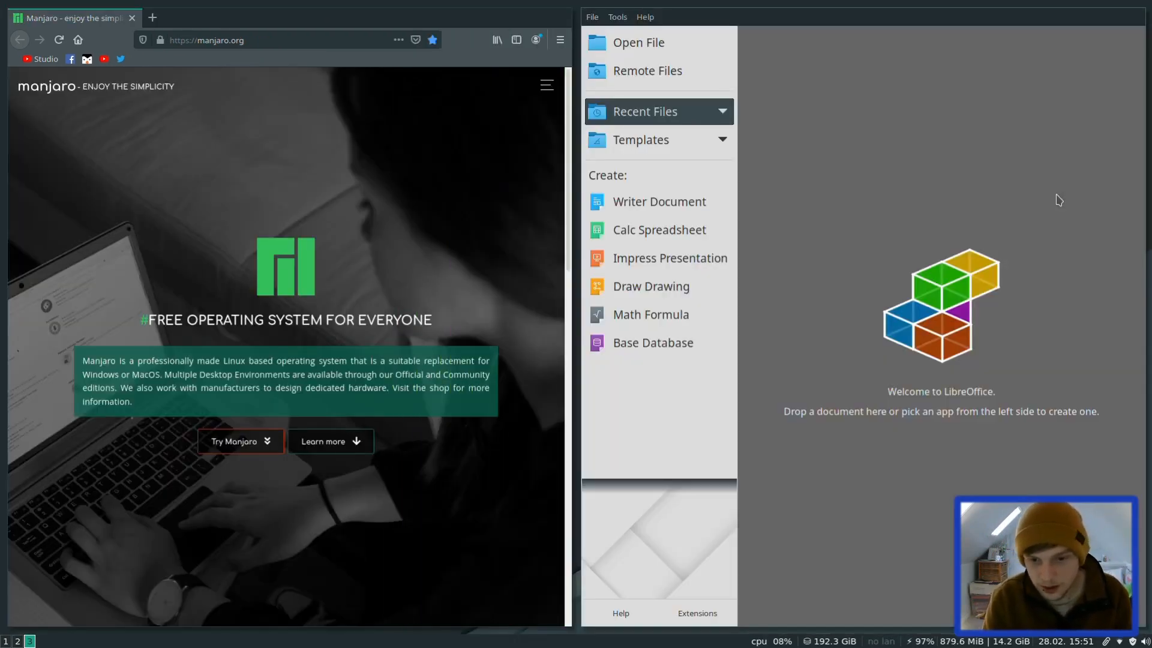
- Create a Writer Document from the Start Center and place the cursor on the blank page
click(659, 201)
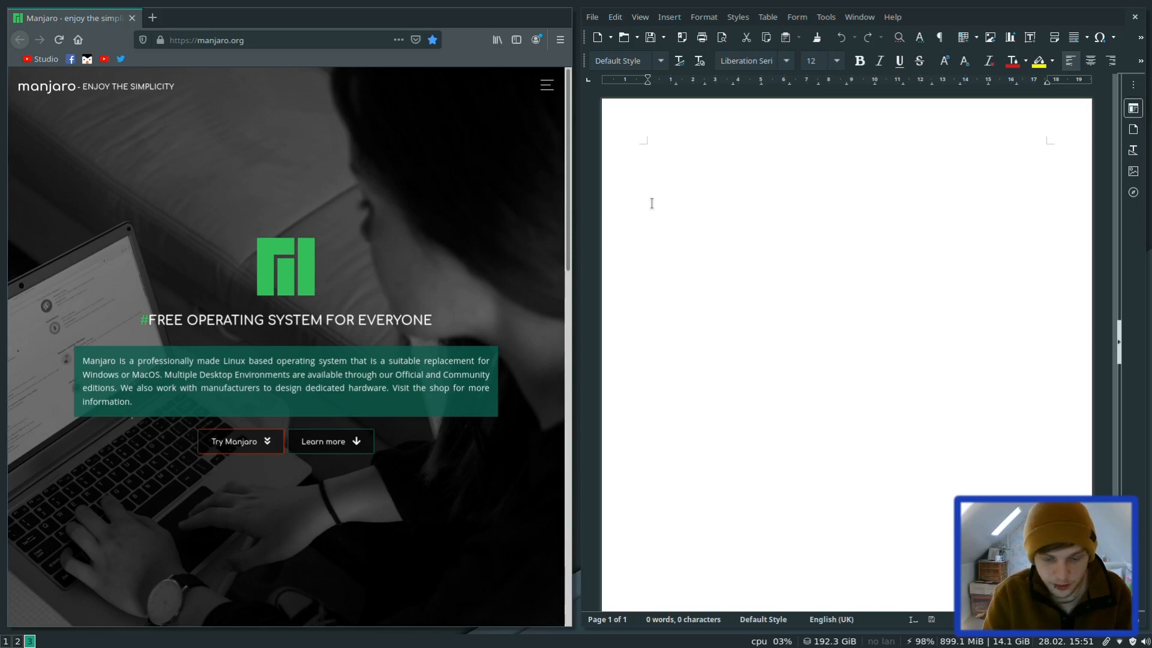
click(647, 147)
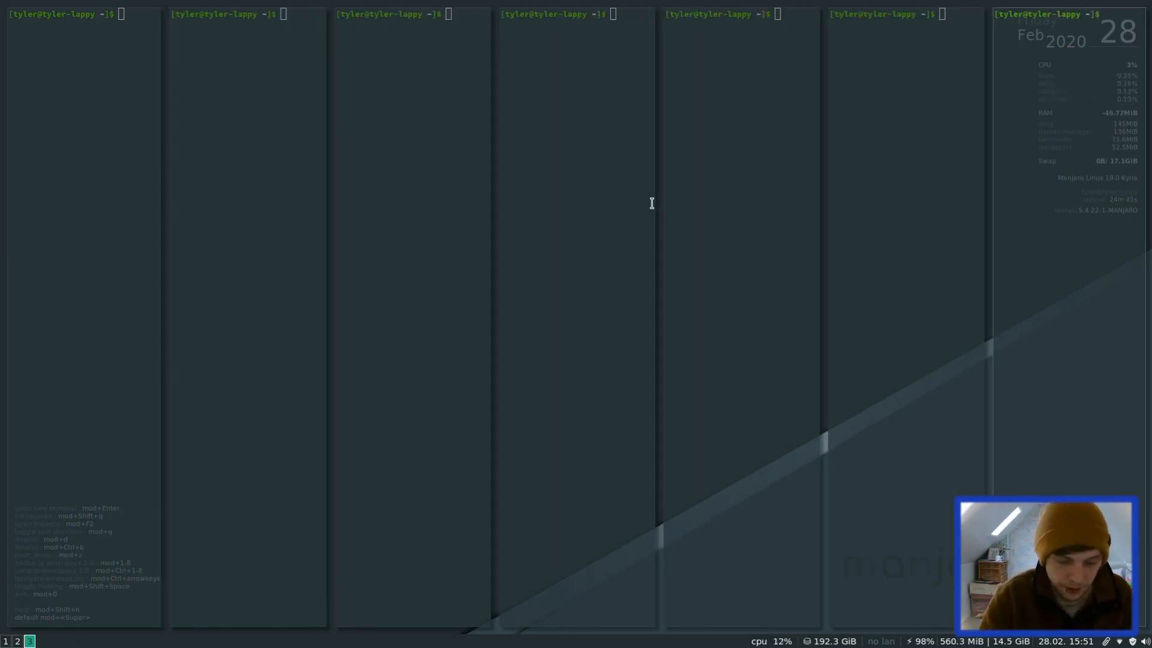
mouse_move(1102, 13)
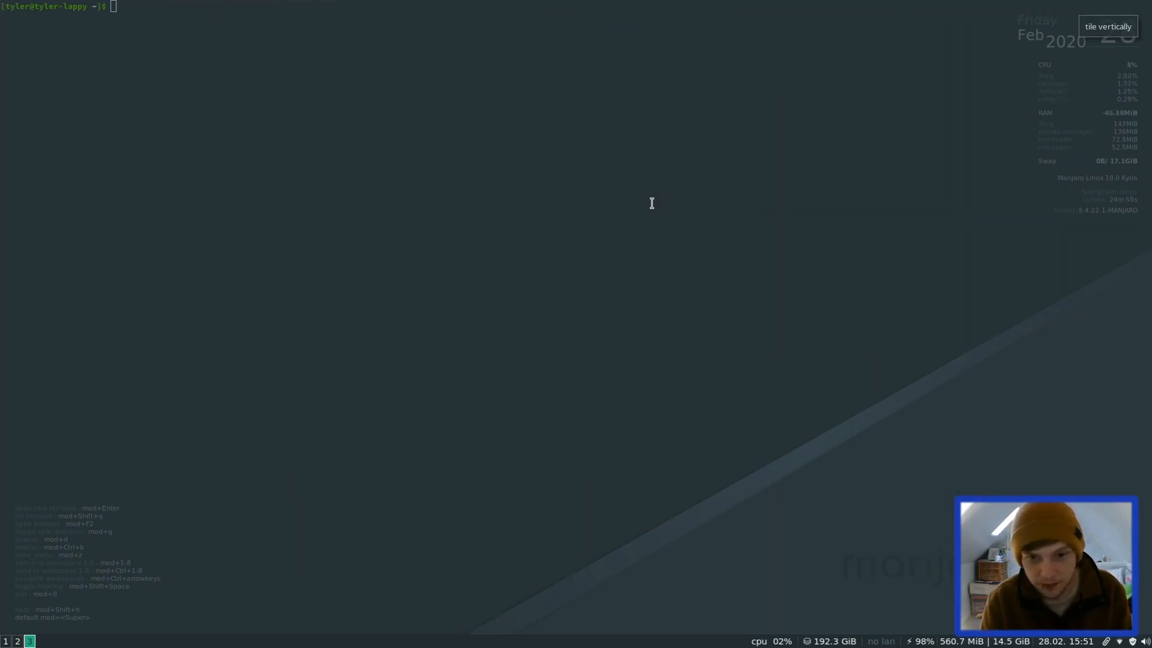
- Open the i3 configuration file ~/.i3/config in vim
text(vim ~/)
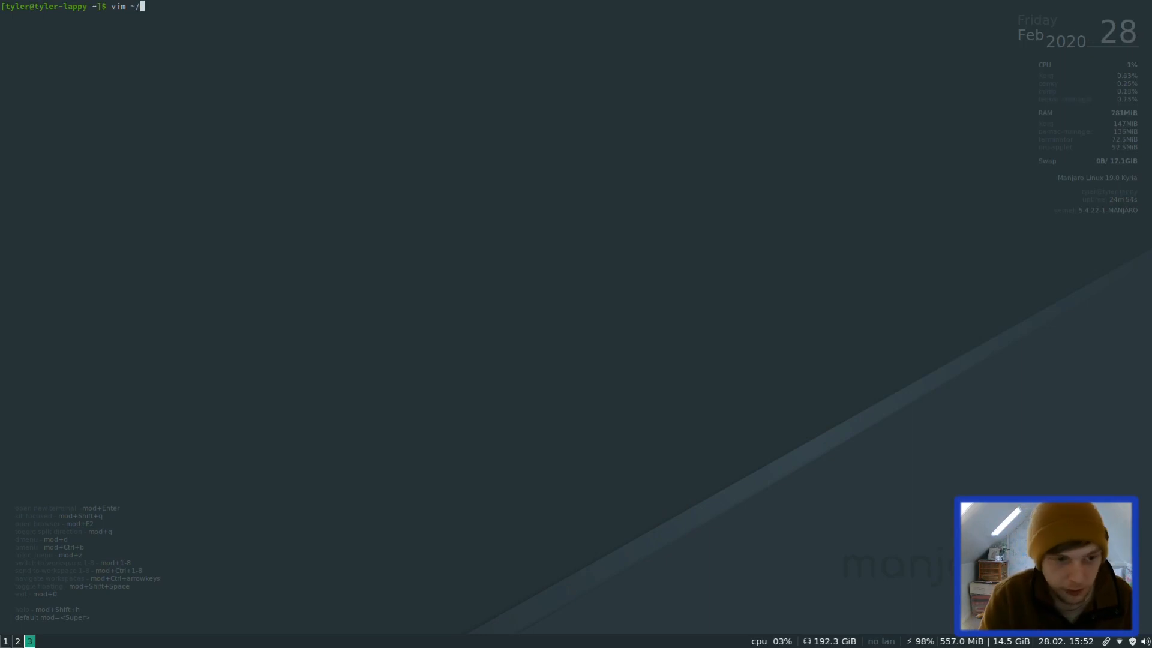
text(.i3)
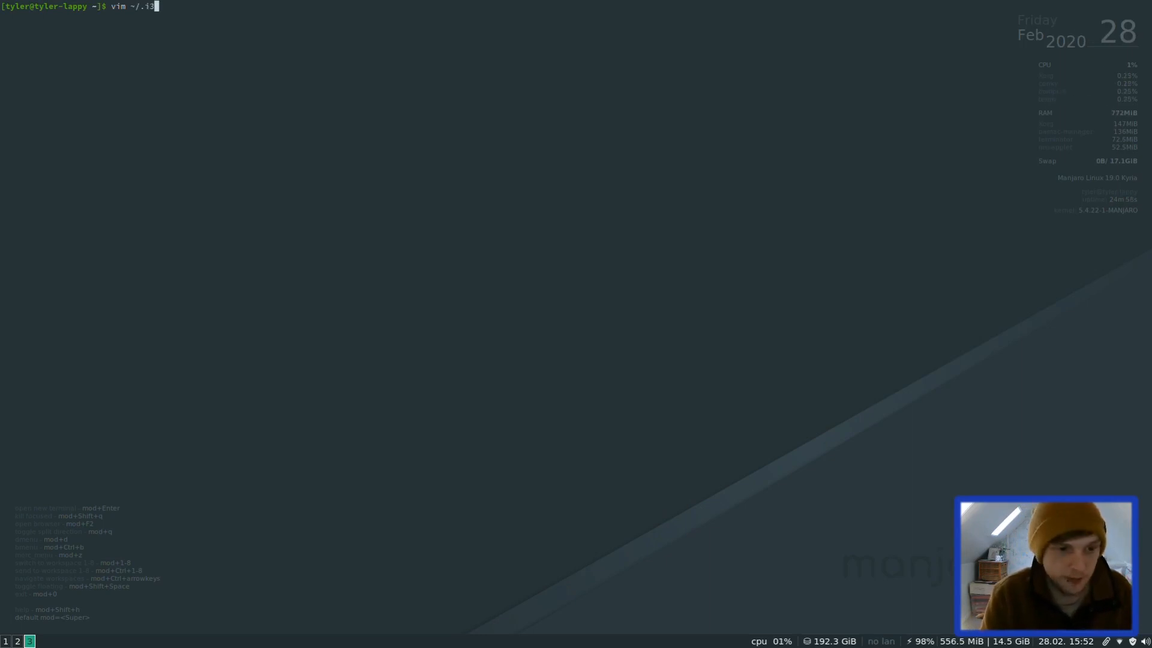
key(Return)
text(/)
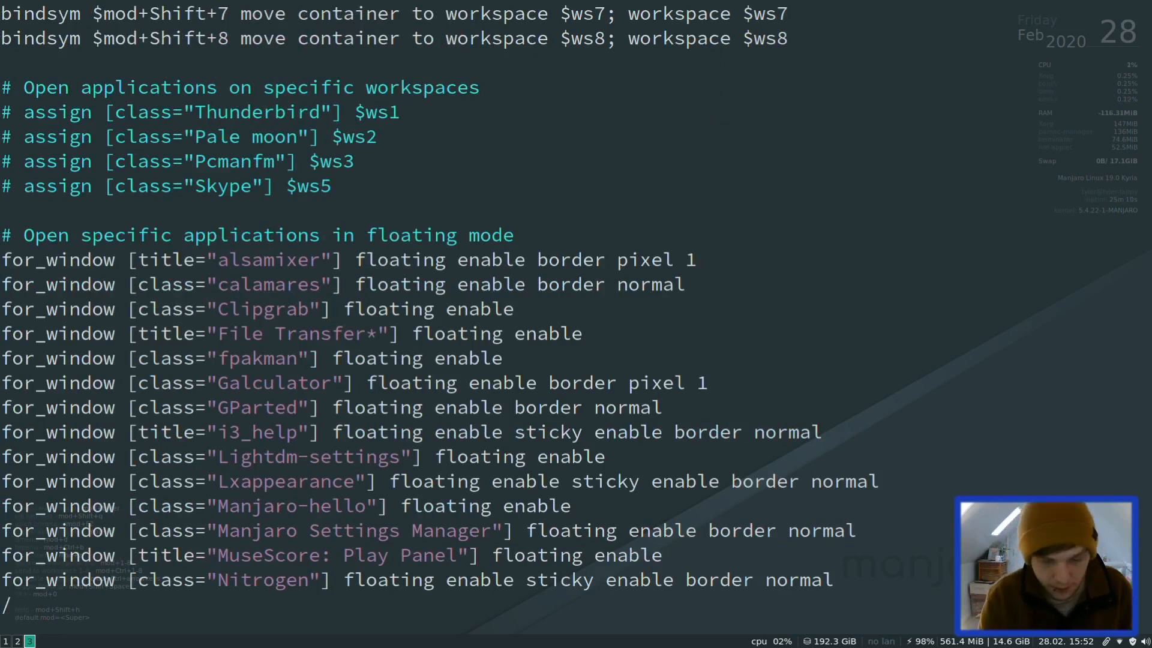
- Search the i3 config for 'termin' and scroll through the application bindsym lines
text(terminat)
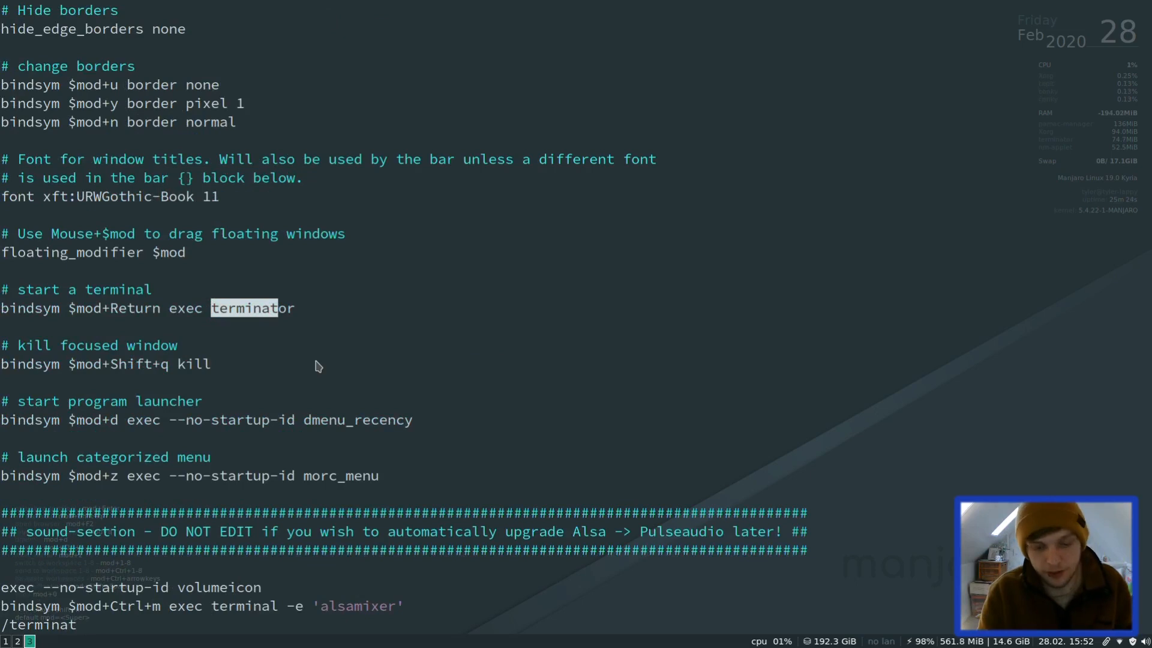
scroll(down, 3)
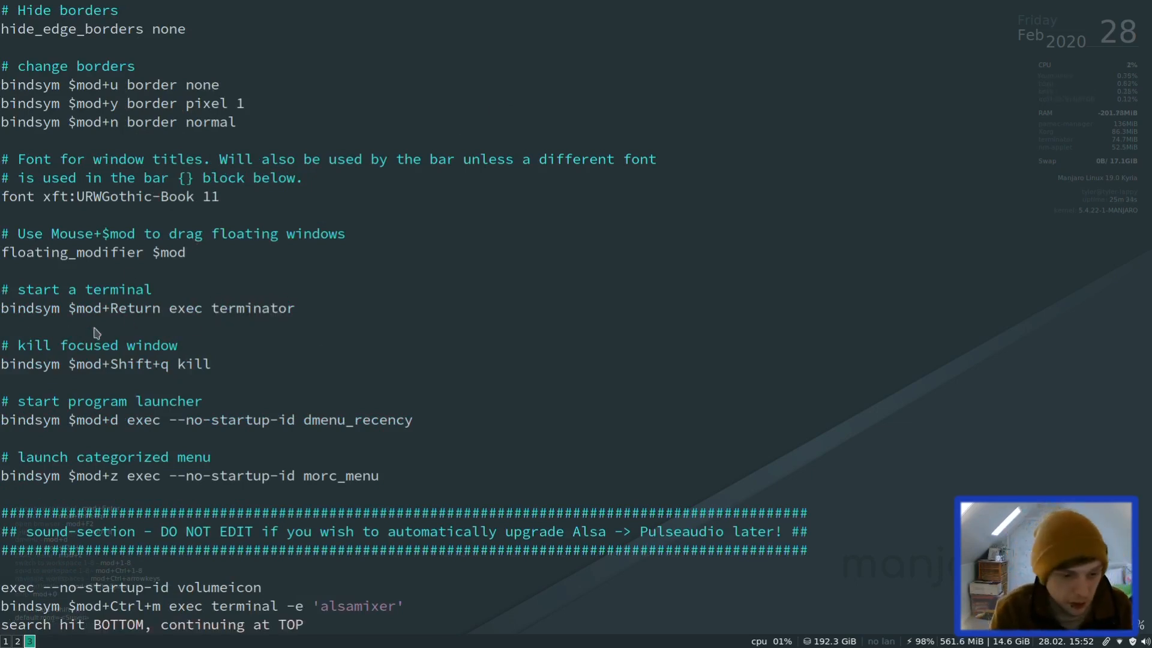
scroll(down, 3)
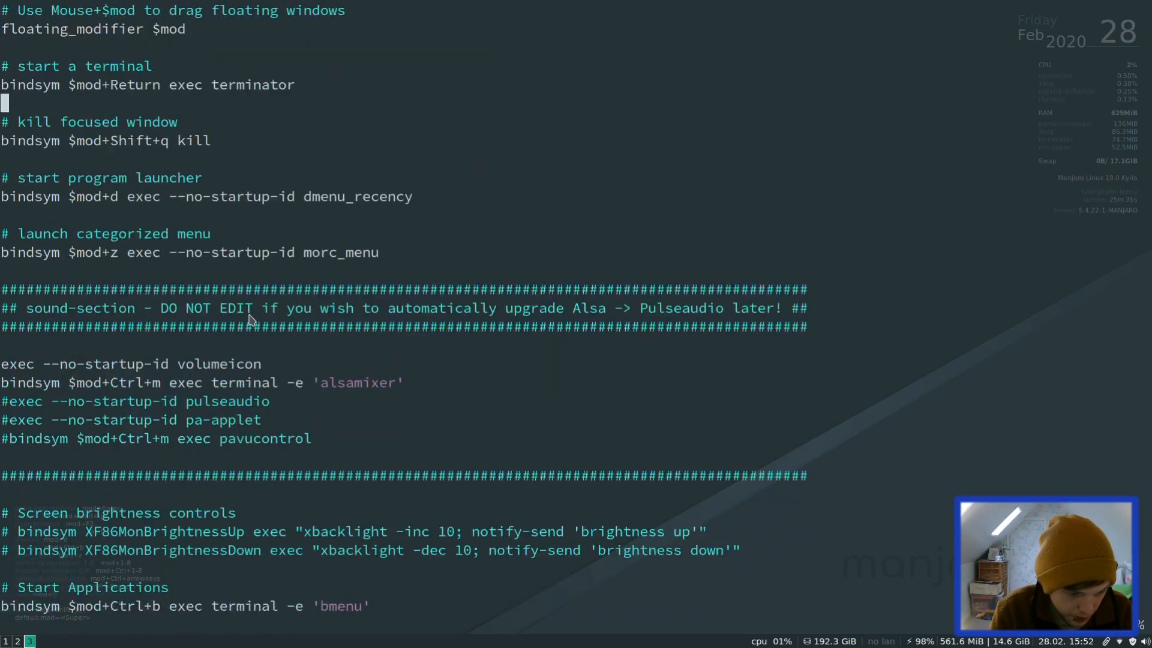
scroll(down, 3)
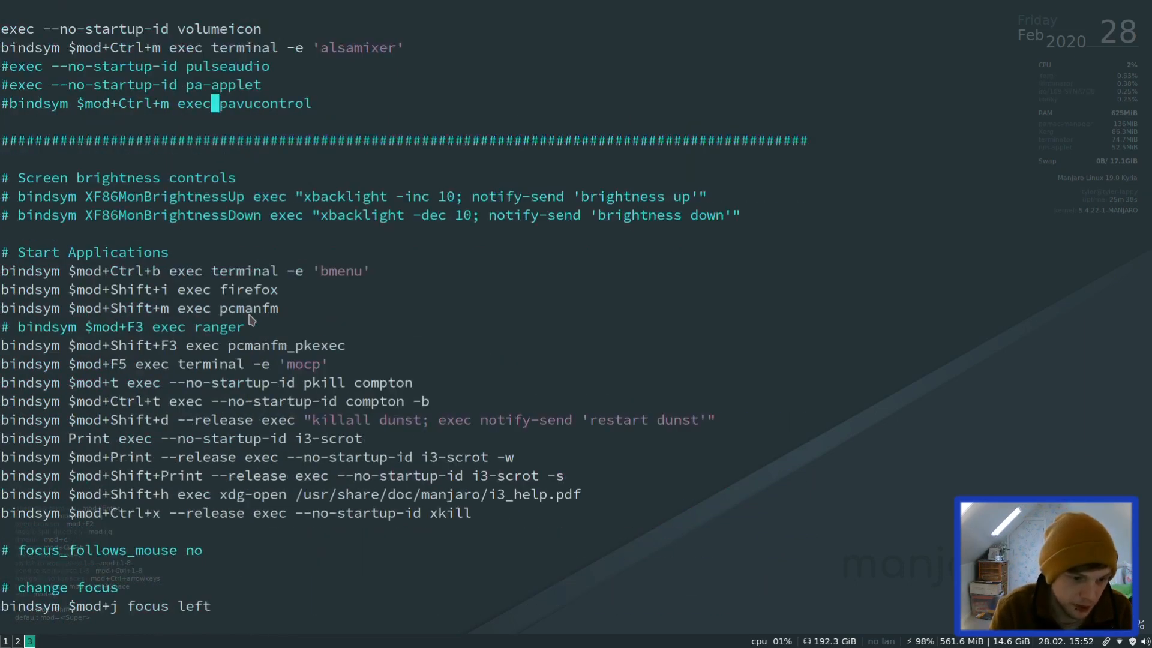
scroll(down, 3)
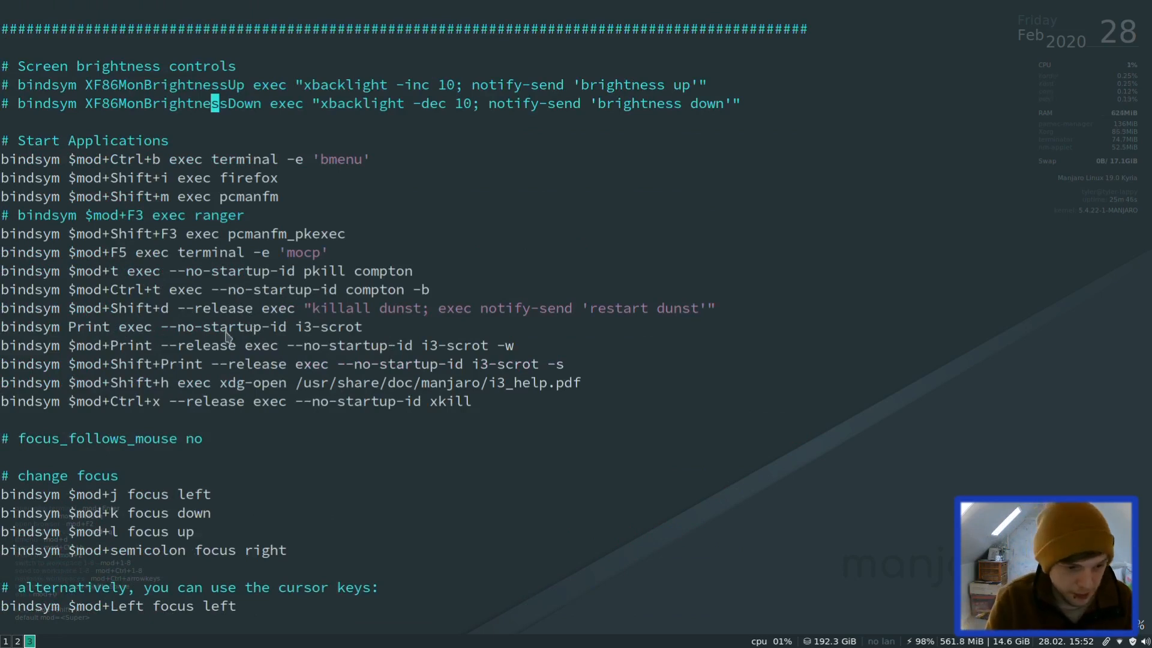
mouse_move(242, 218)
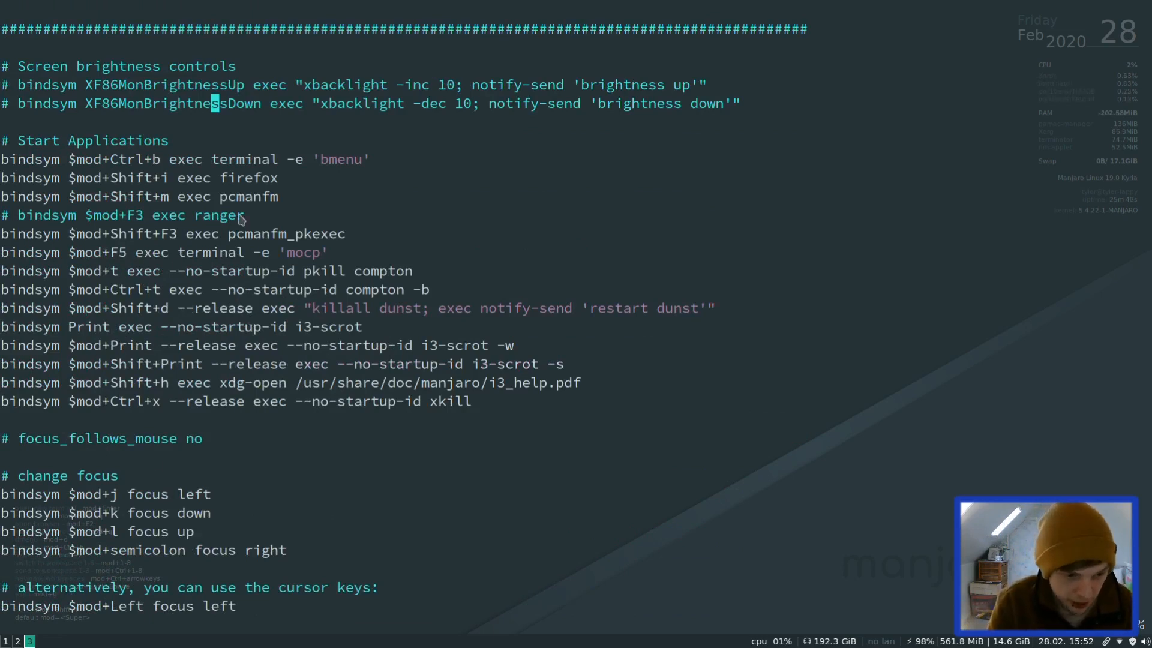
mouse_move(264, 210)
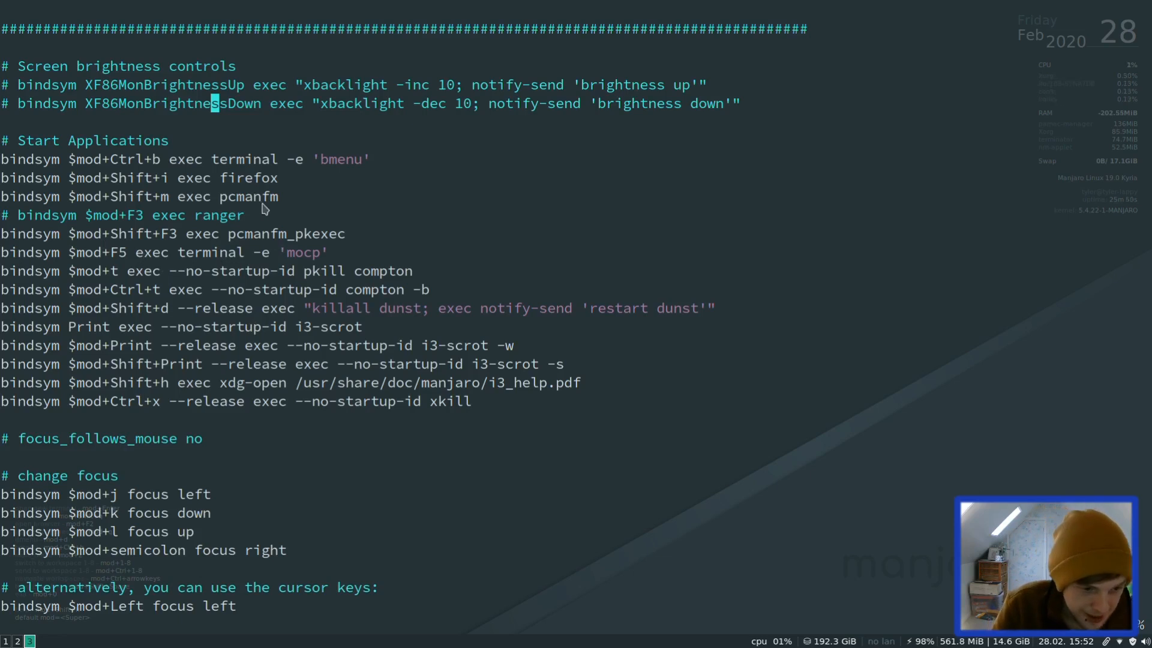
mouse_move(191, 200)
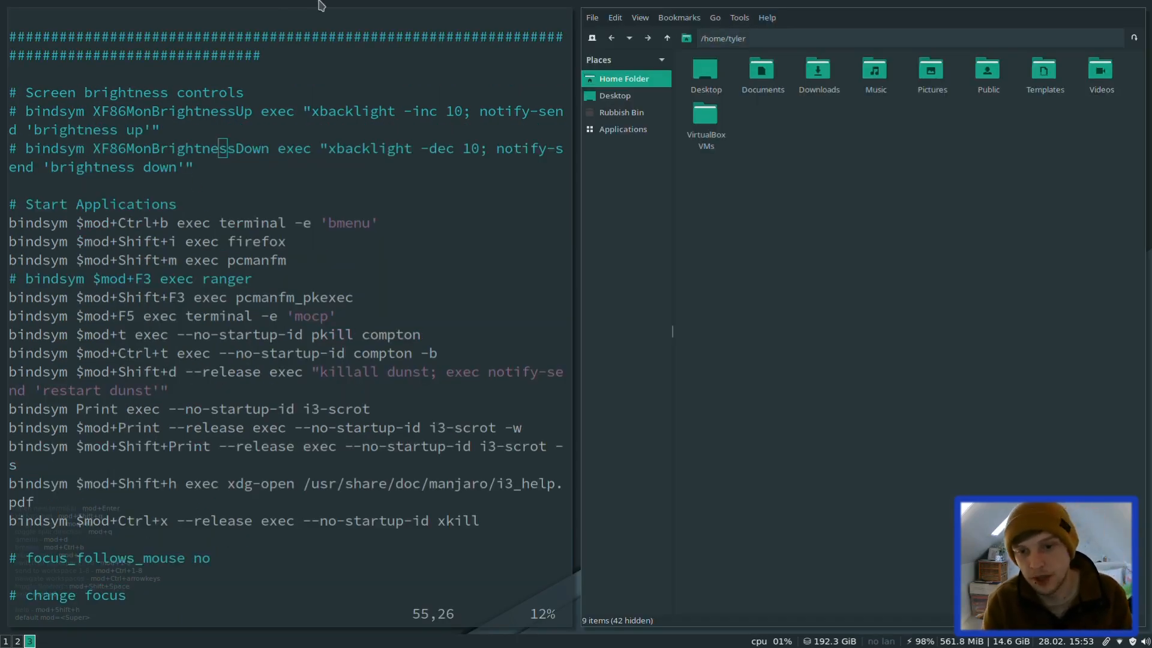
- View and dismiss PCManFM's About information, then scroll through the focus and movement bindings
click(739, 16)
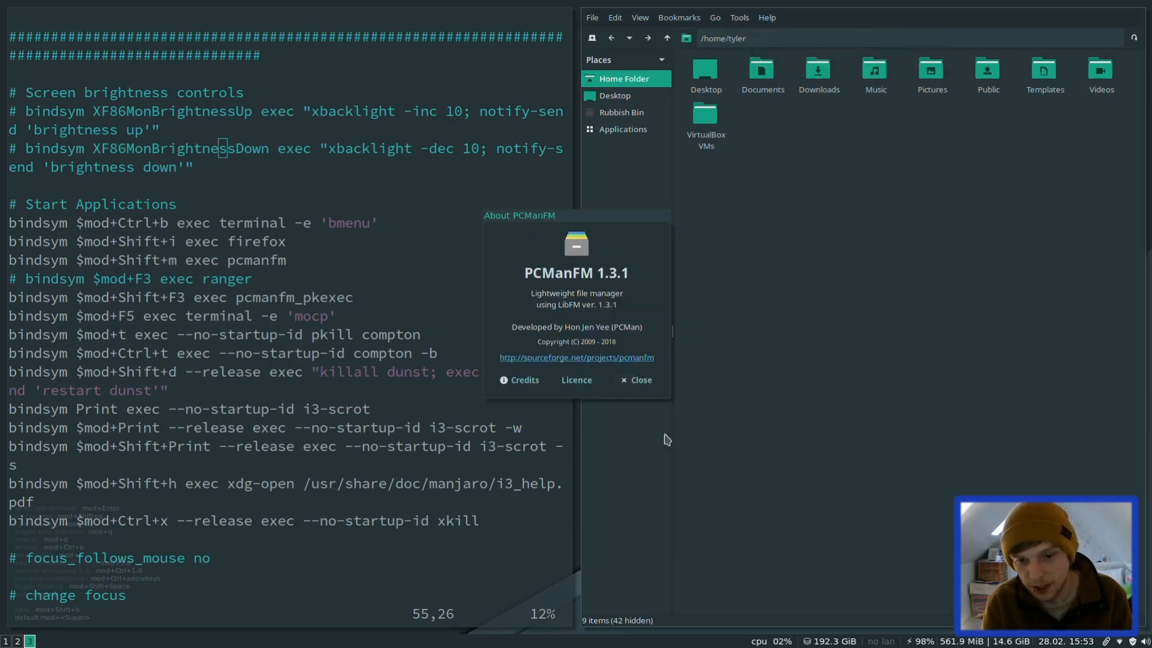
click(635, 379)
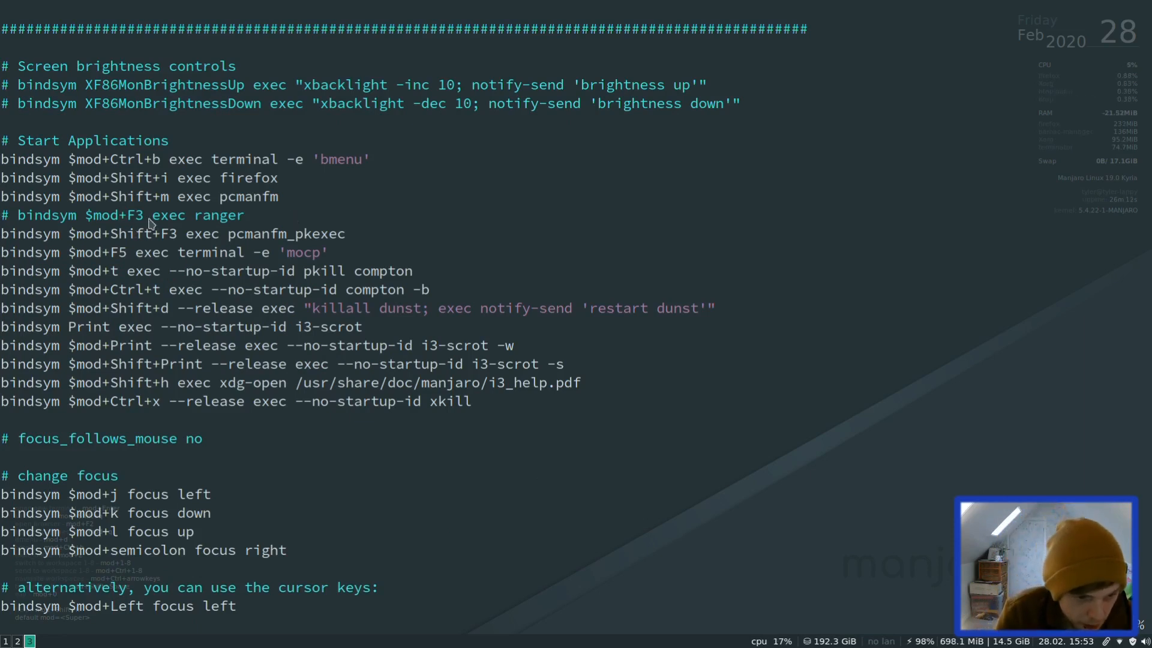
mouse_move(169, 264)
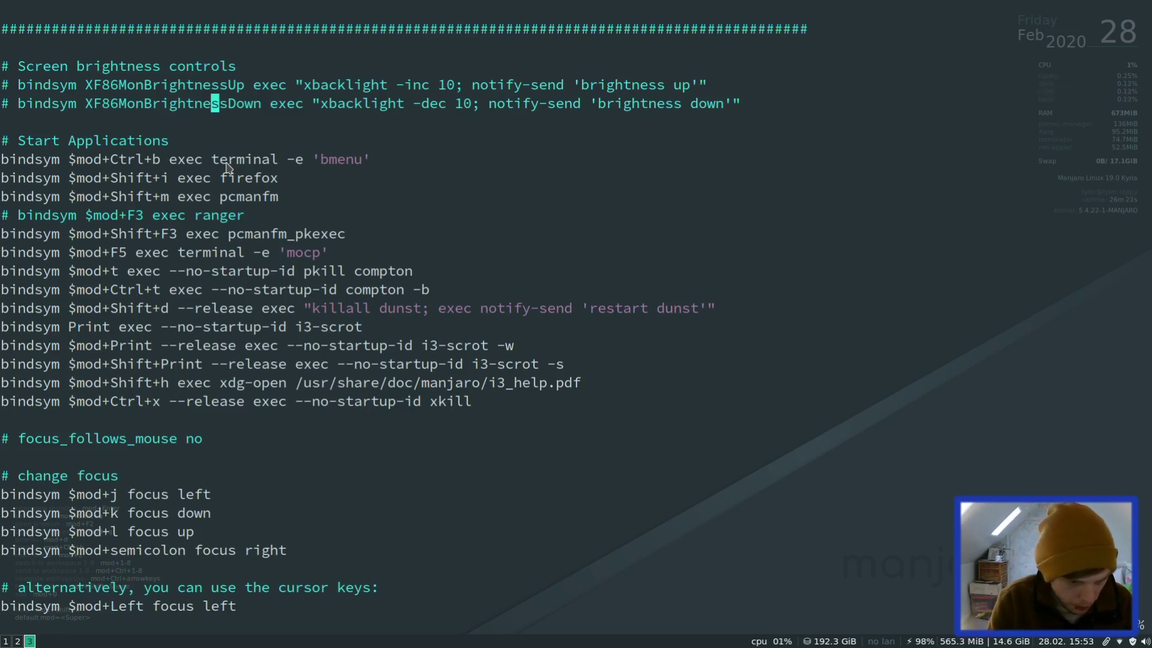
scroll(down, 3)
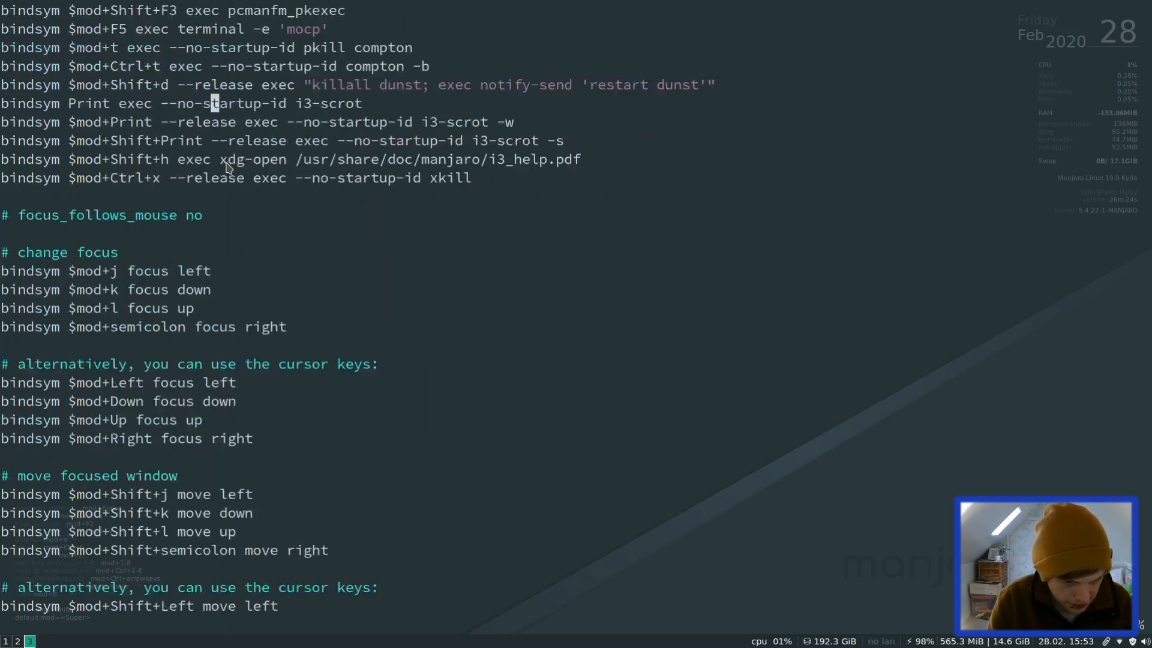
scroll(down, 3)
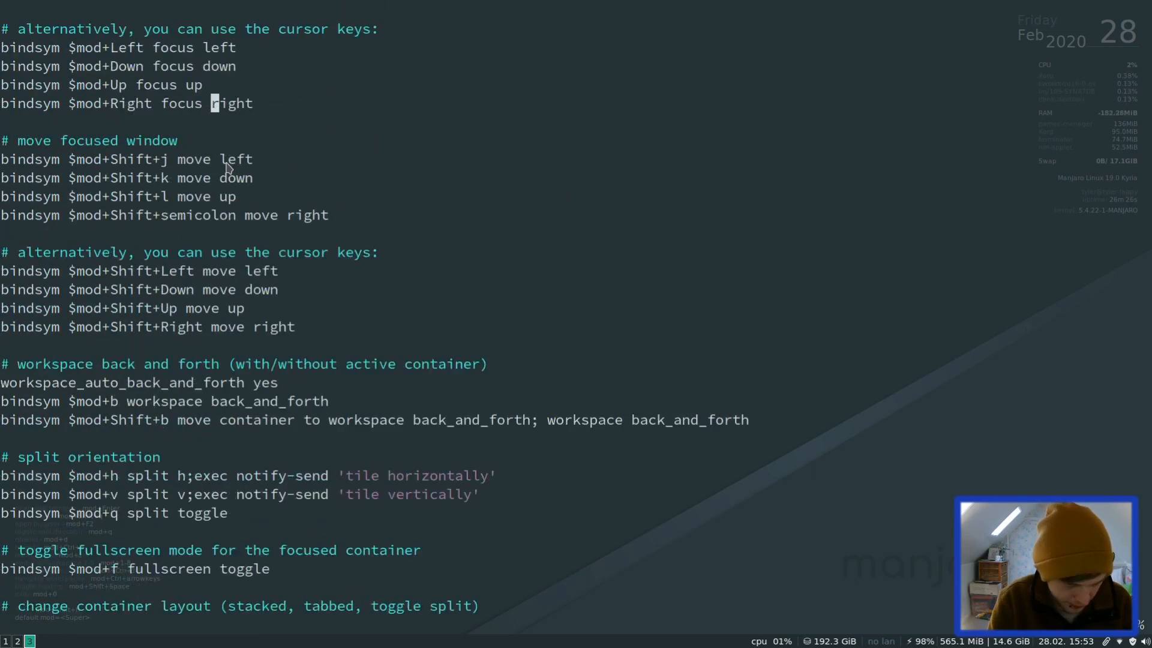
scroll(down, 3)
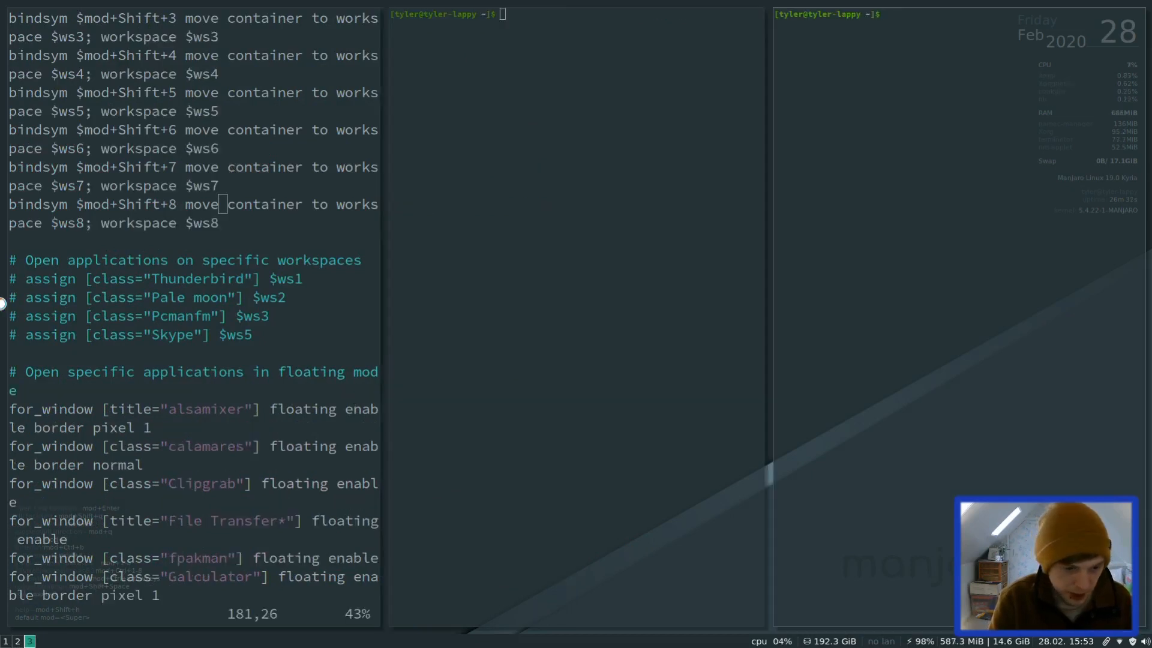
scroll(down, 3)
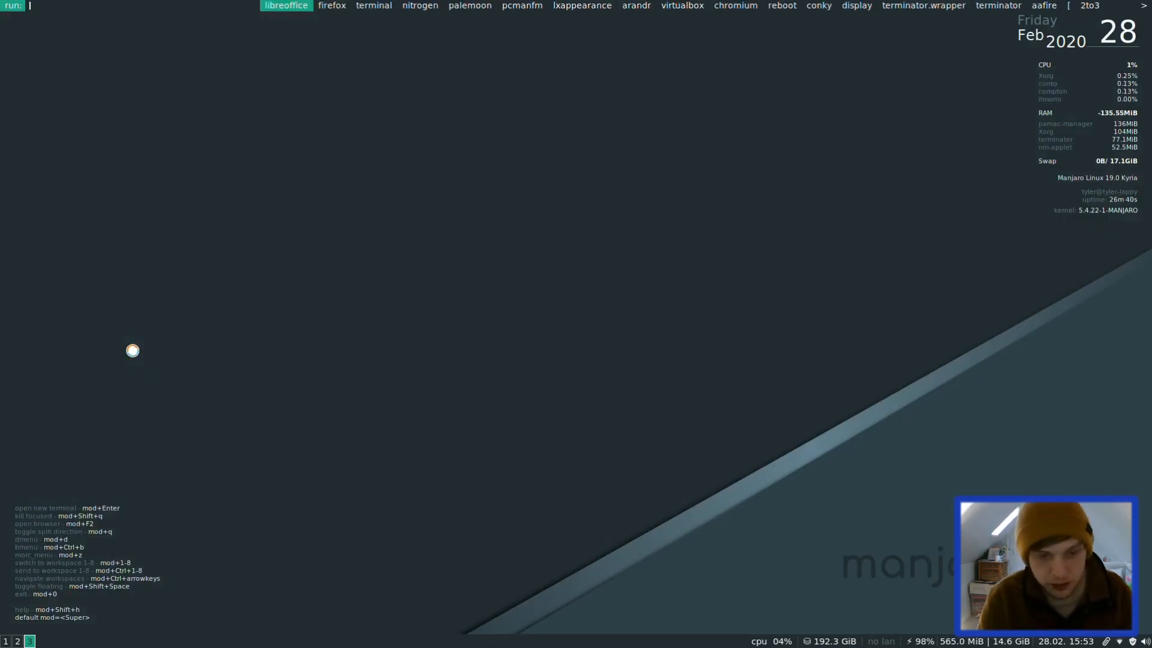
- Launch Nitrogen and apply the blue DNA image 359660.jpg as the wallpaper
click(419, 5)
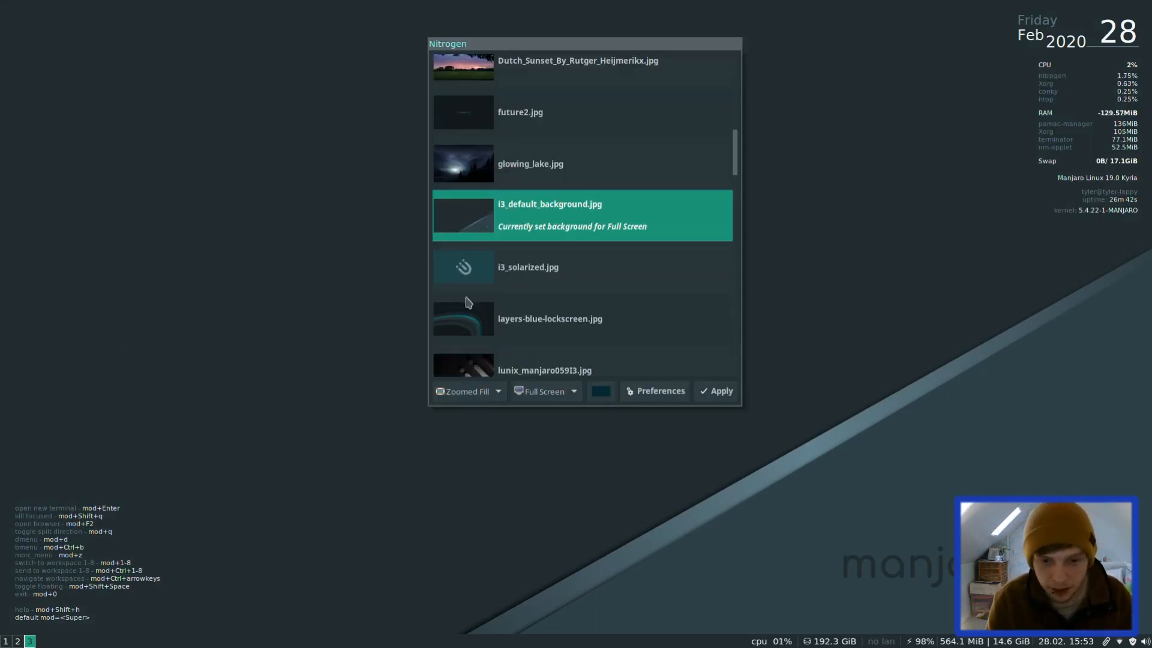
scroll(up, 3)
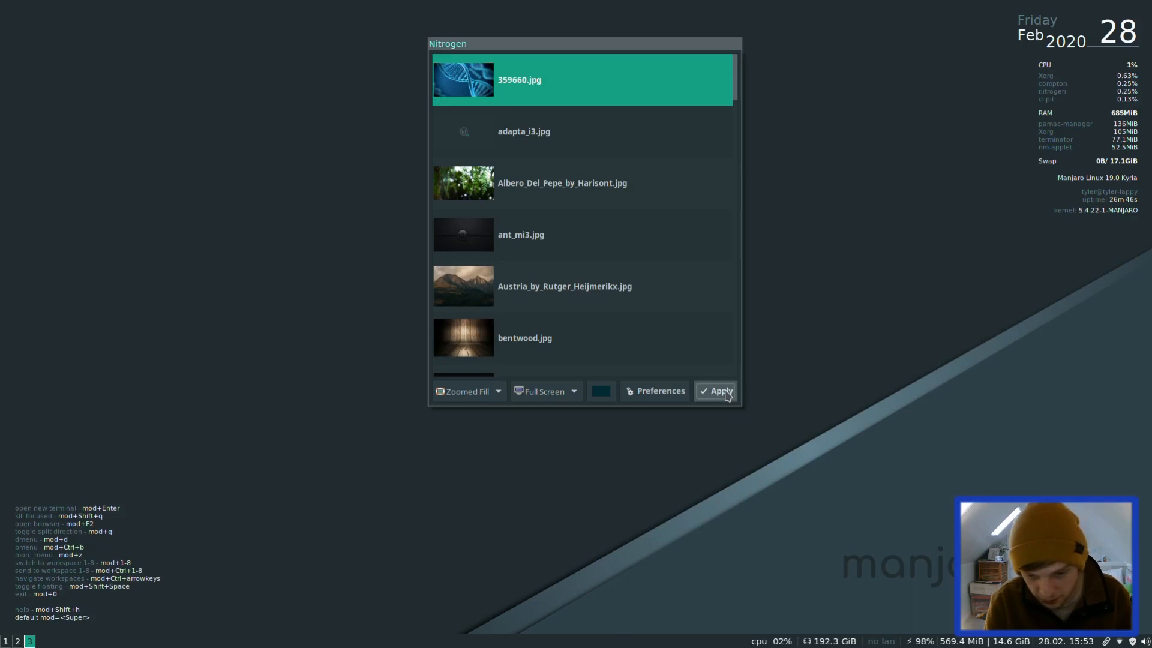
click(719, 390)
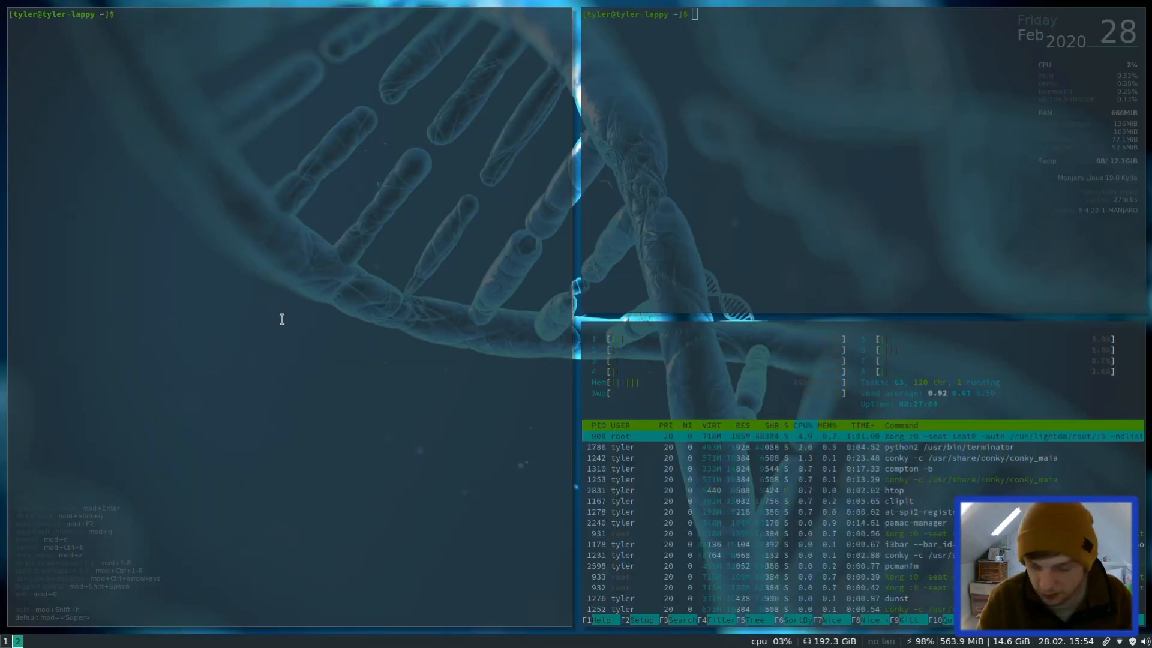
- Run 'vim ~/.i3/config' to edit the i3 configuration file
text(vim ~/.)
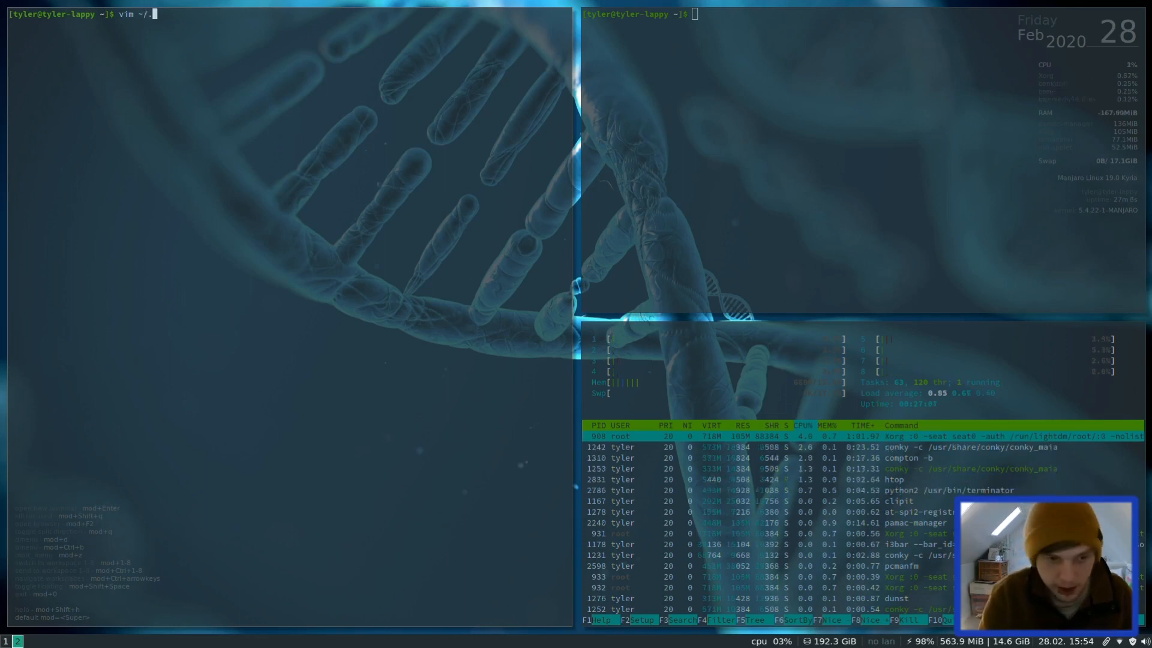
text(i3/config)
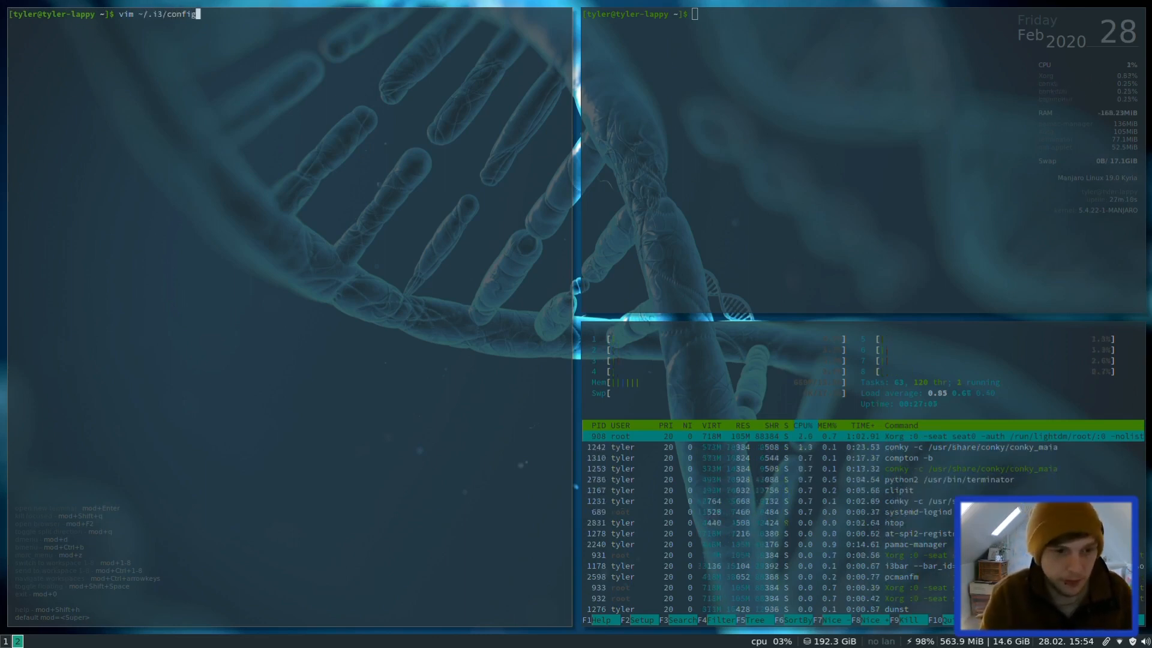
key(Return)
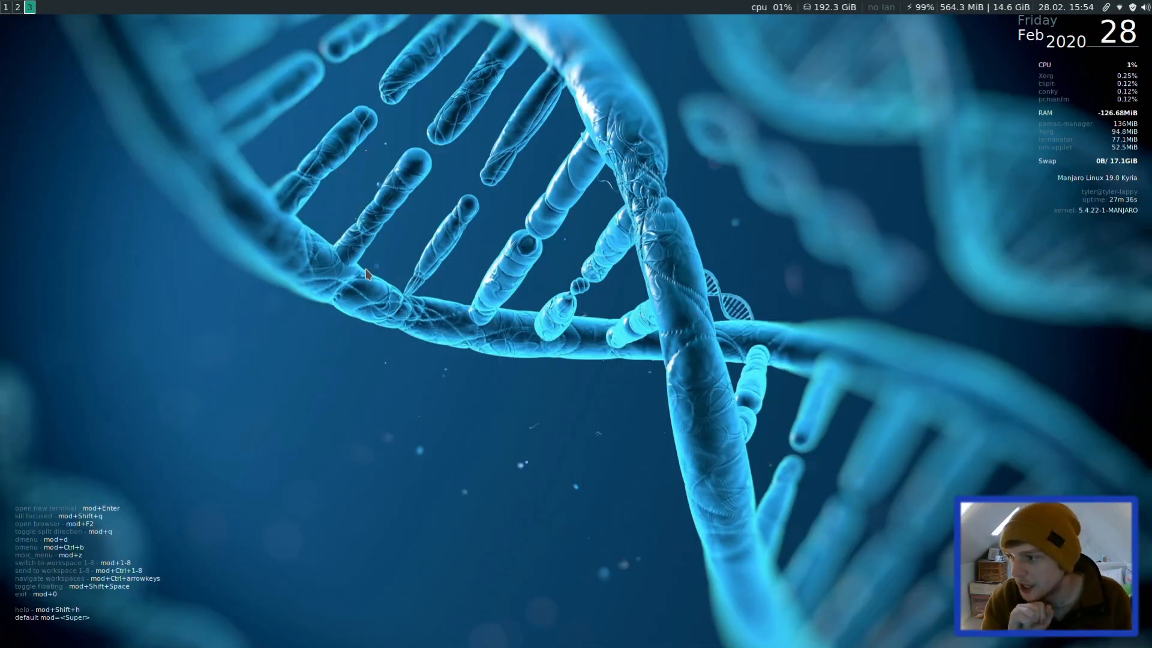
mouse_move(687, 103)
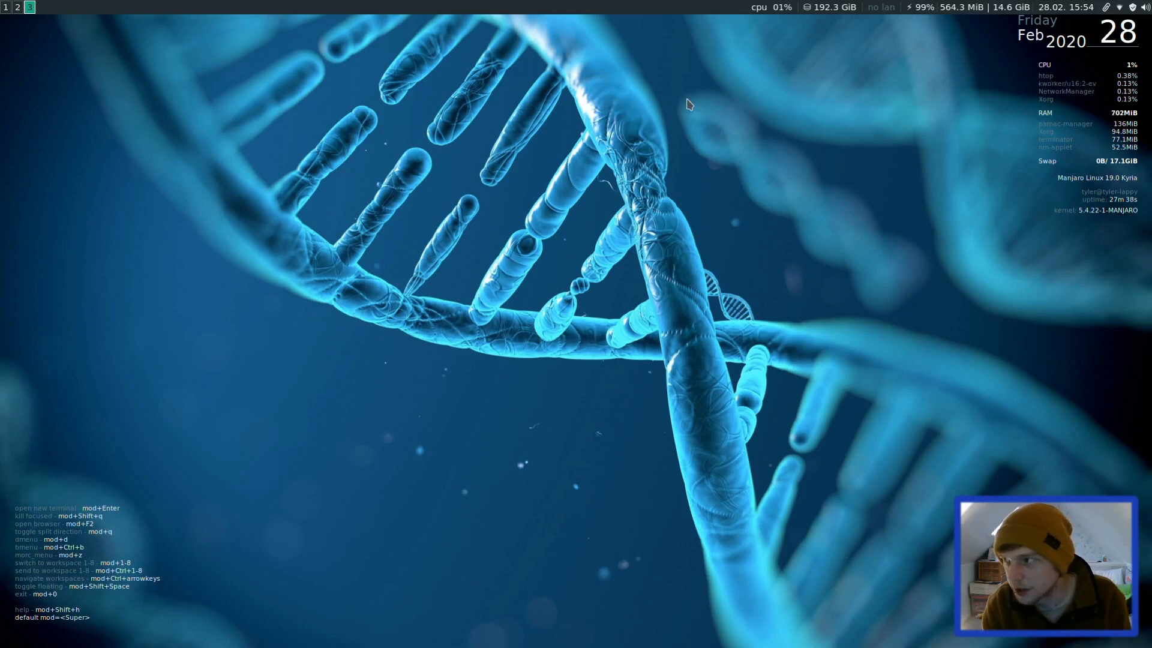
mouse_move(745, 262)
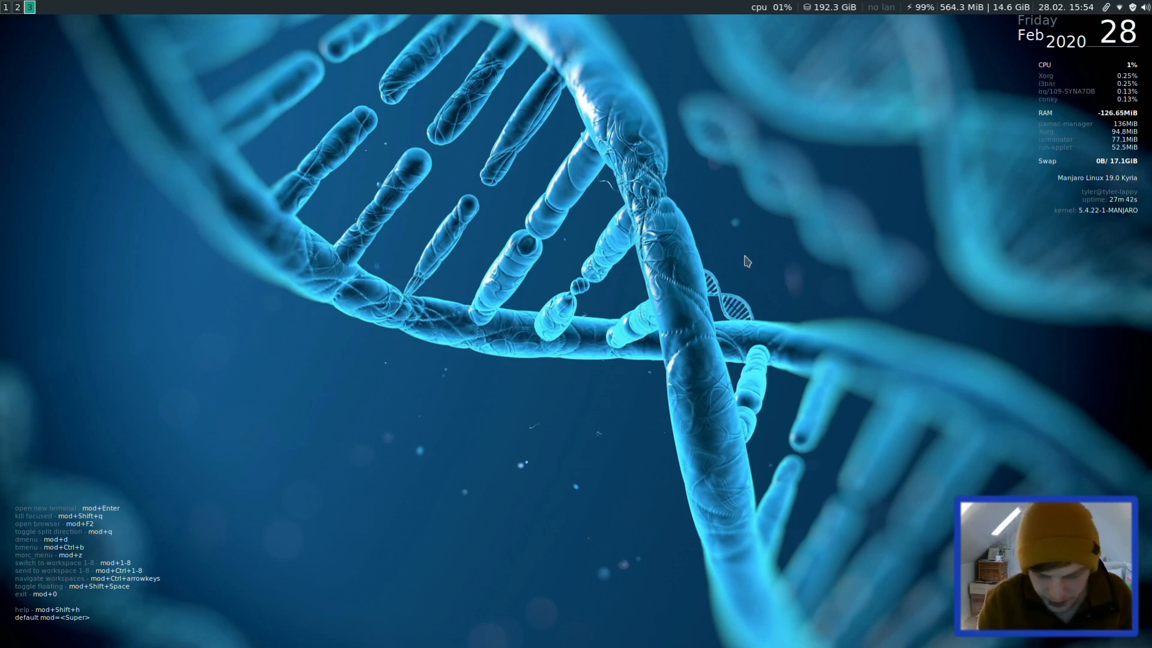
- Run 'sudo killall conky' and authorise it with the password
text(sudo)
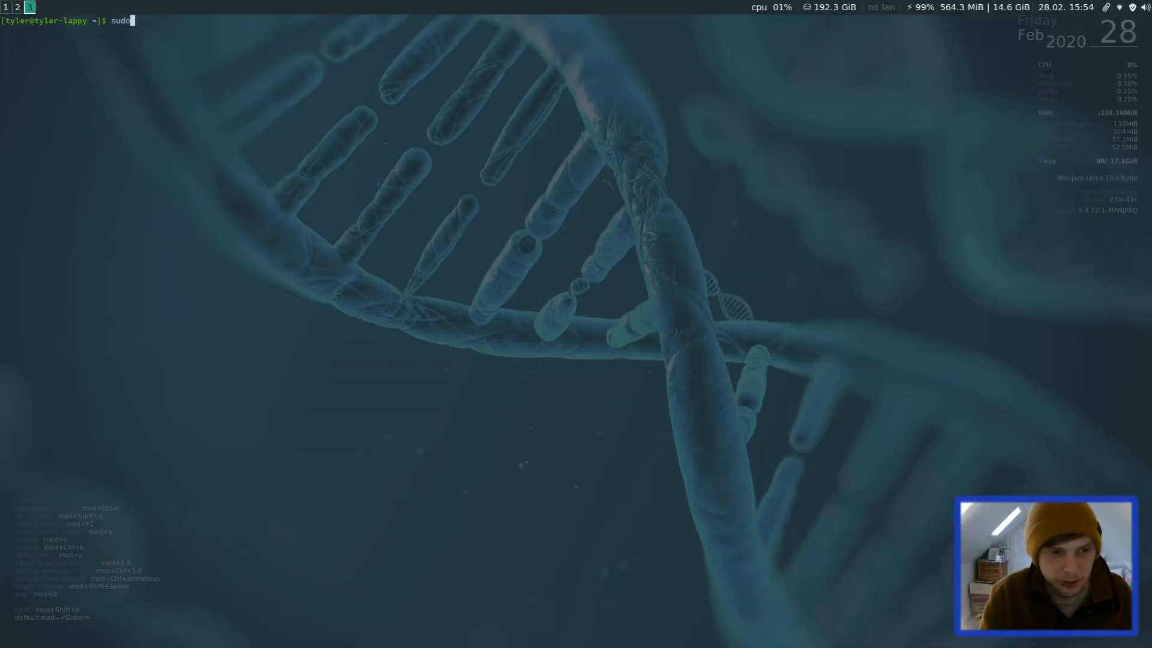
text(killall con)
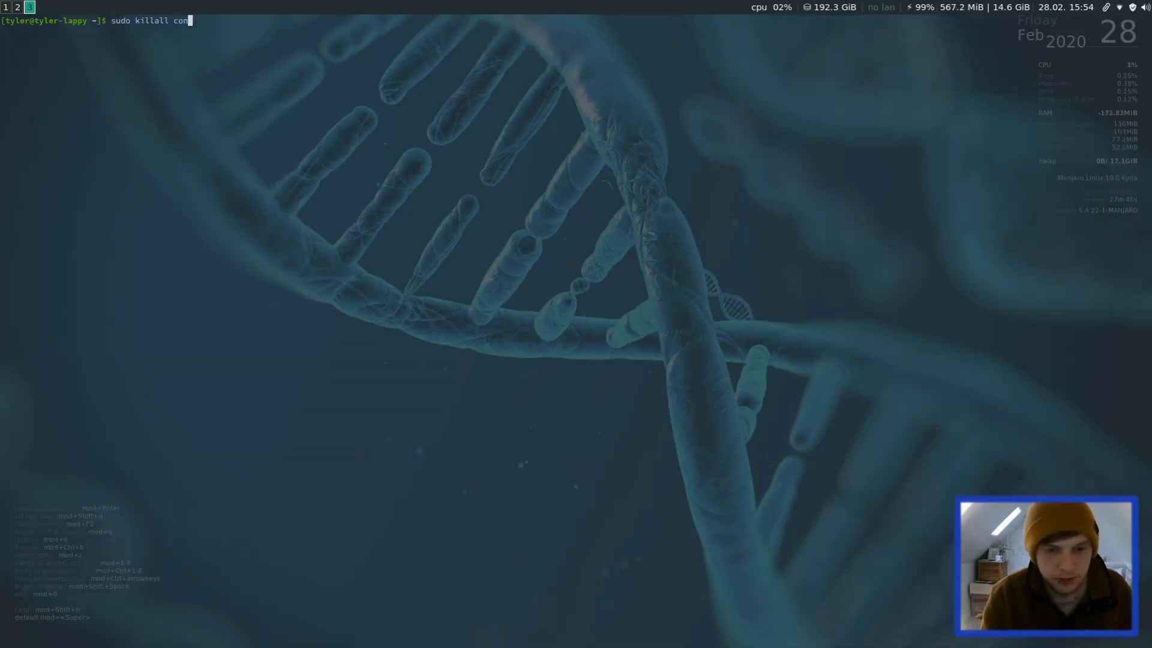
key(Return)
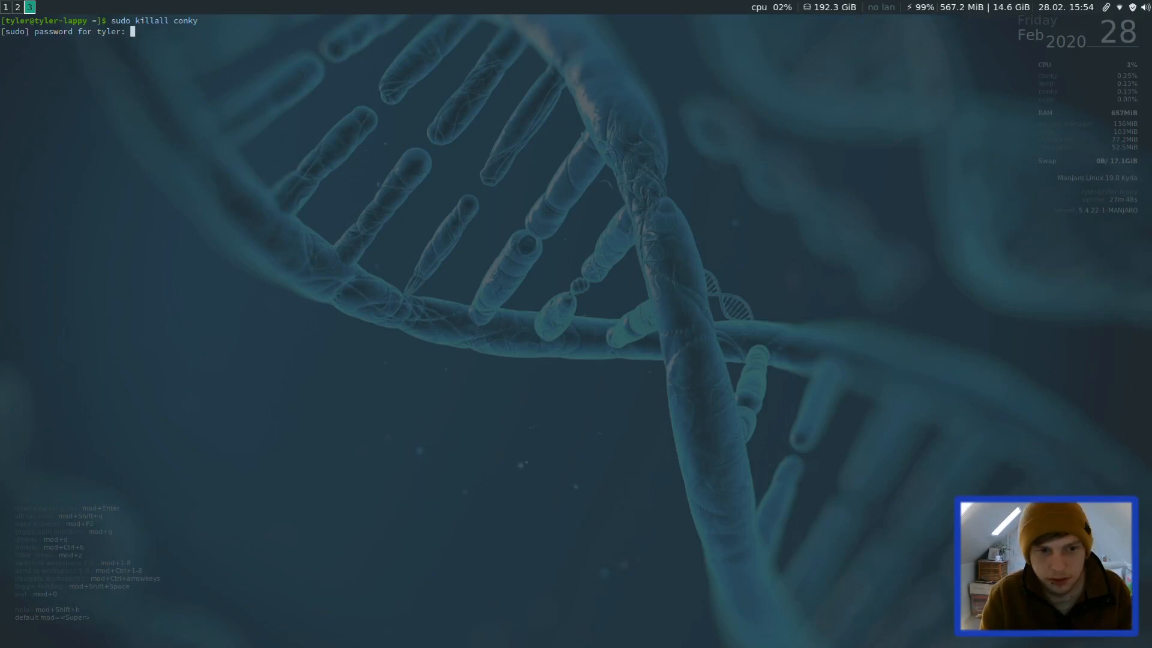
key(Return)
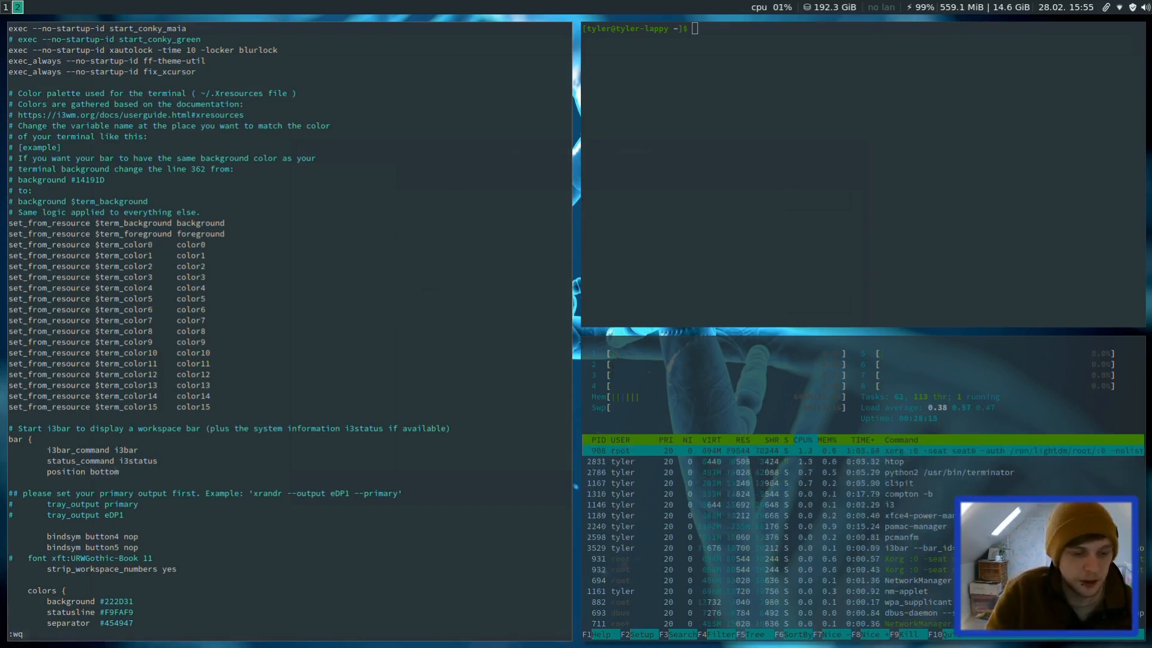
- Save the i3 config with :wq, scroll the gaps section, and quit htop
key(Return)
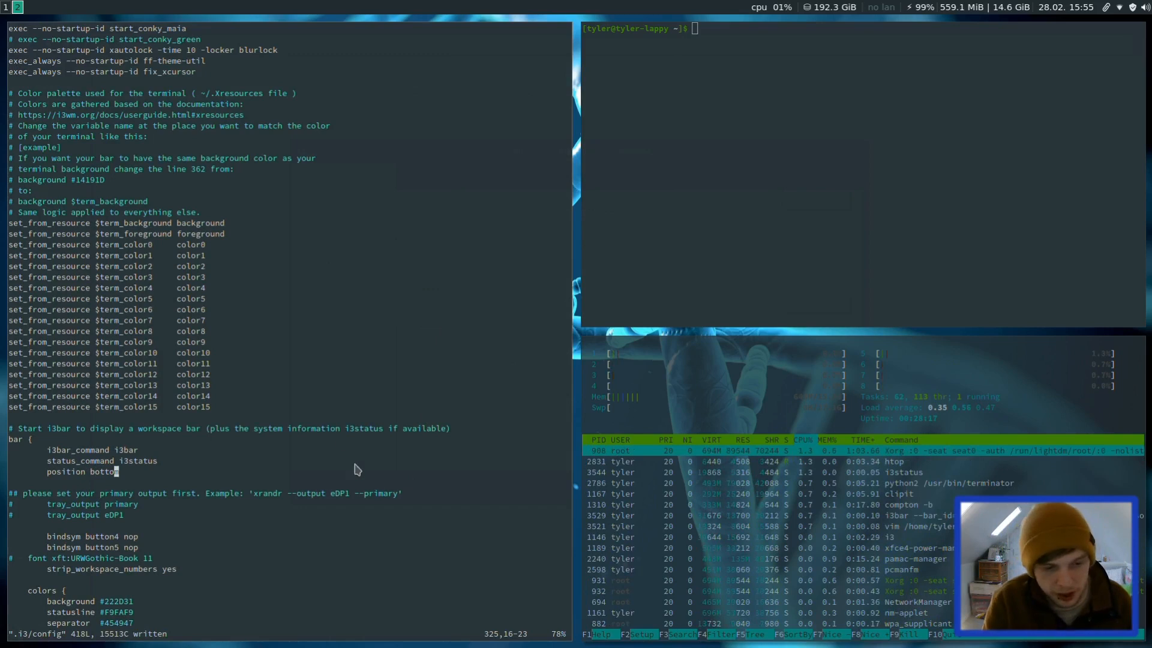
scroll(down, 3)
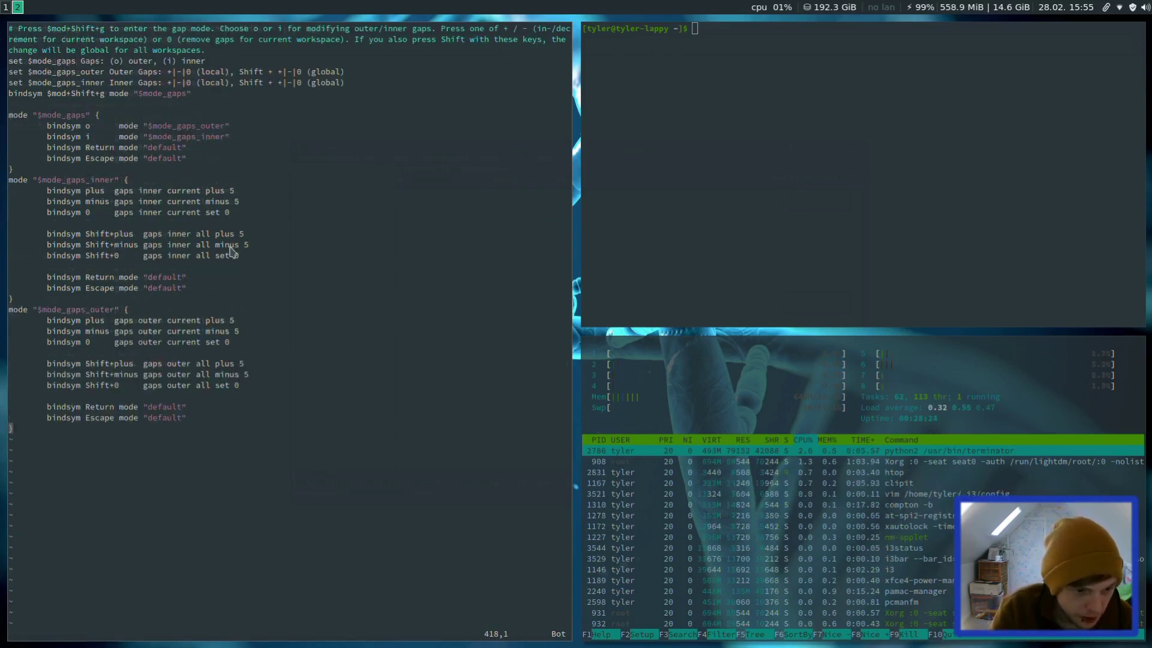
scroll(down, 3)
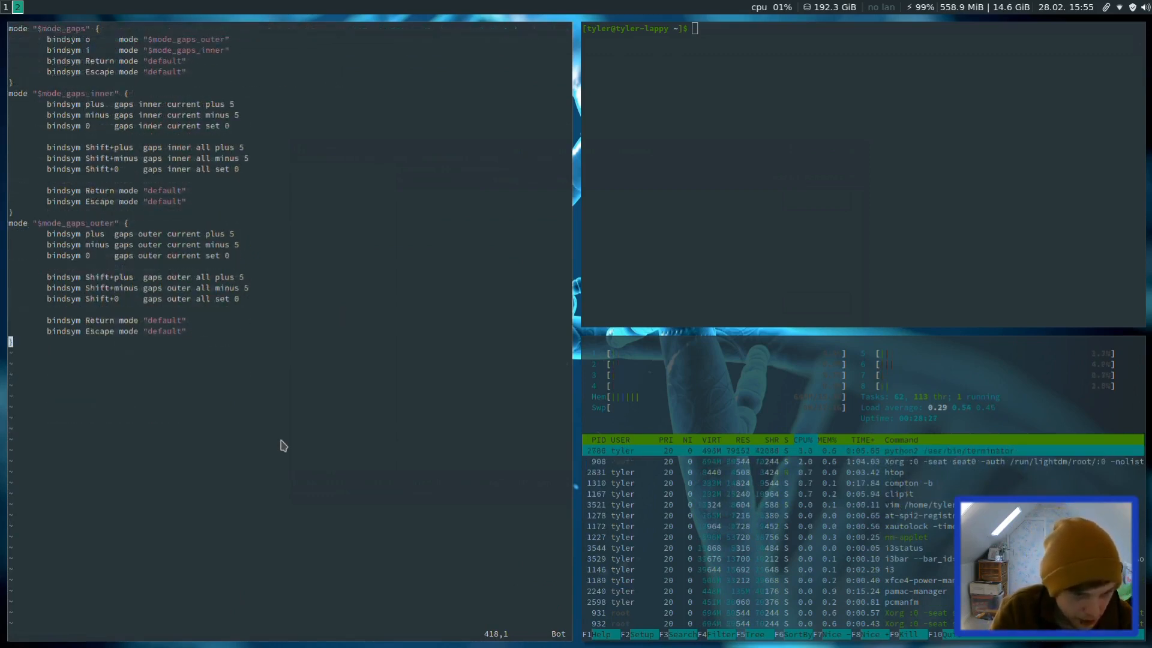
scroll(up, 3)
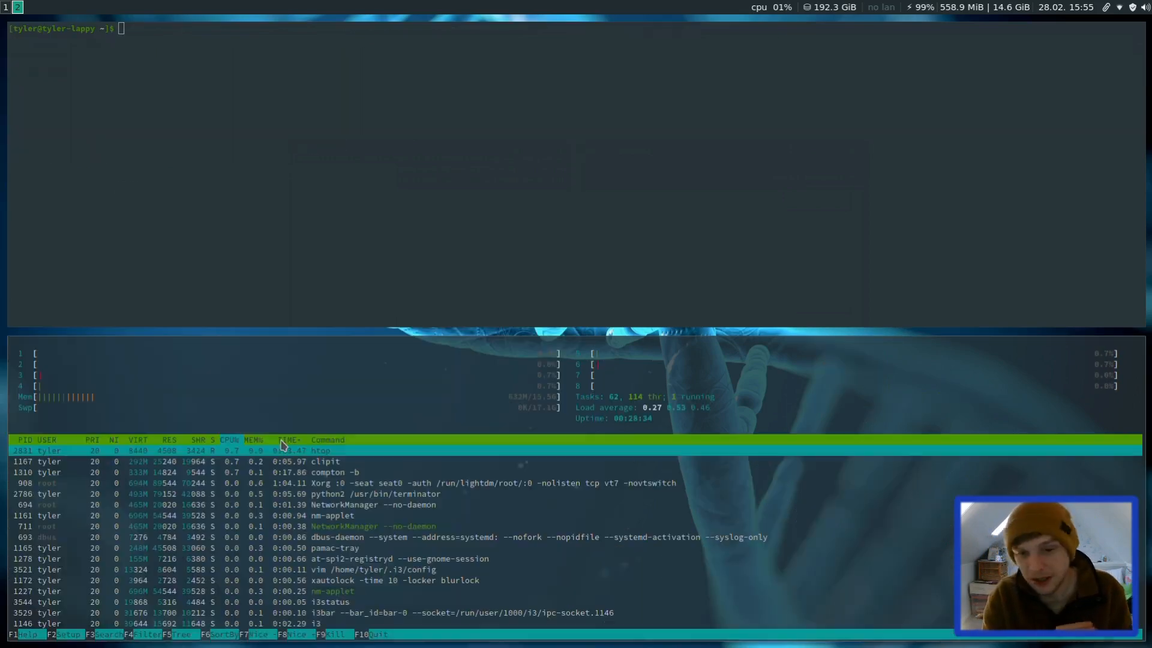
key(q)
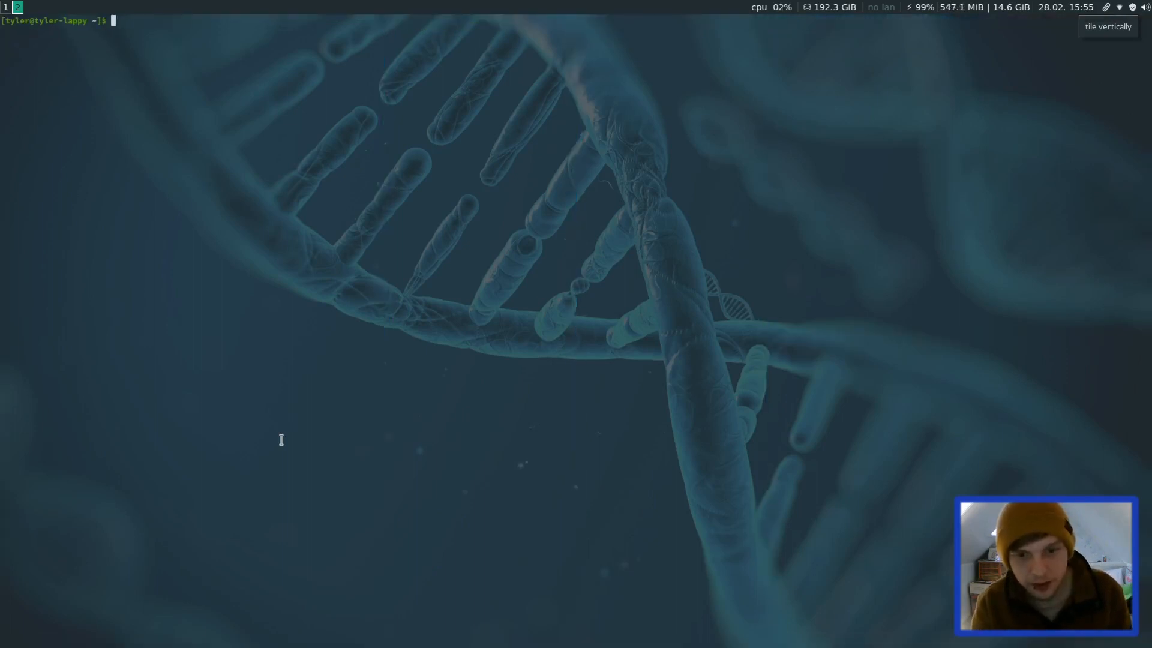
text(re)
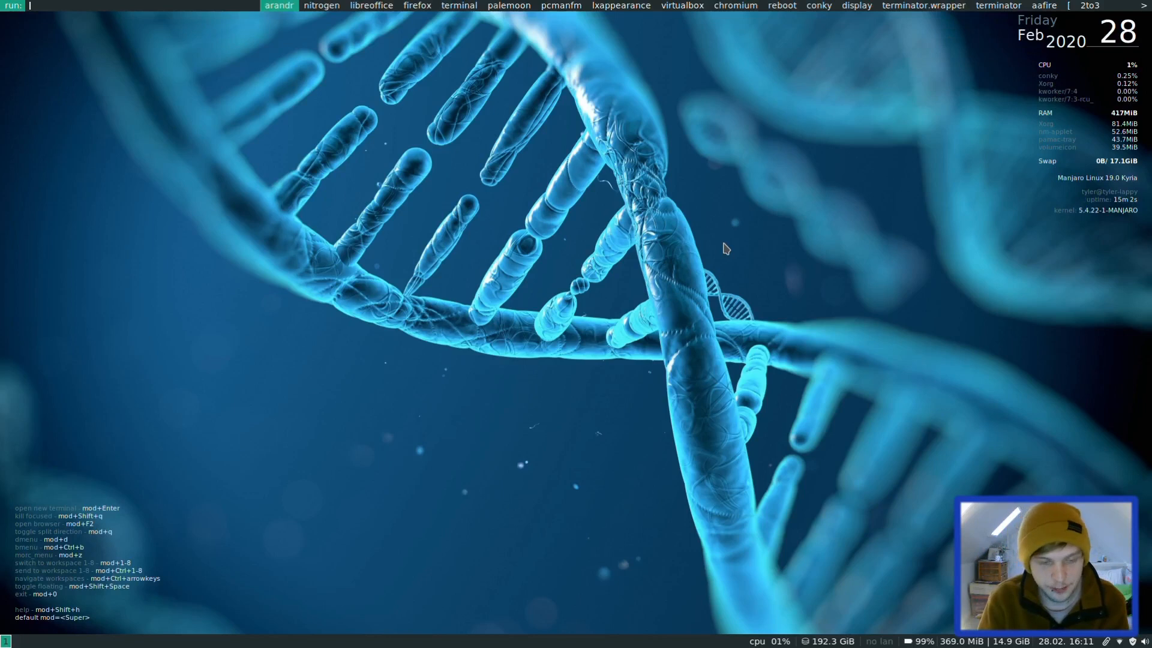
- Check the dark Adapta widget theme and Papirus-Adapta-Nokto-Maia icon theme in LXAppearance
click(619, 6)
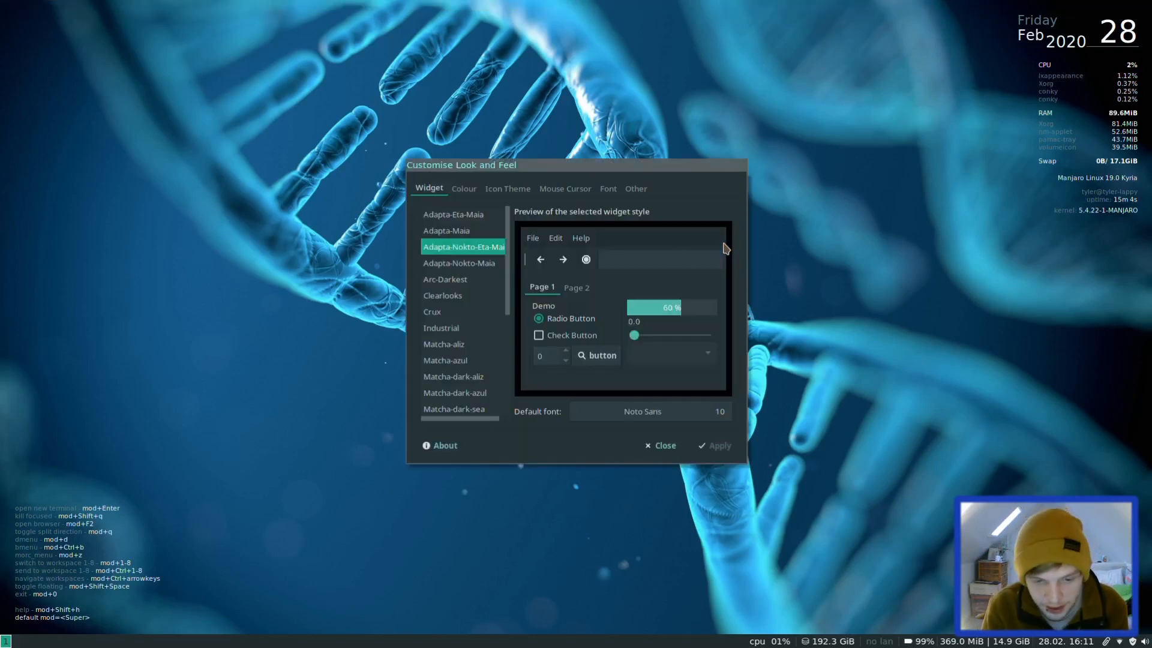
mouse_move(591, 192)
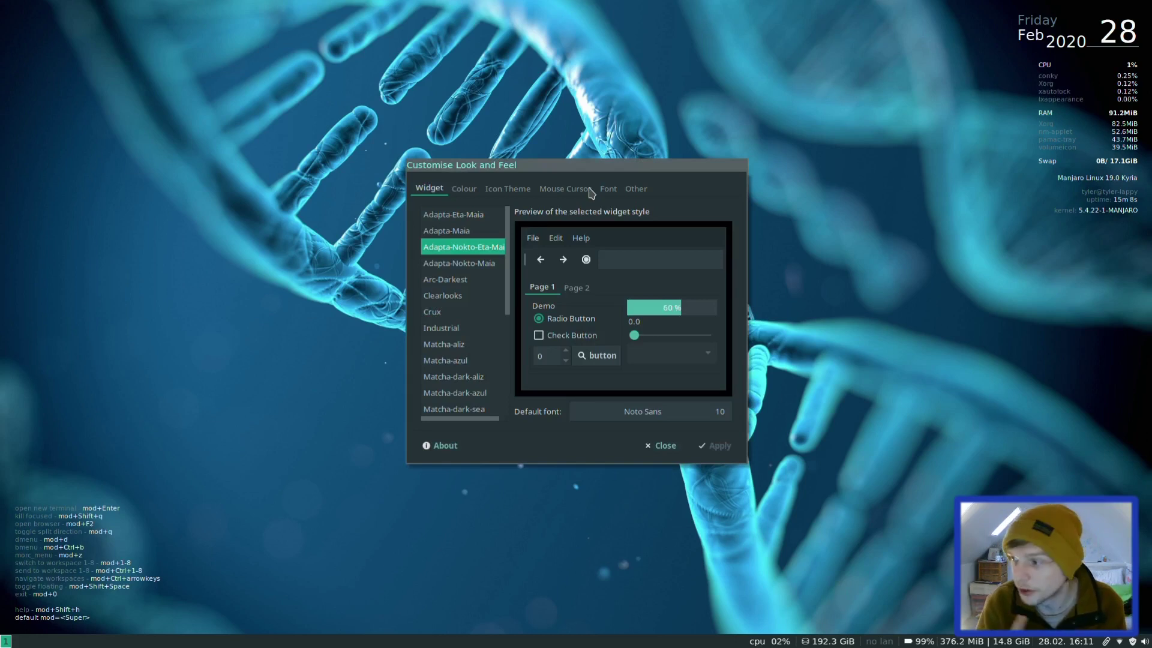
mouse_move(459, 264)
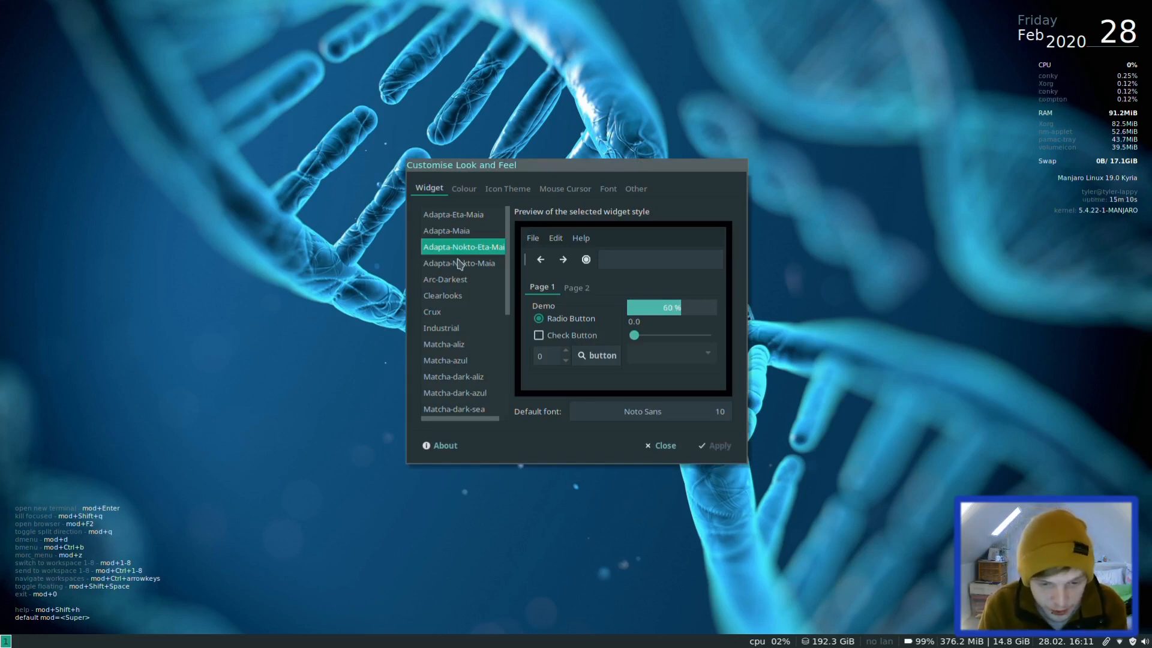
mouse_move(500, 253)
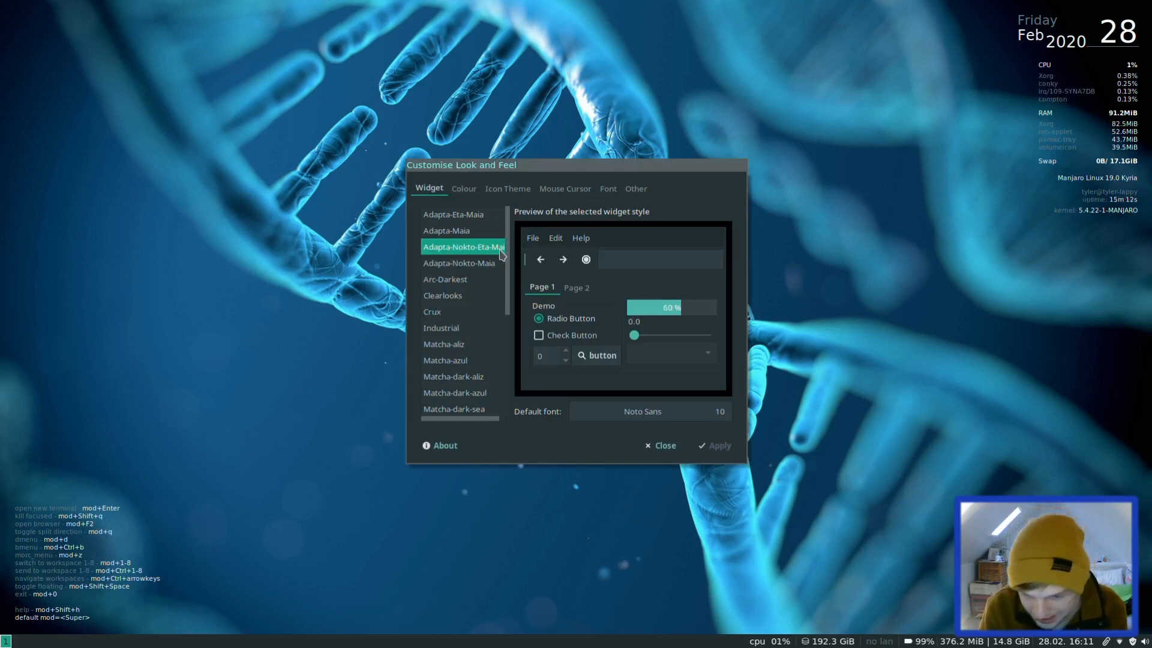
click(507, 188)
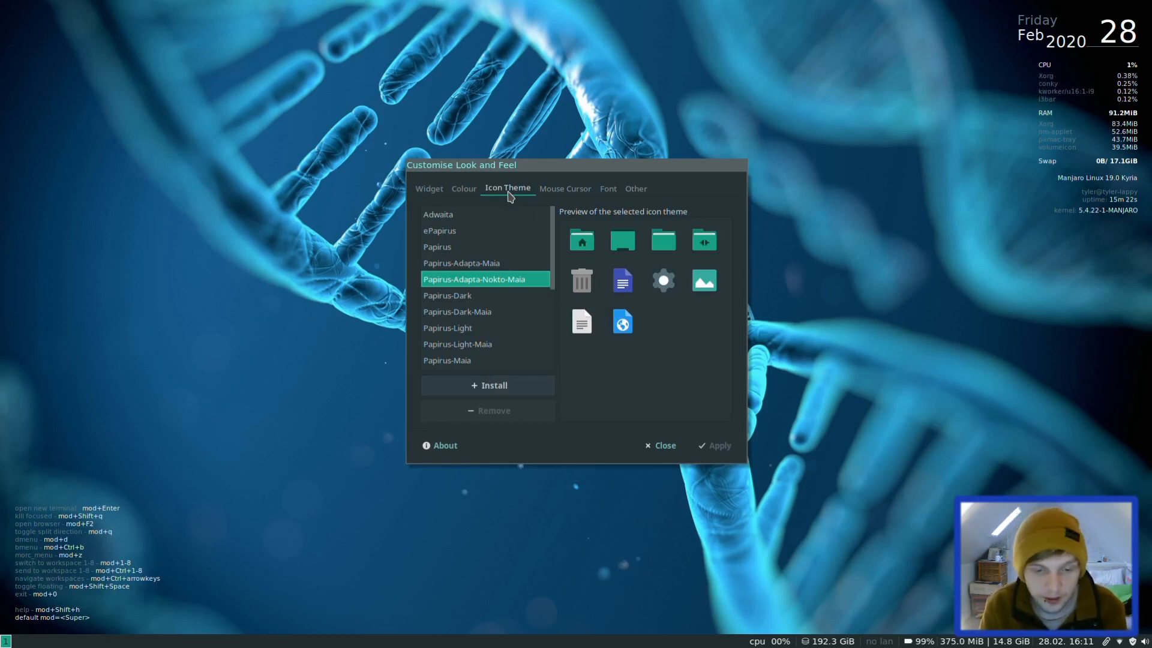
click(429, 189)
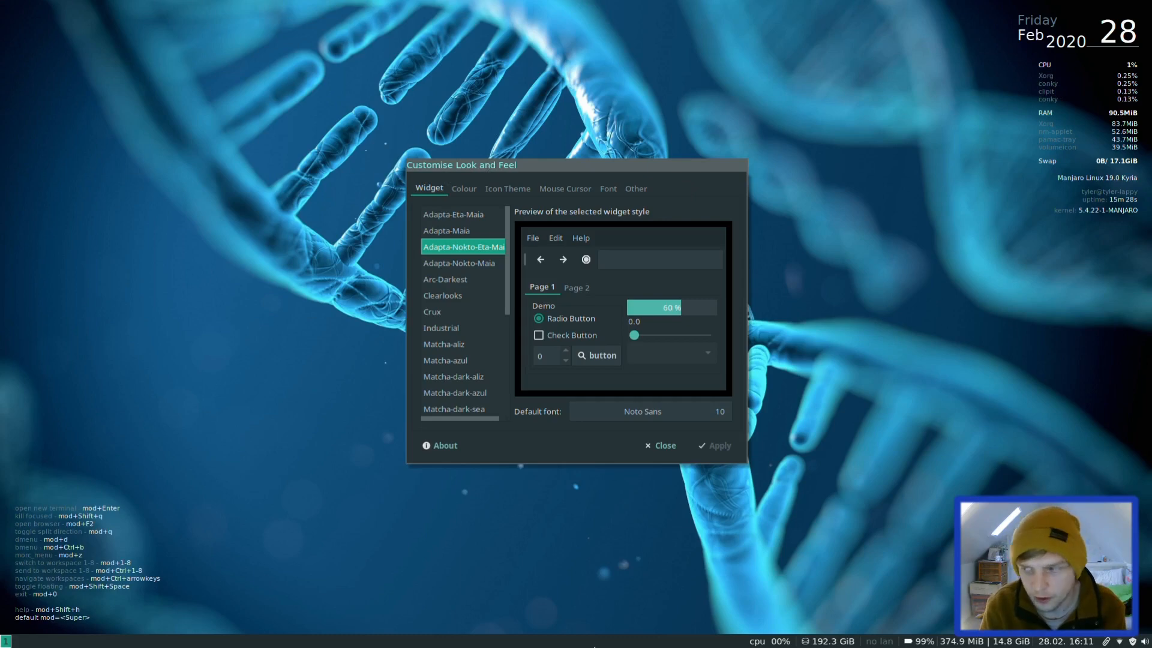
click(658, 445)
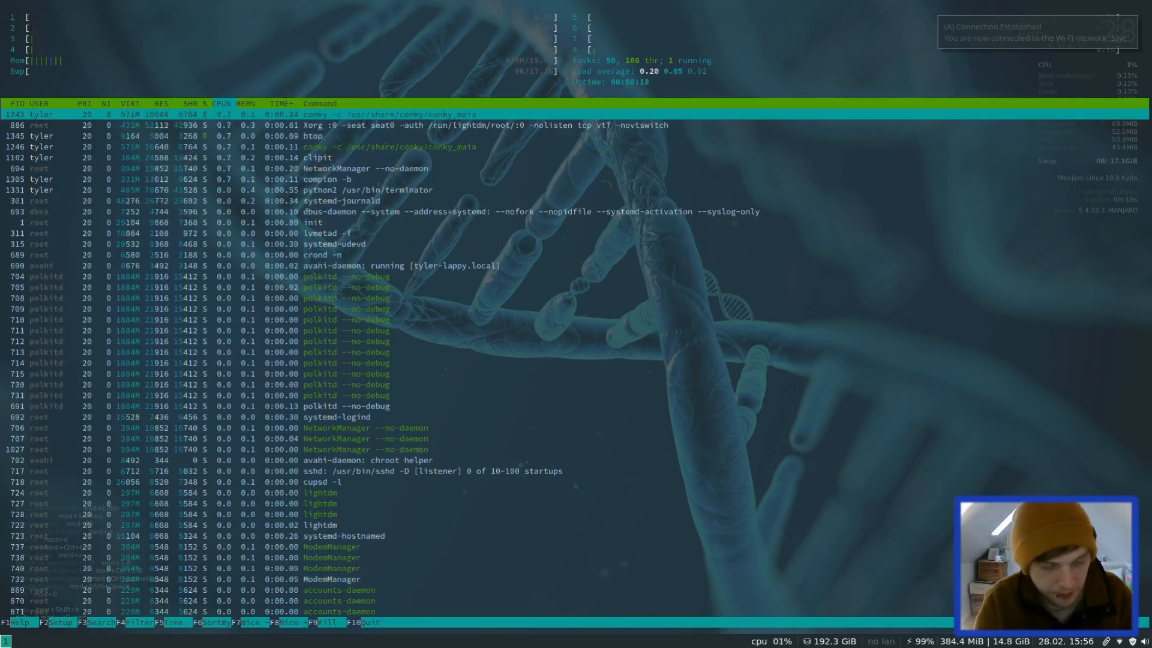
- Quit htop after reviewing the running process list
key(q)
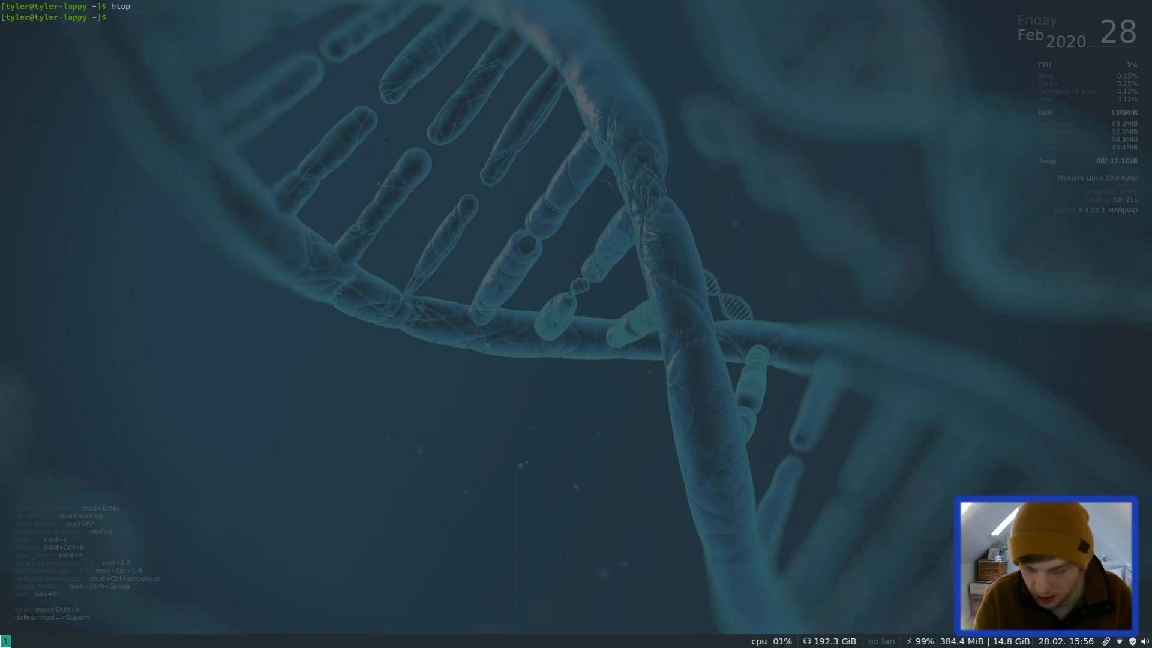
- Type 'wq' in the terminal and cancel it with Ctrl+C
text(wq)
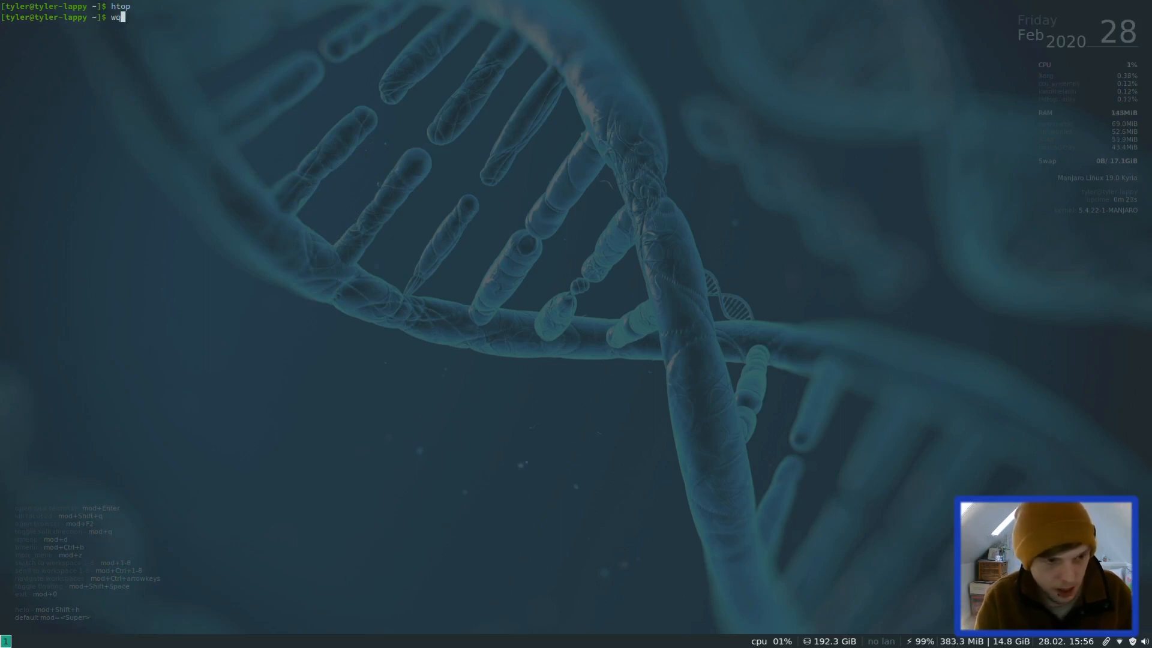
key(ctrl+c)
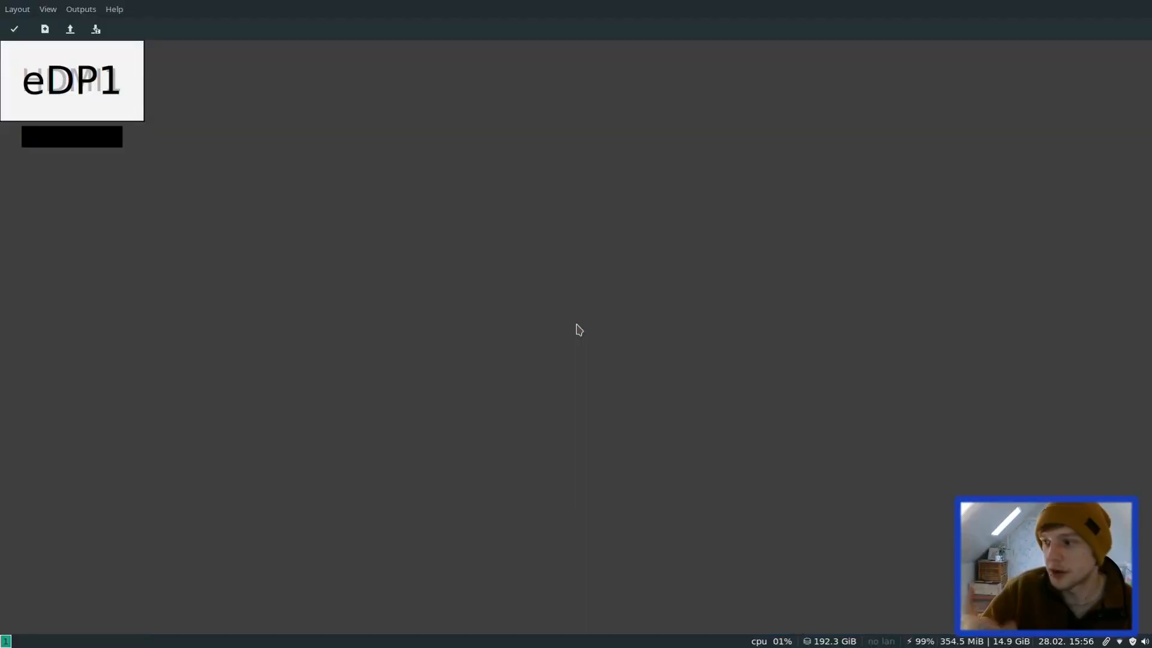
mouse_move(115, 79)
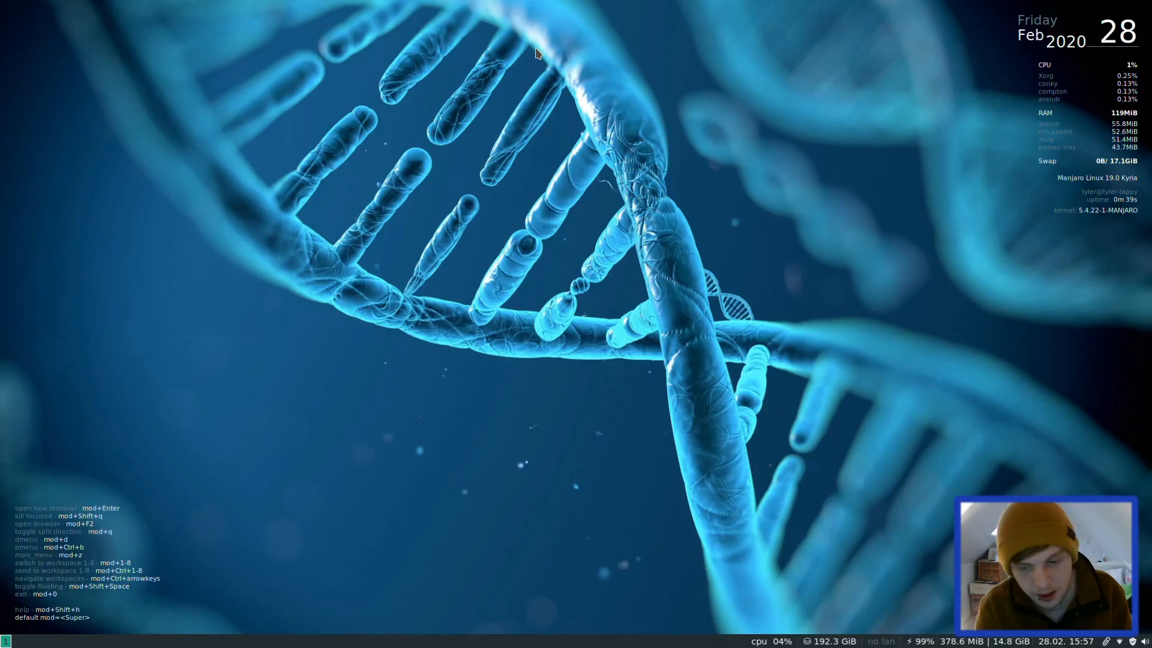
mouse_move(586, 307)
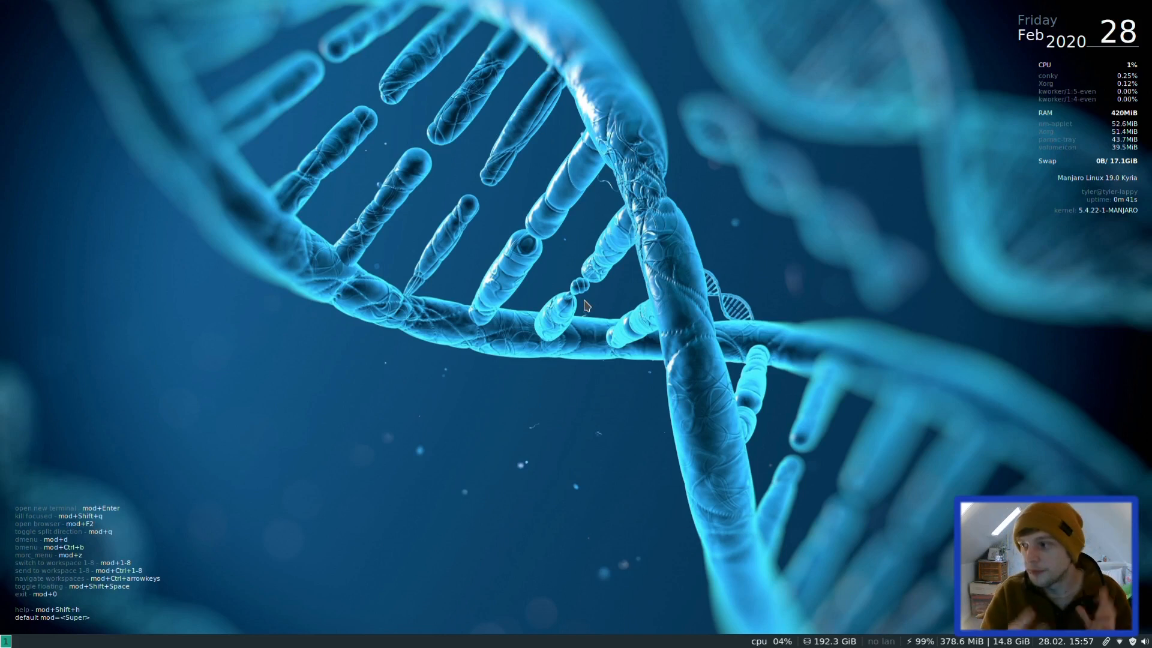